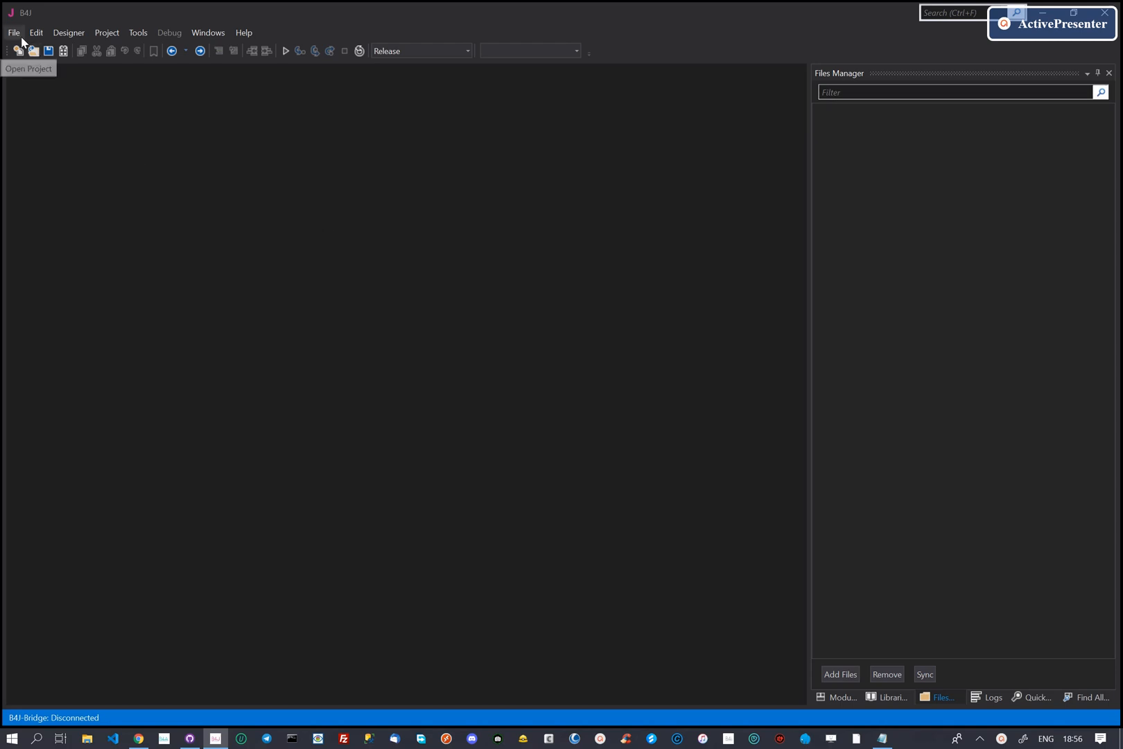
Create a new BVAD3EDS project named SignIn with its own folder
{"action": "left_click", "coordinate": [13, 33]}
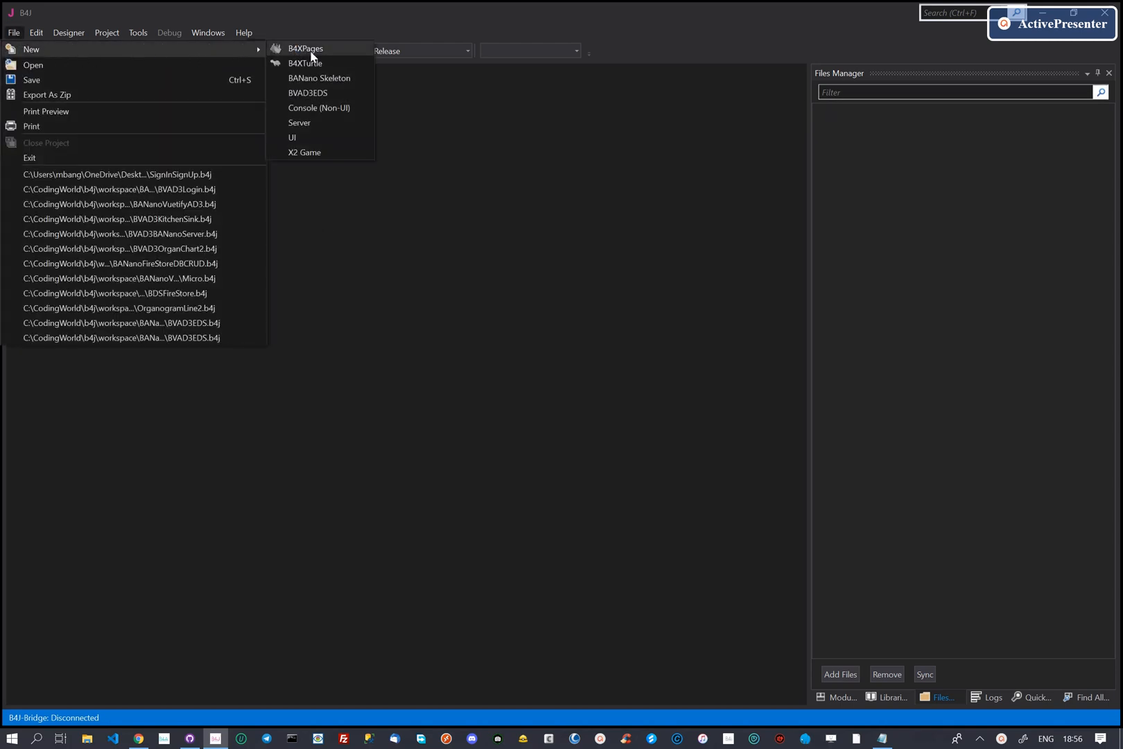
{"action": "left_click", "coordinate": [307, 93]}
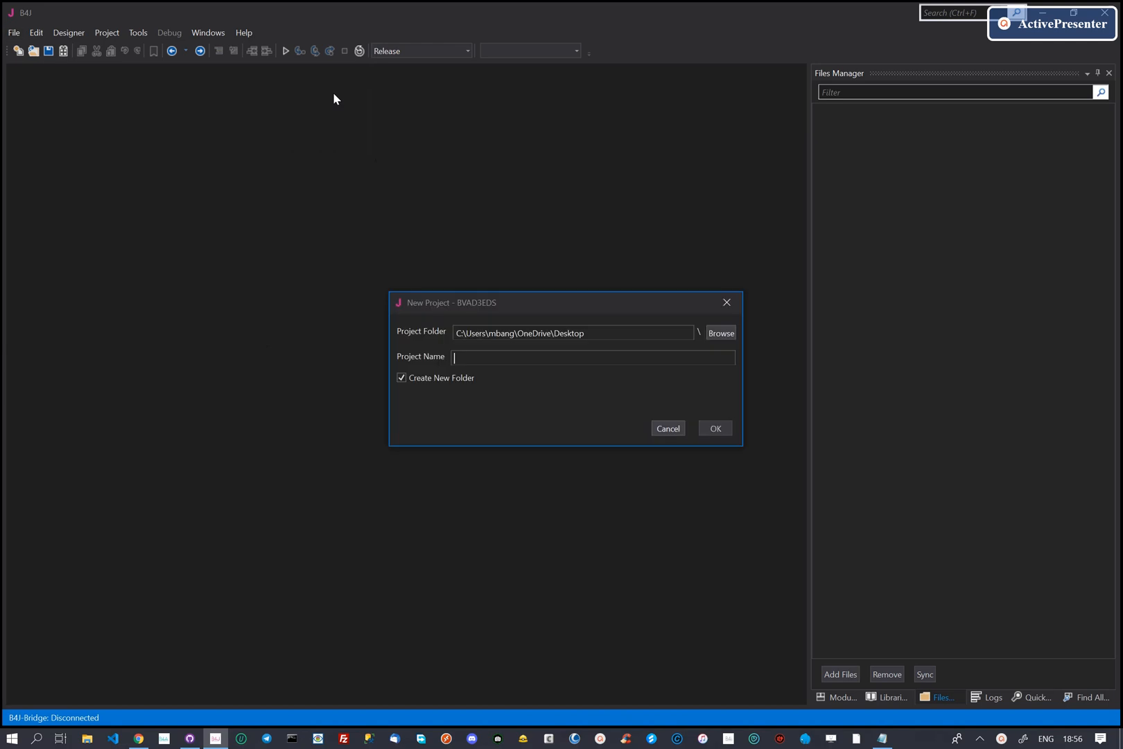
{"action": "type", "text": "s"}
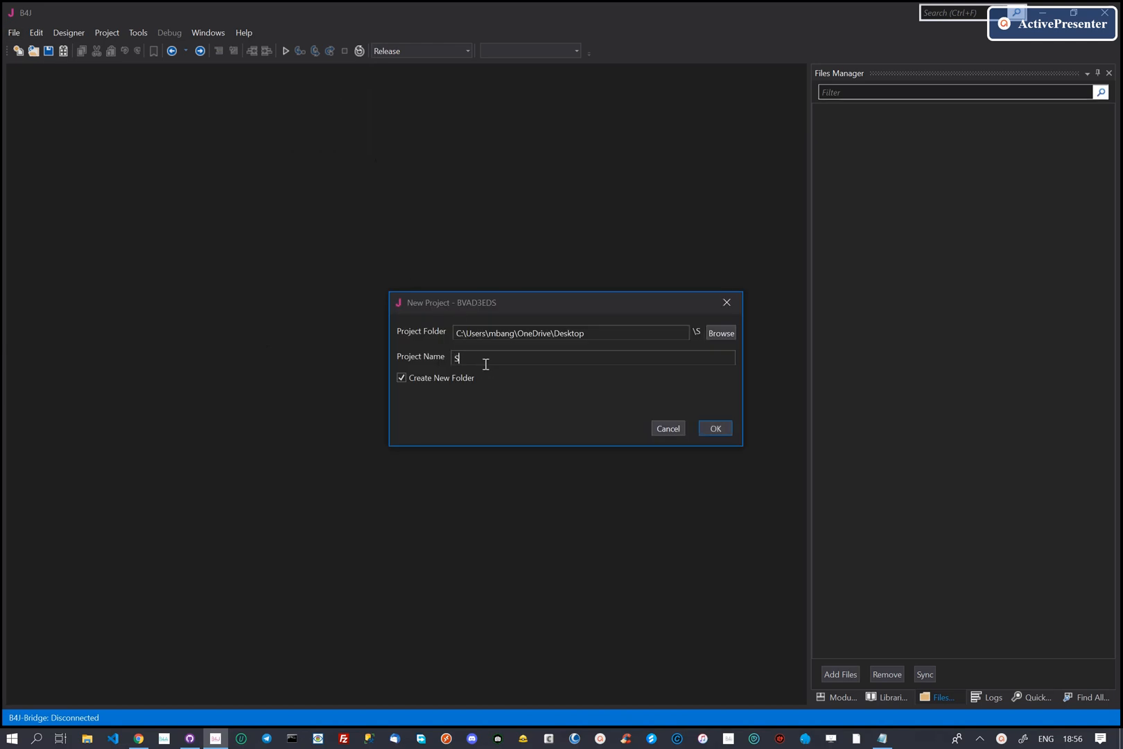
{"action": "type", "text": "ignU"}
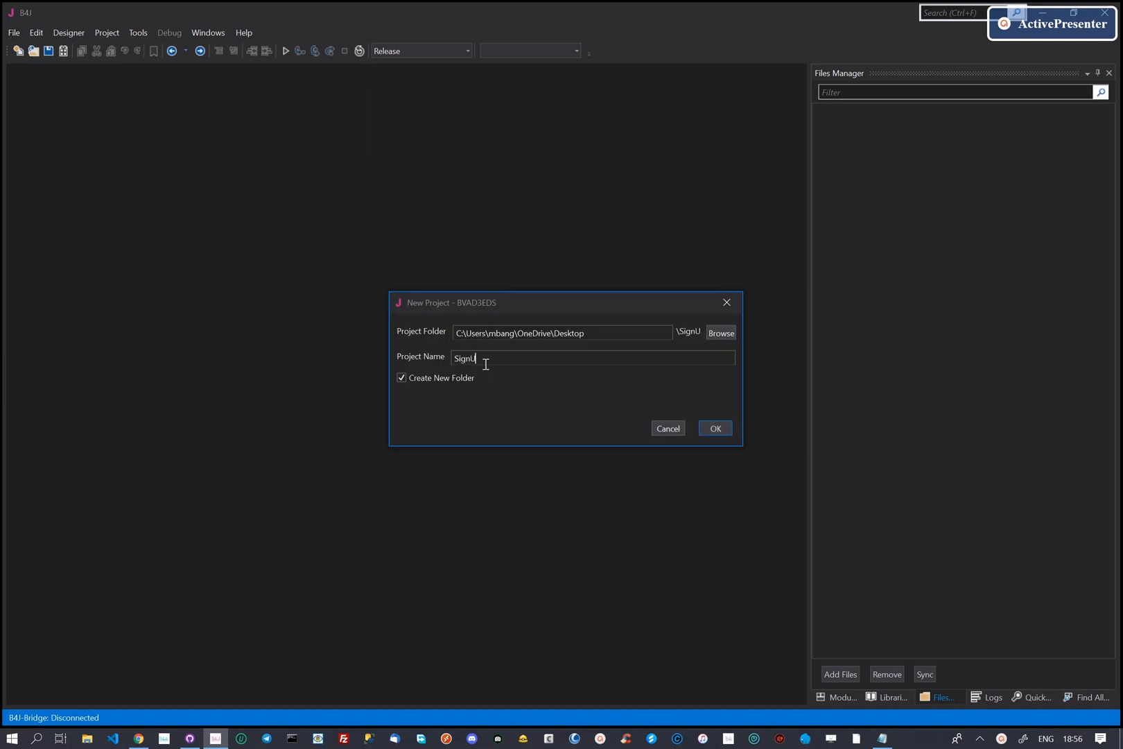
{"action": "type", "text": "In"}
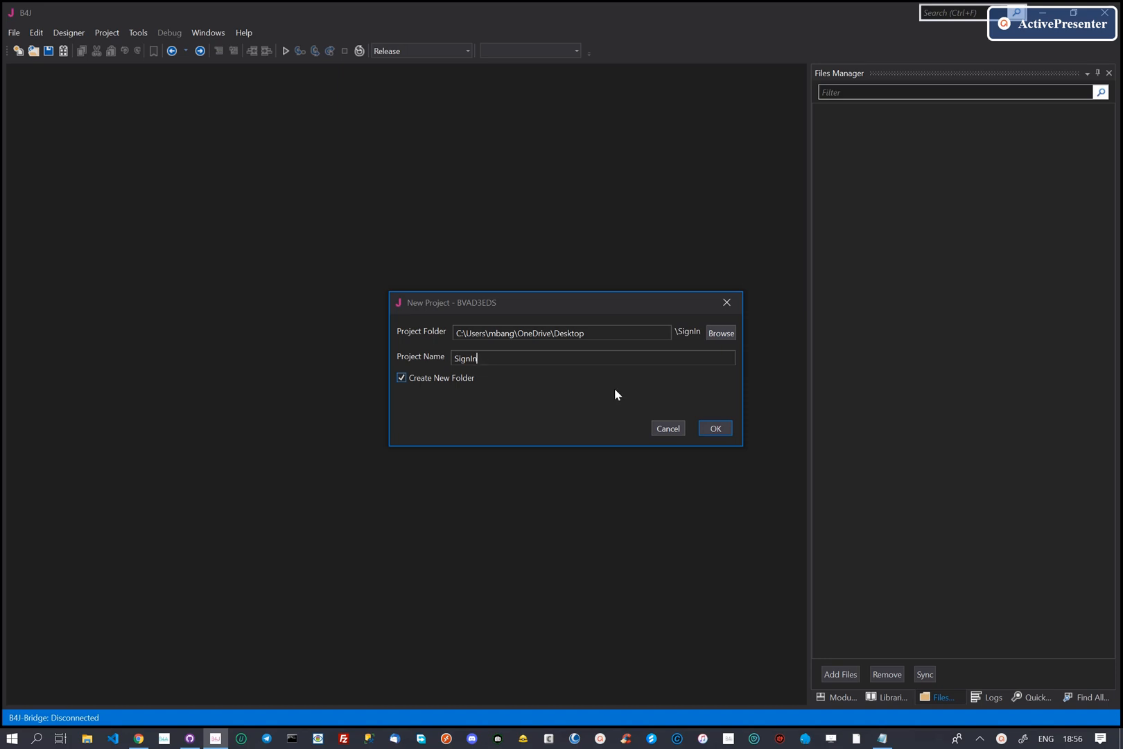
{"action": "left_click", "coordinate": [714, 427]}
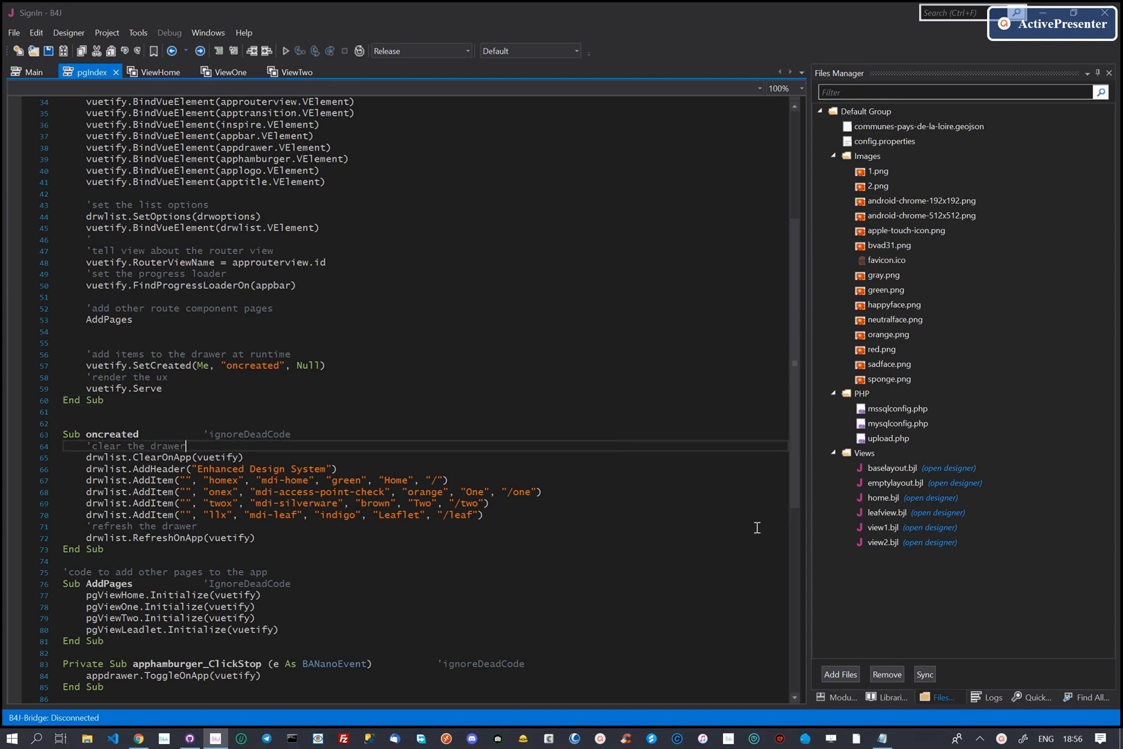
In Main's Process_Globals set AppName to bvad3signin and AppTitle to 'My New BANanoVuetifyAD3 WebApp'
{"action": "left_click", "coordinate": [889, 697]}
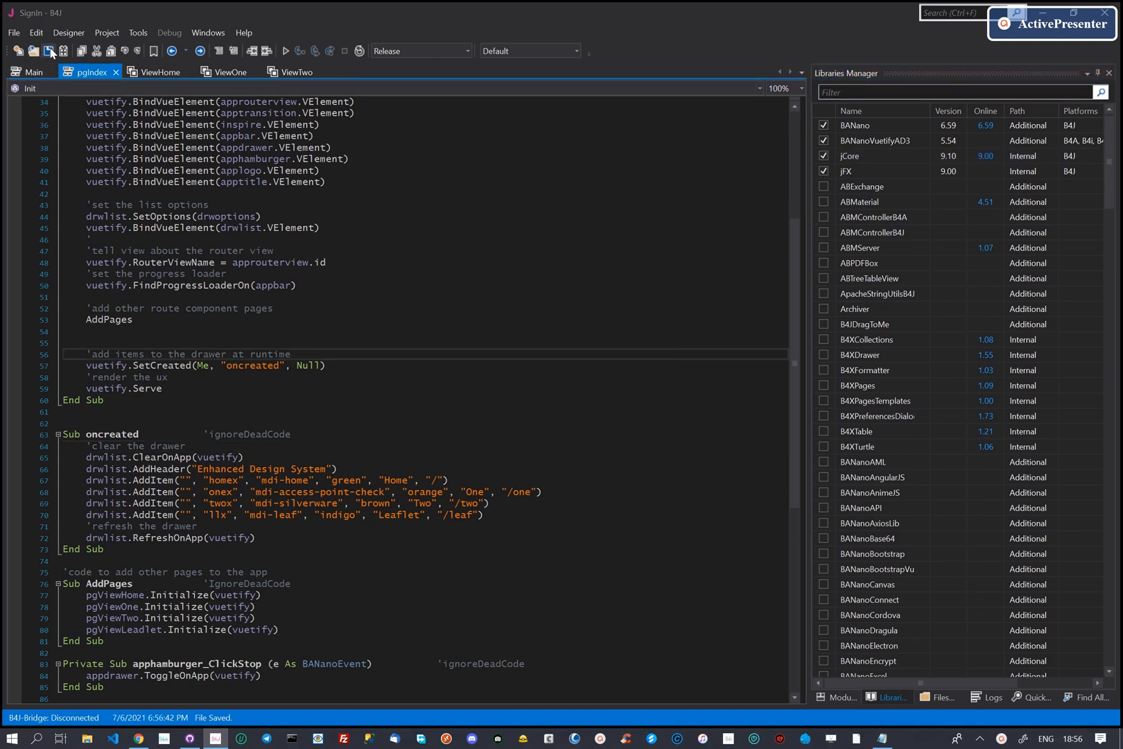
{"action": "left_click", "coordinate": [30, 72]}
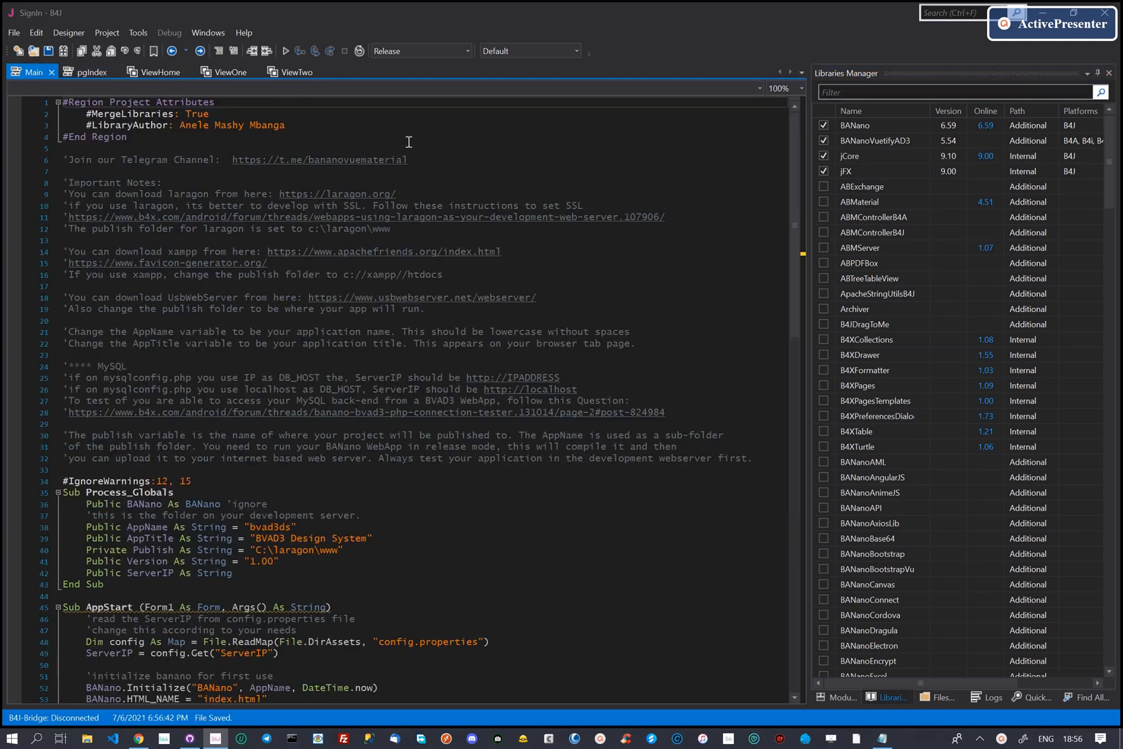
{"action": "double_click", "coordinate": [272, 527]}
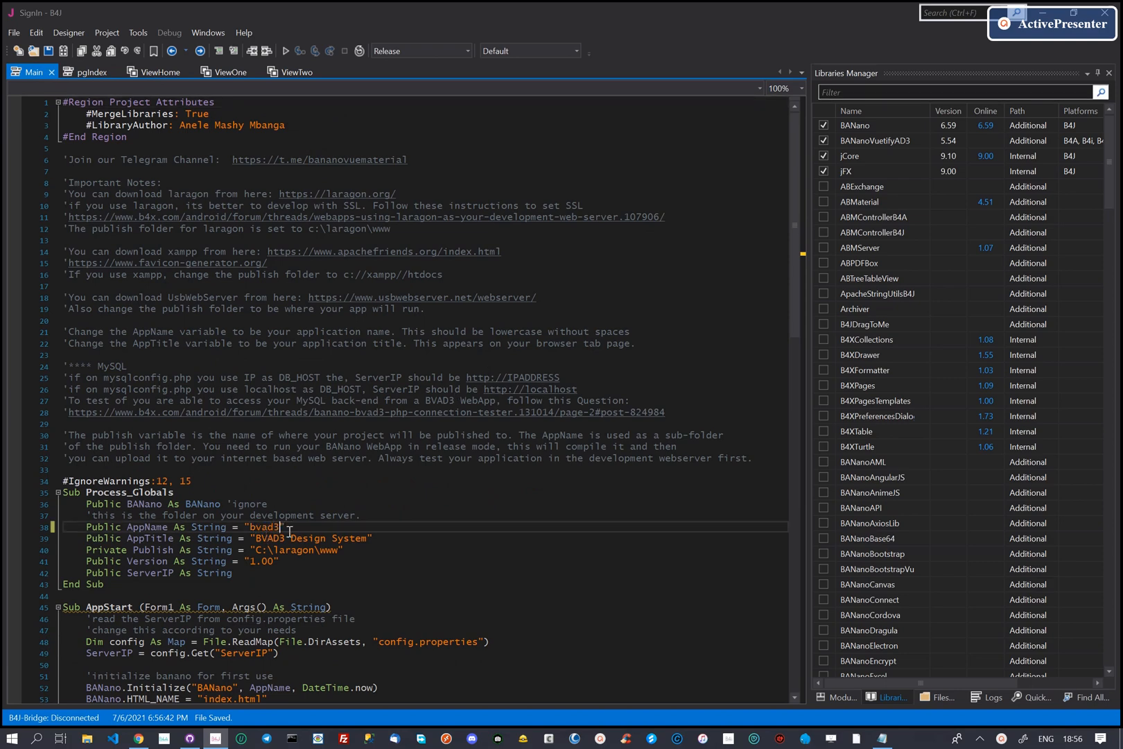
{"action": "type", "text": "signin"}
{"action": "left_click", "coordinate": [426, 537]}
{"action": "type", "text": "My New"}
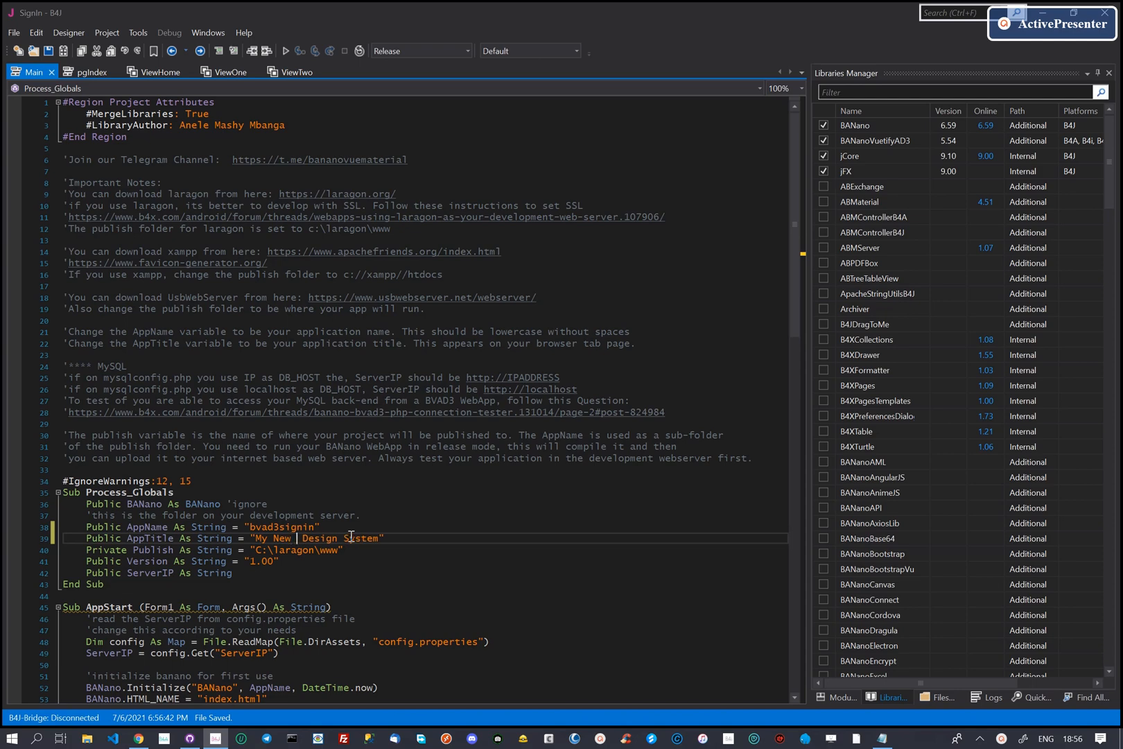
{"action": "type", "text": "BV"}
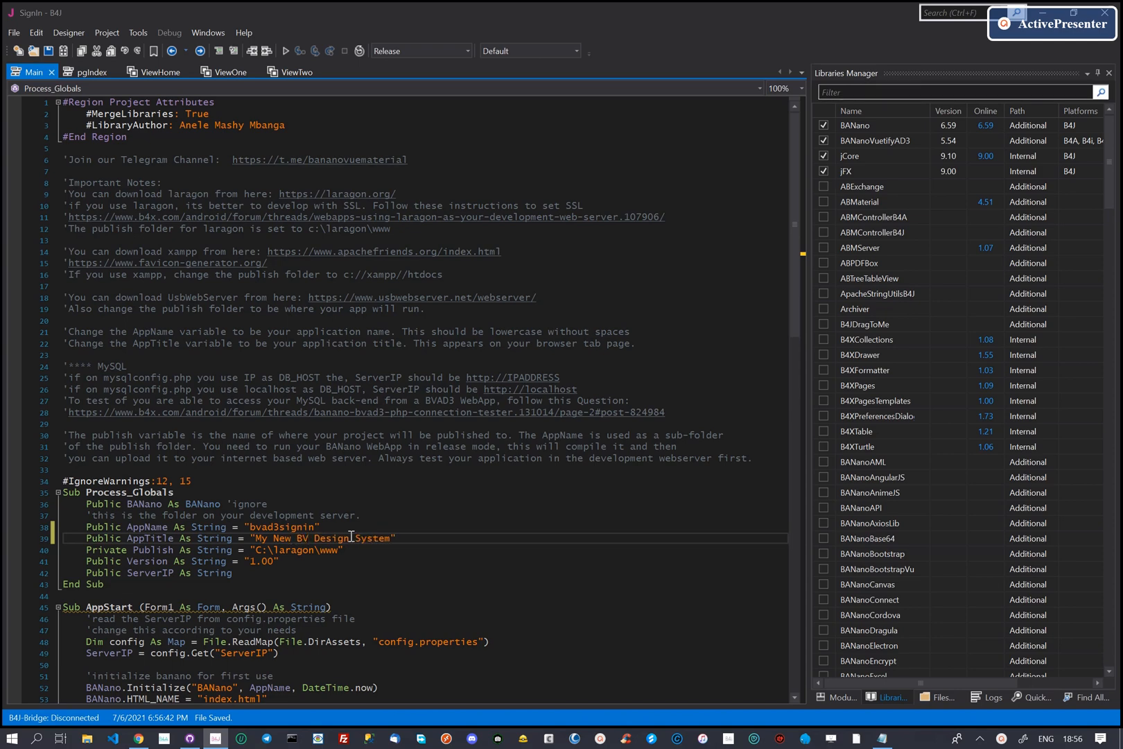
{"action": "type", "text": "BANanoVuetifyAD3"}
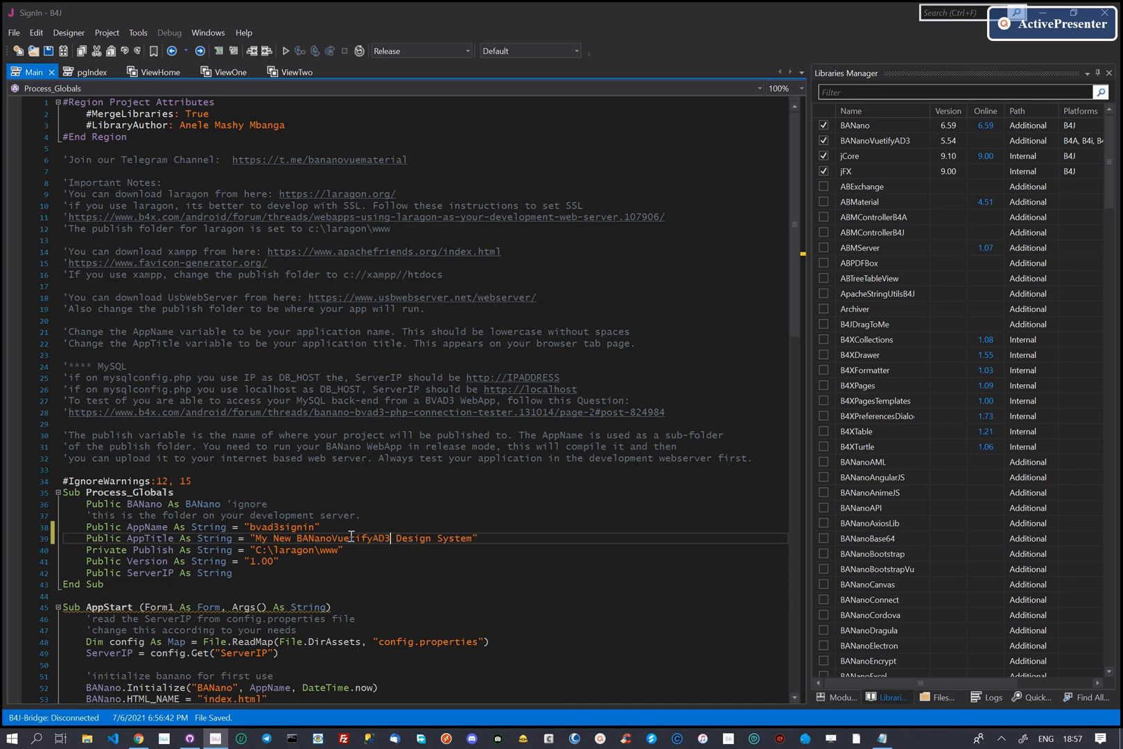
{"action": "type", "text": "WebApp"}
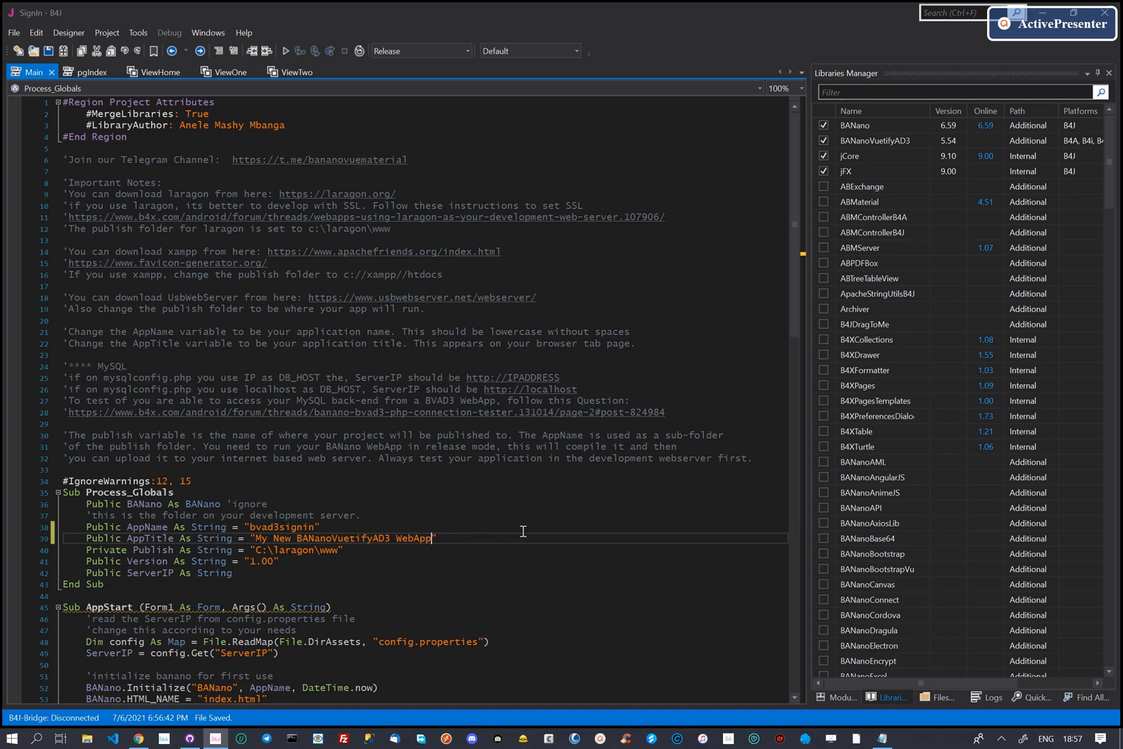
Remove the .geojson data file and the leafview.bjl layout from the Files Manager
{"action": "left_click", "coordinate": [943, 696]}
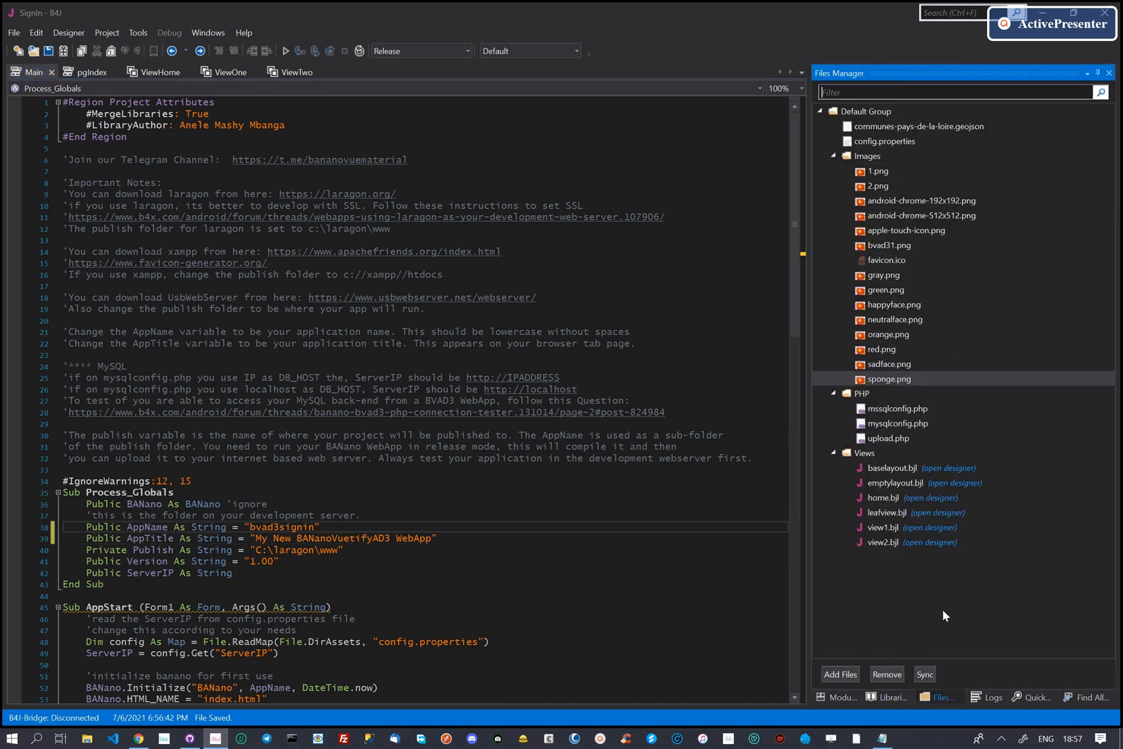
{"action": "left_click", "coordinate": [884, 141]}
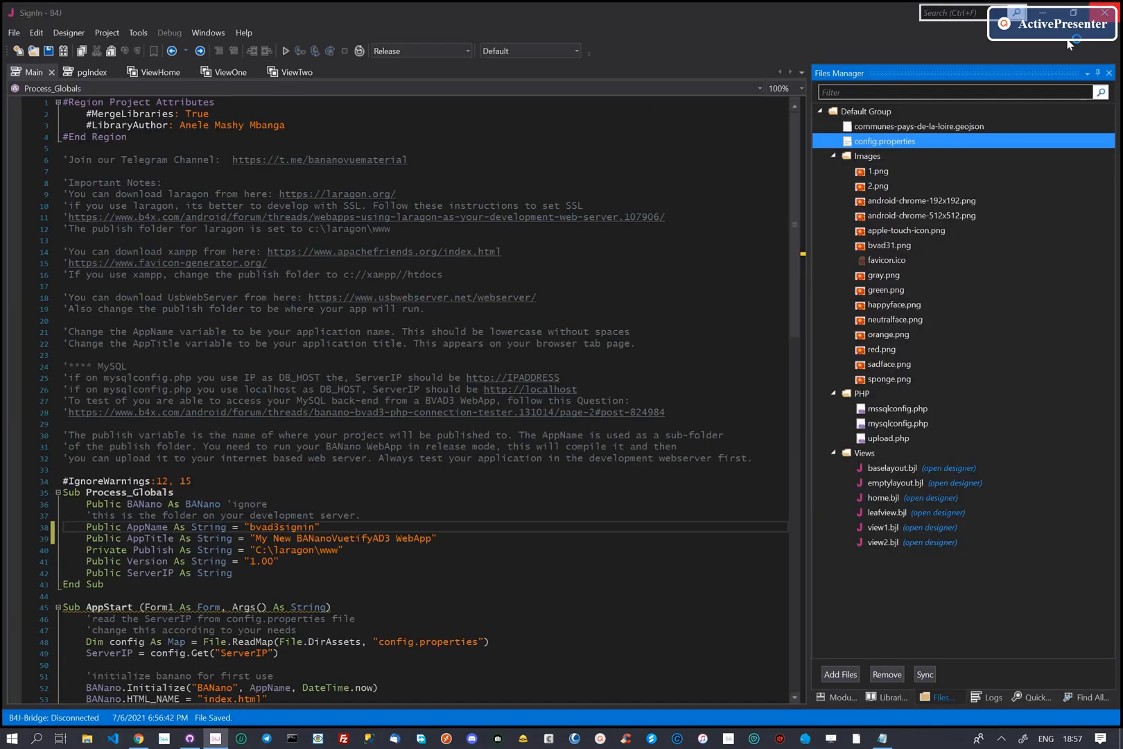
{"action": "right_click", "coordinate": [884, 142]}
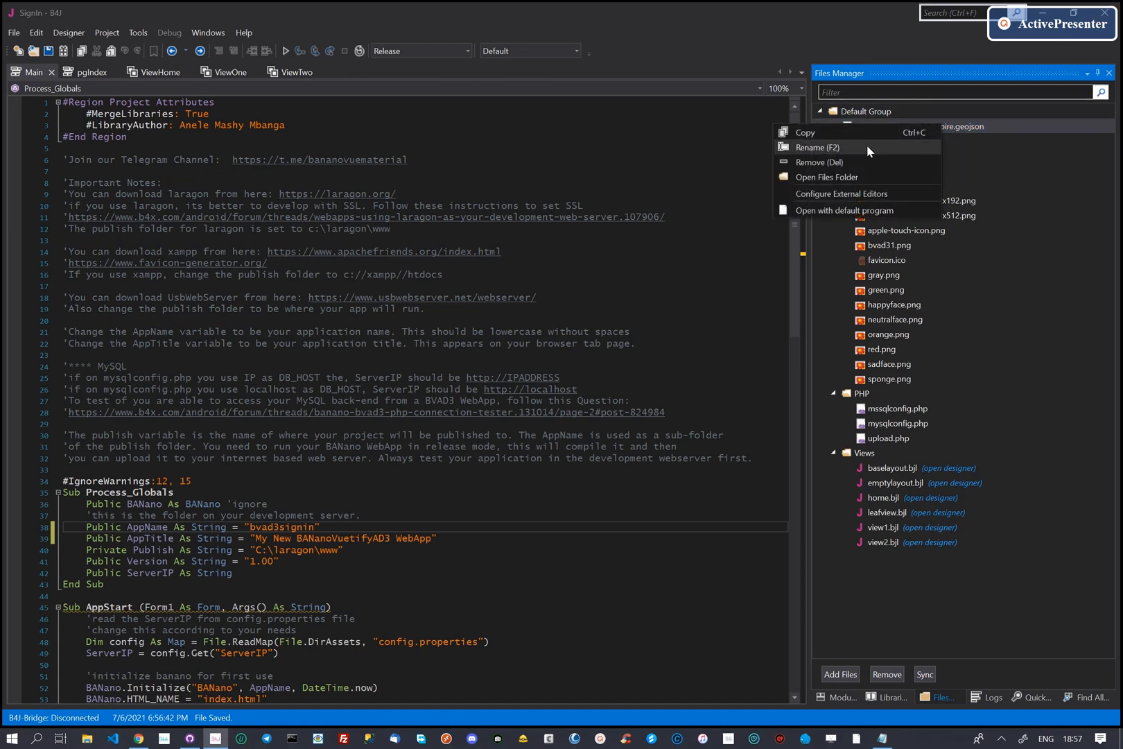
{"action": "left_click", "coordinate": [815, 162]}
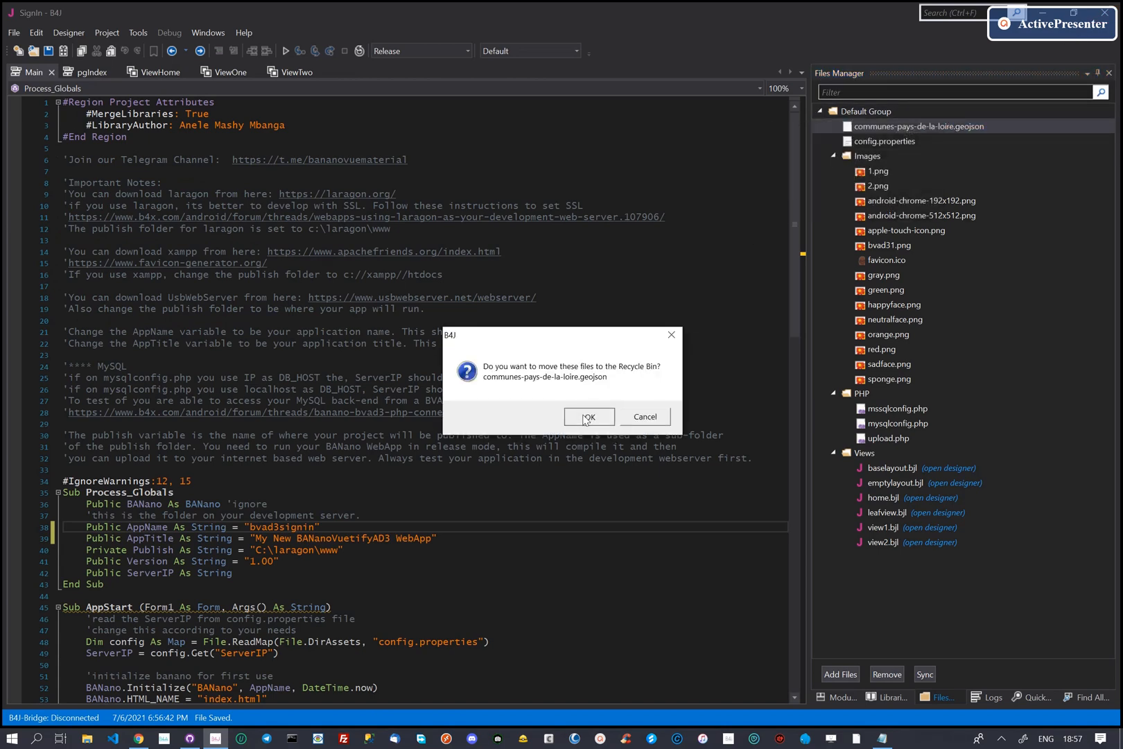
{"action": "left_click", "coordinate": [588, 416]}
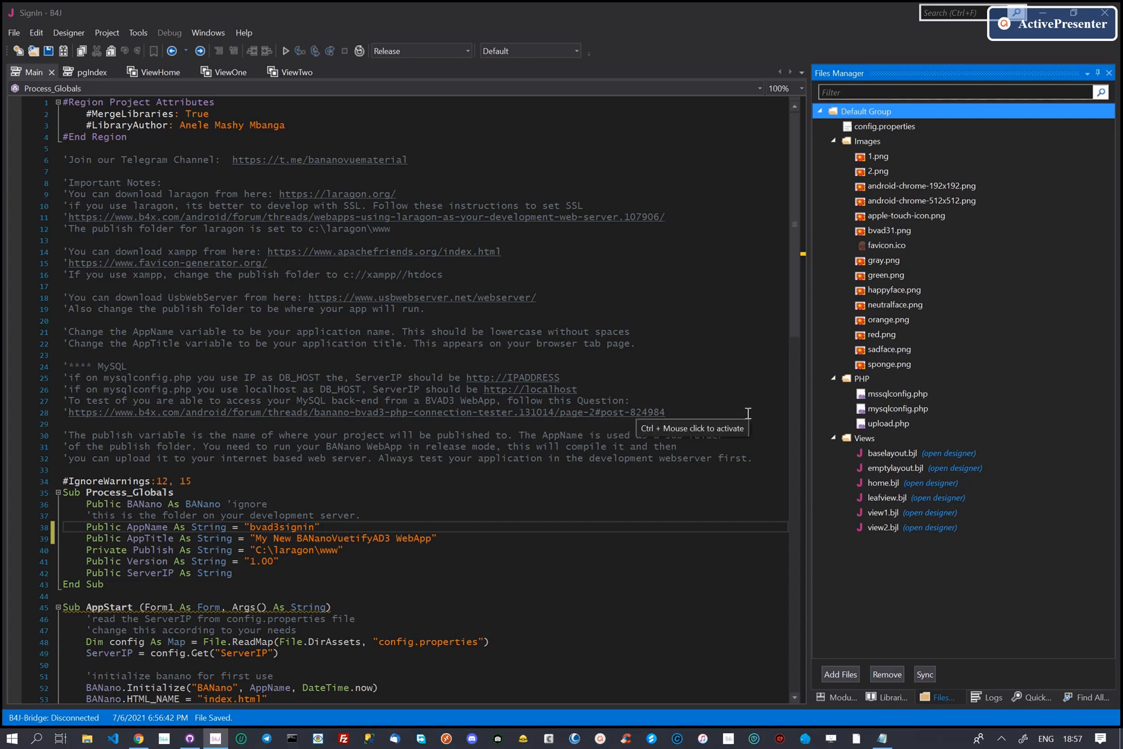
{"action": "left_click", "coordinate": [887, 497]}
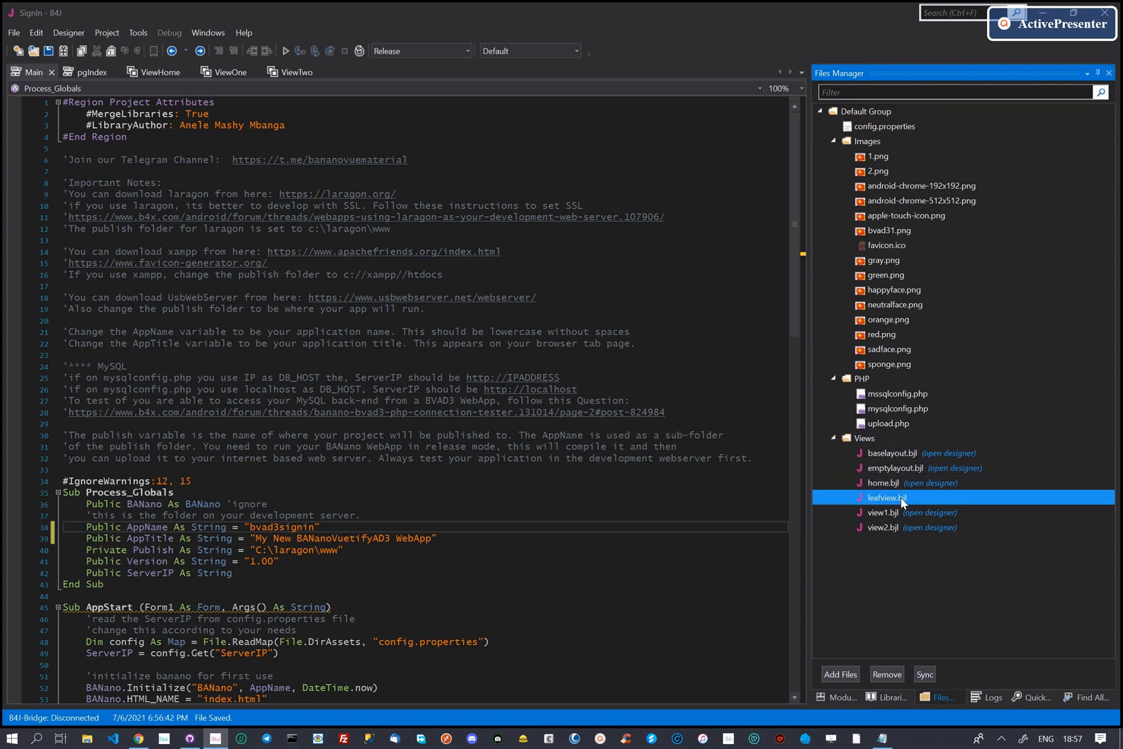
{"action": "left_click", "coordinate": [886, 674]}
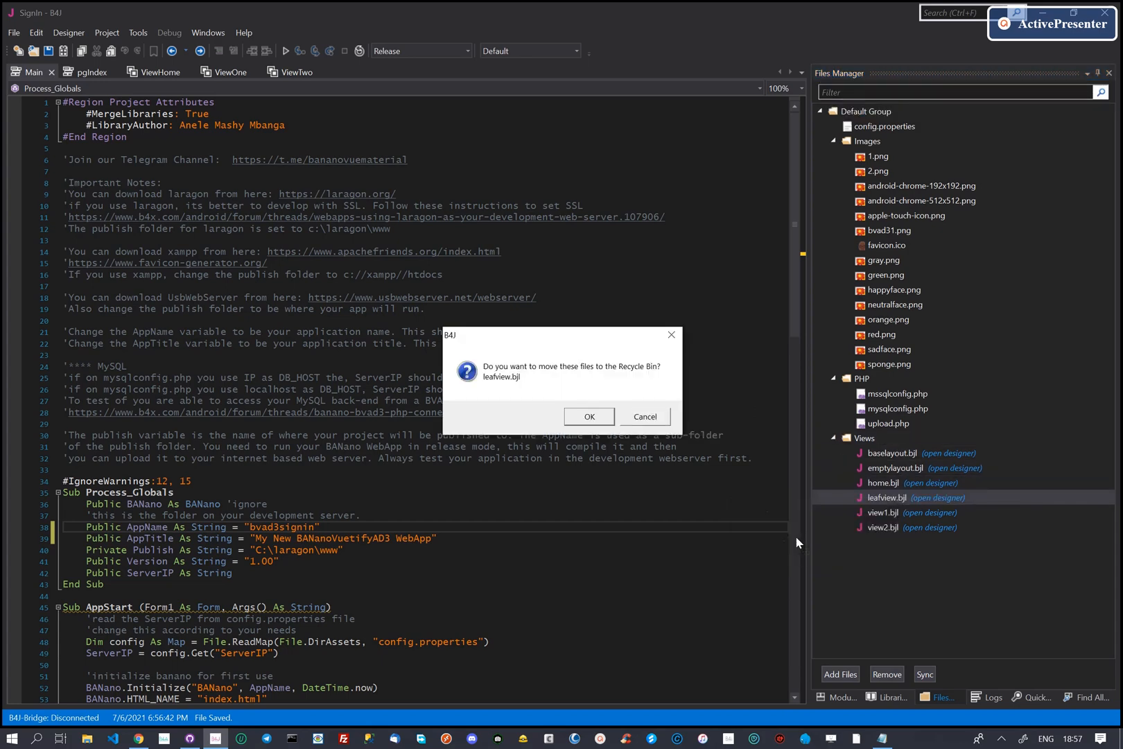
{"action": "left_click", "coordinate": [587, 416]}
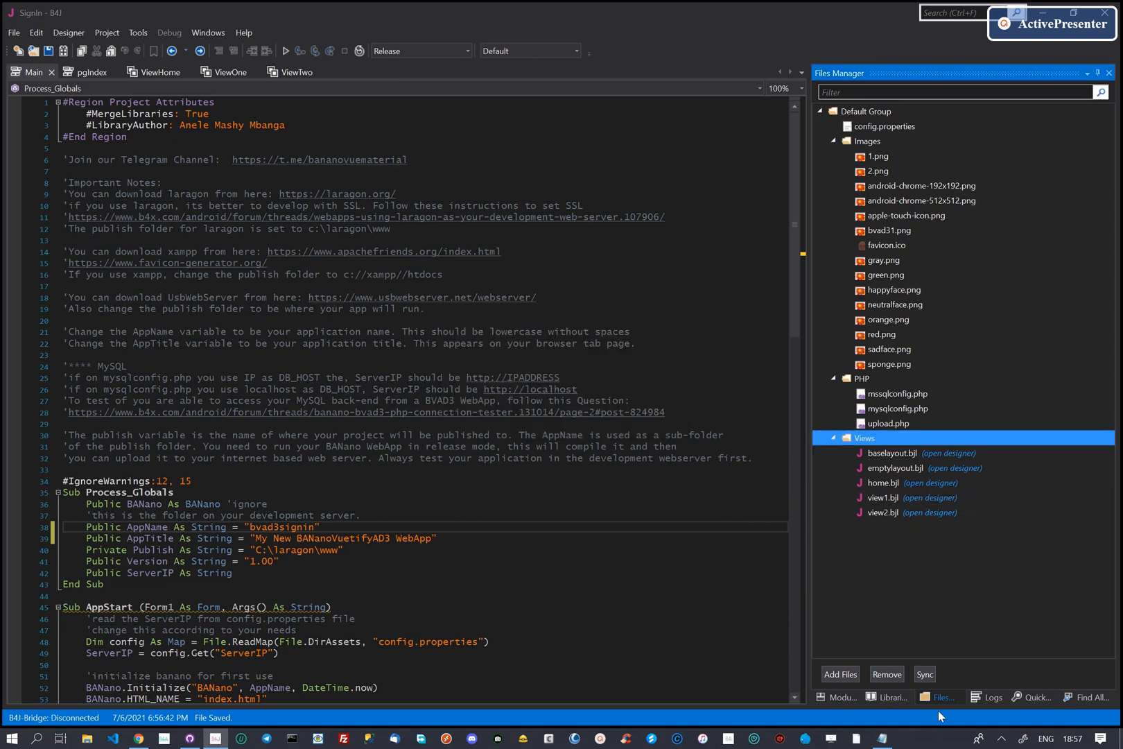
{"action": "mouse_move", "coordinate": [835, 696]}
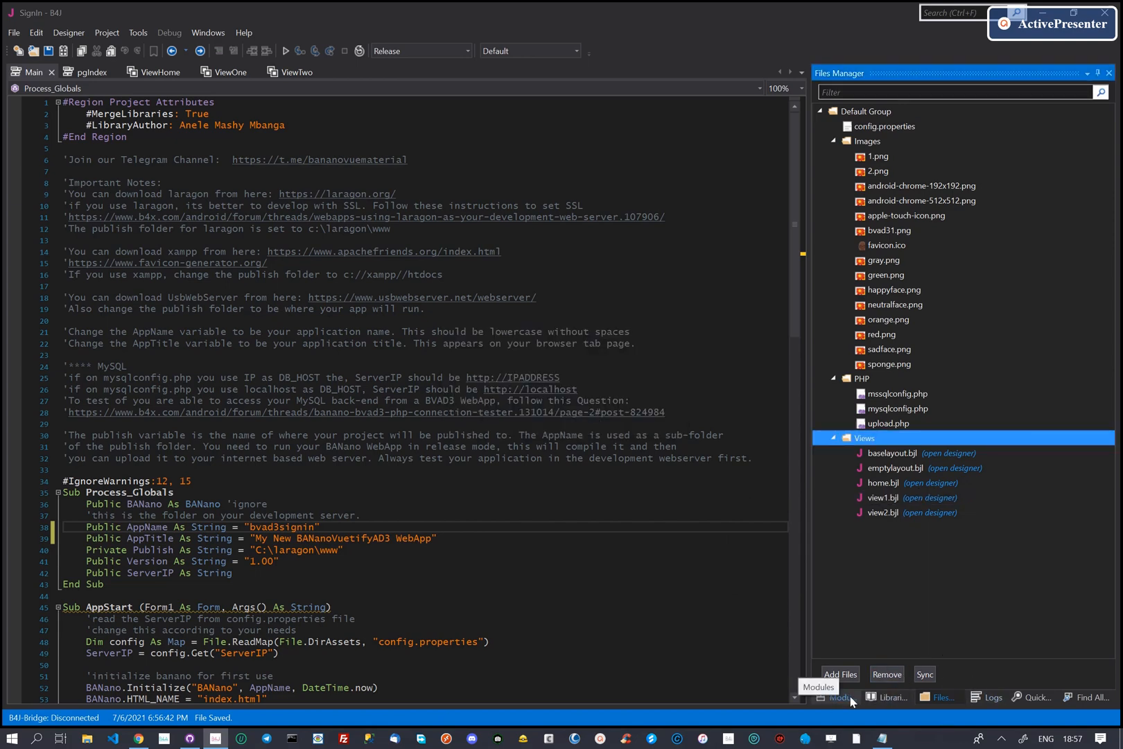
Remove the ViewLeaflet module from the Modules list
{"action": "left_click", "coordinate": [835, 697]}
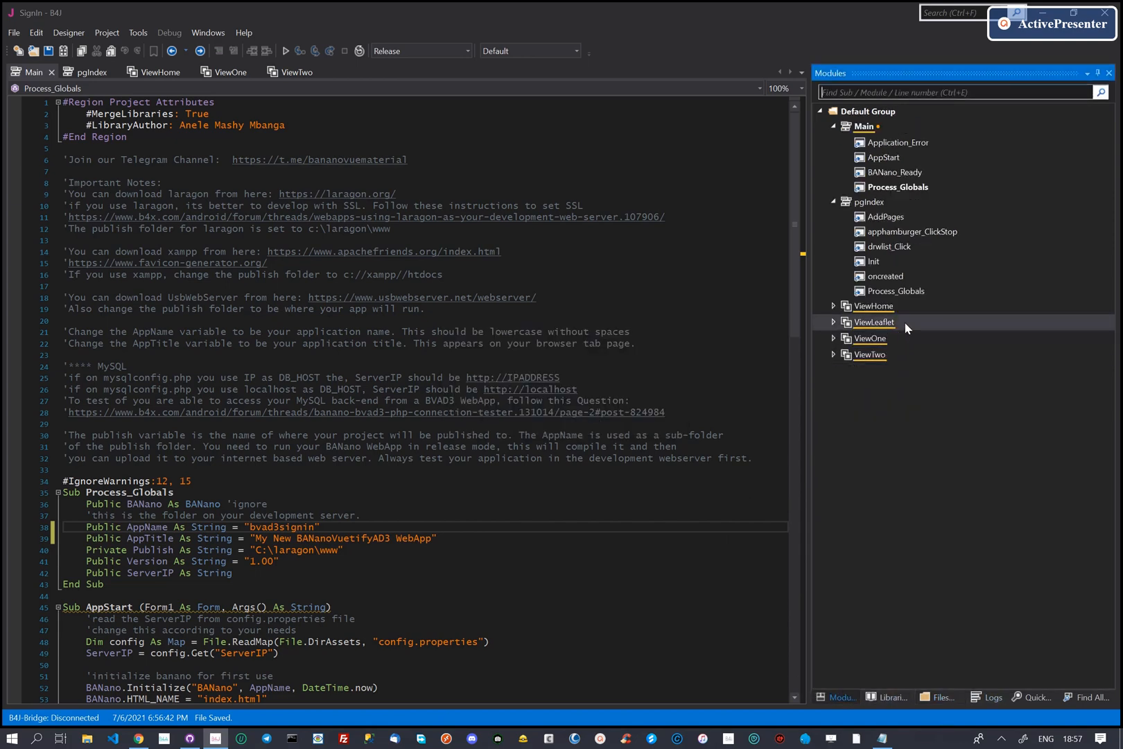
{"action": "right_click", "coordinate": [873, 322]}
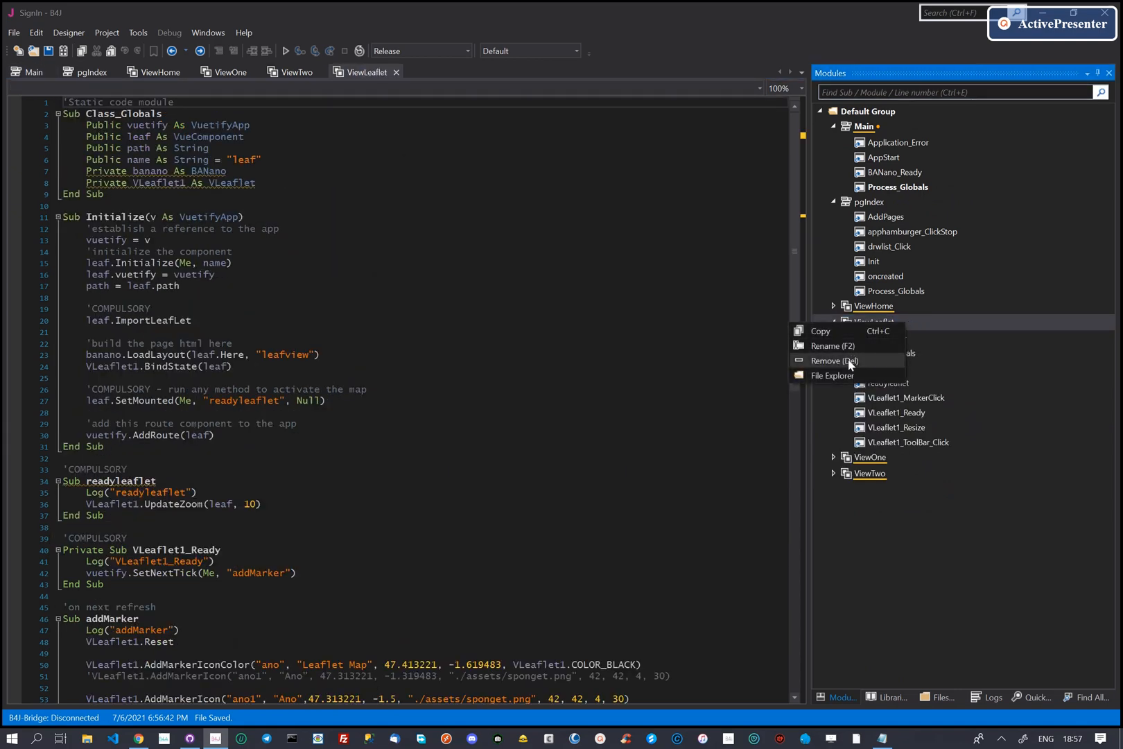
{"action": "left_click", "coordinate": [833, 360]}
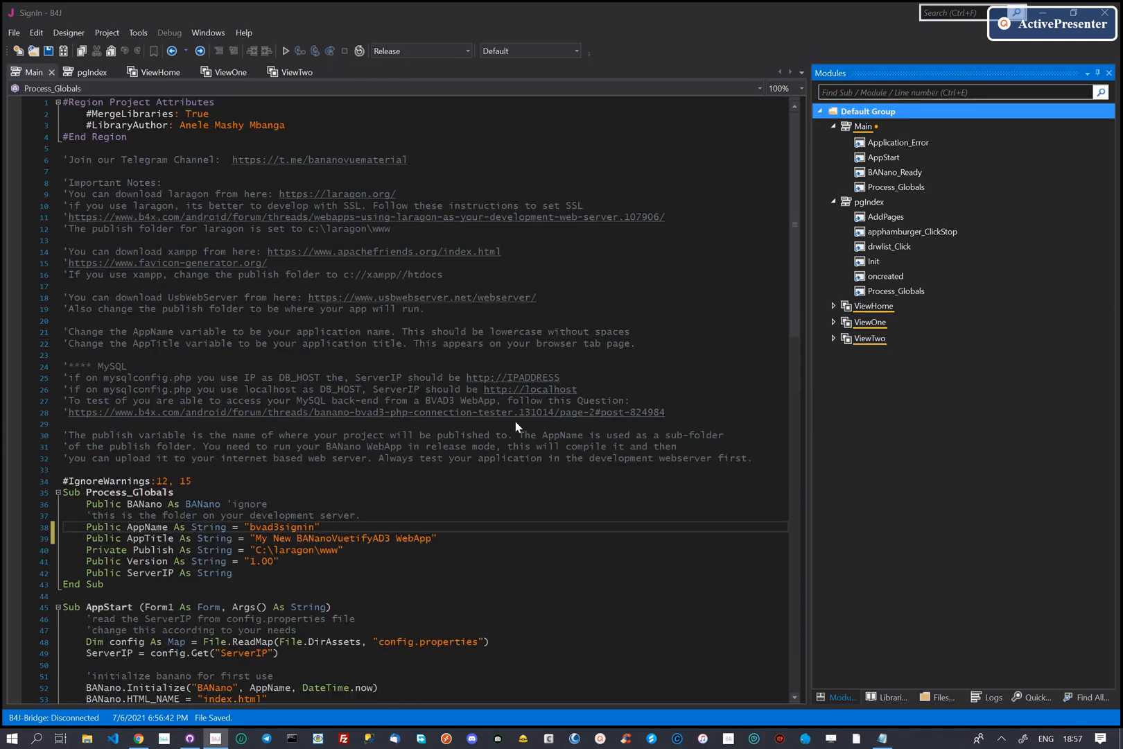
{"action": "mouse_move", "coordinate": [229, 201]}
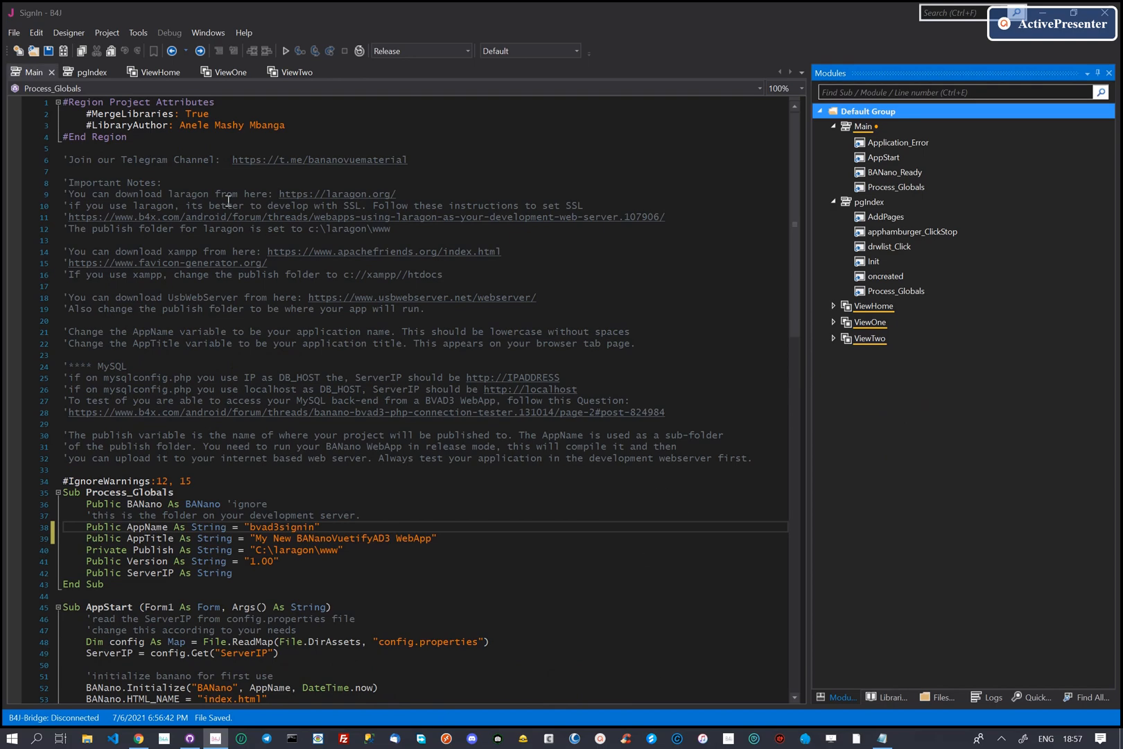
{"action": "left_click", "coordinate": [91, 71]}
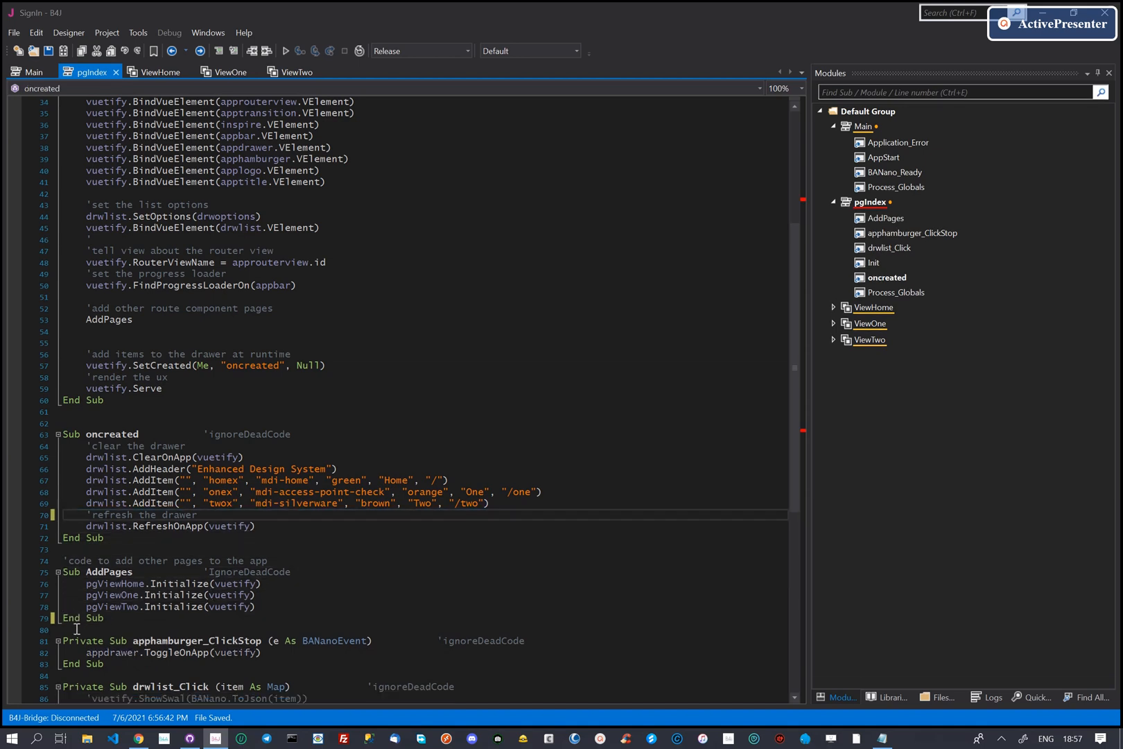
{"action": "double_click", "coordinate": [208, 468]}
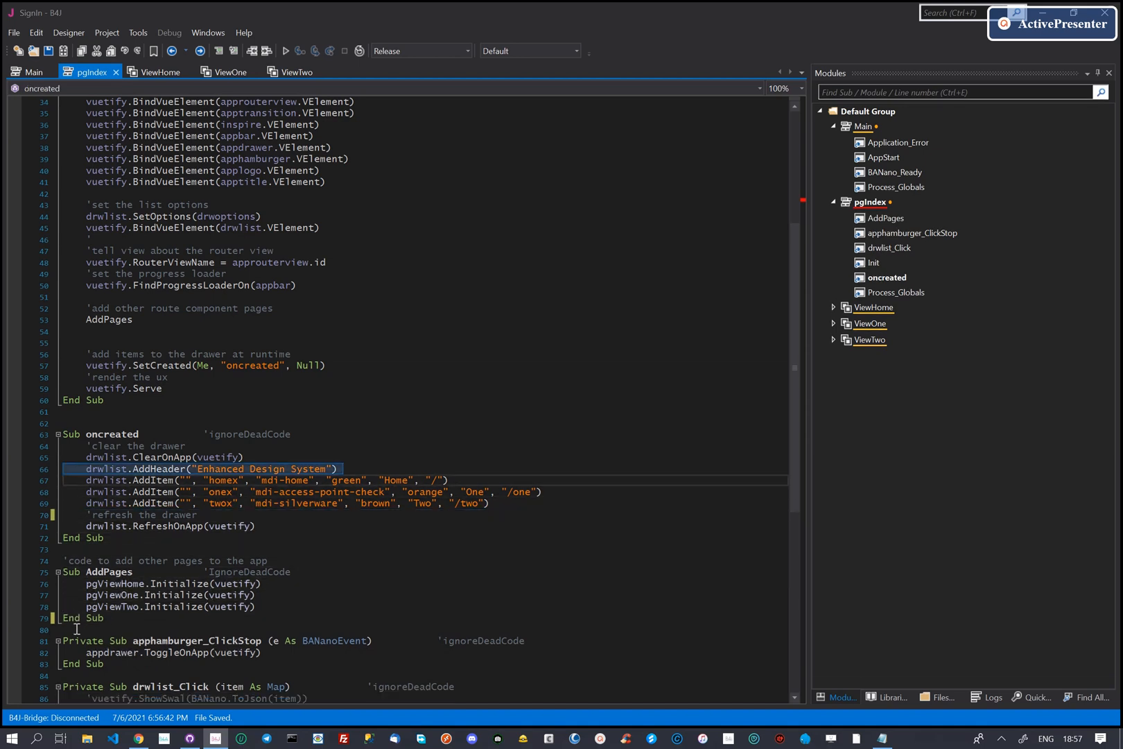
{"action": "key", "text": "Delete"}
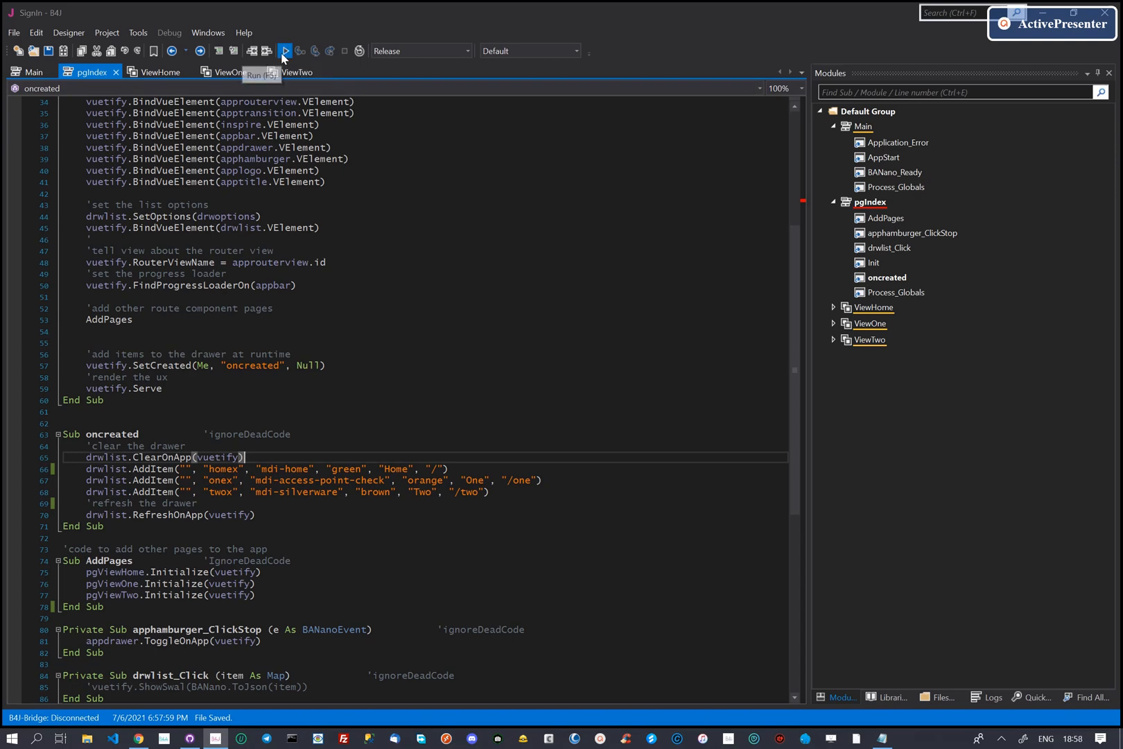
{"action": "left_click", "coordinate": [284, 51]}
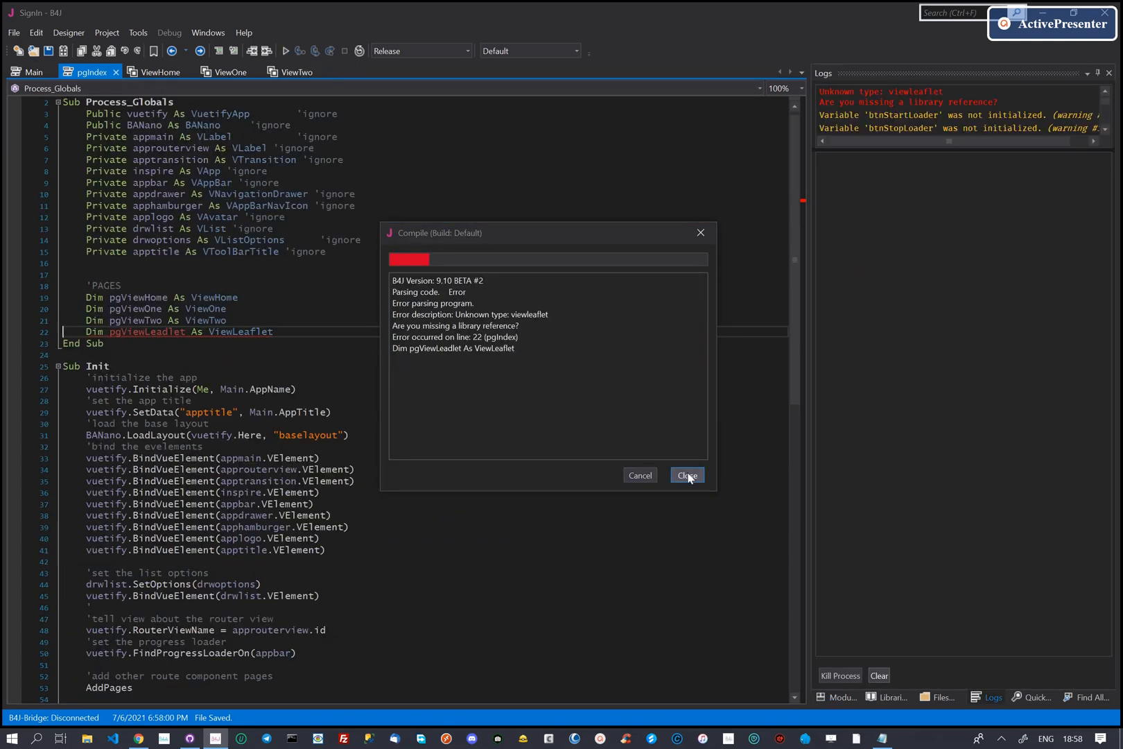
{"action": "left_click", "coordinate": [687, 475]}
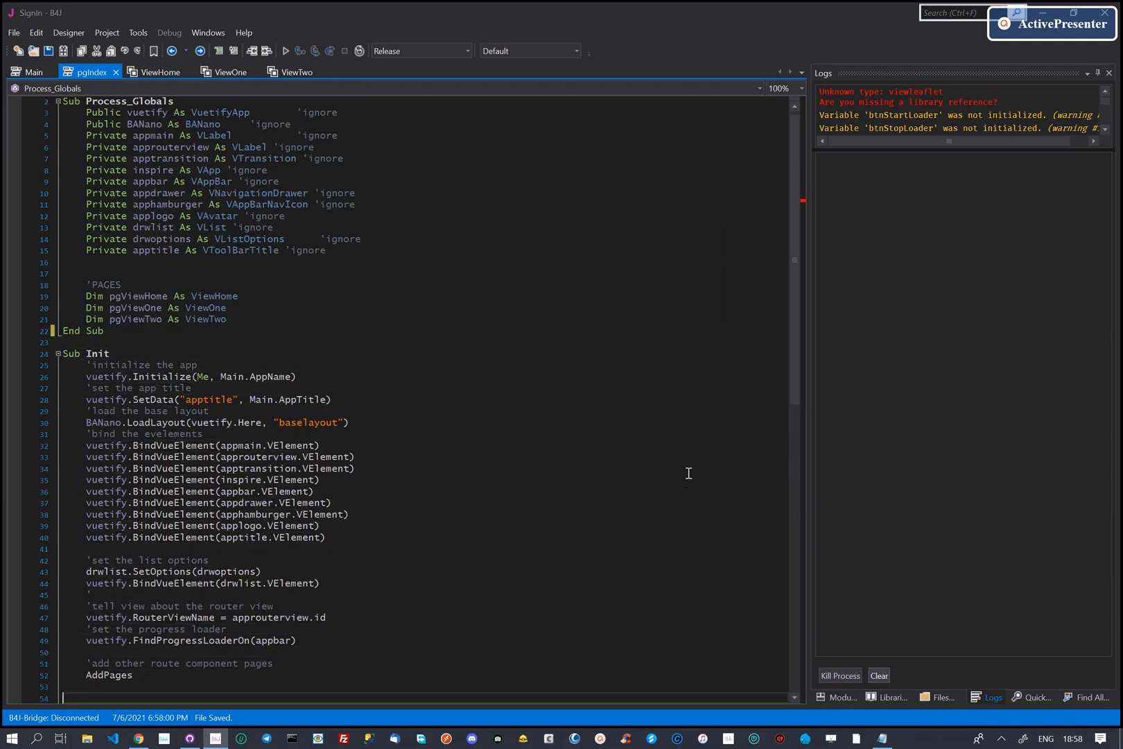
{"action": "scroll", "scroll_direction": "down", "scroll_amount": 3}
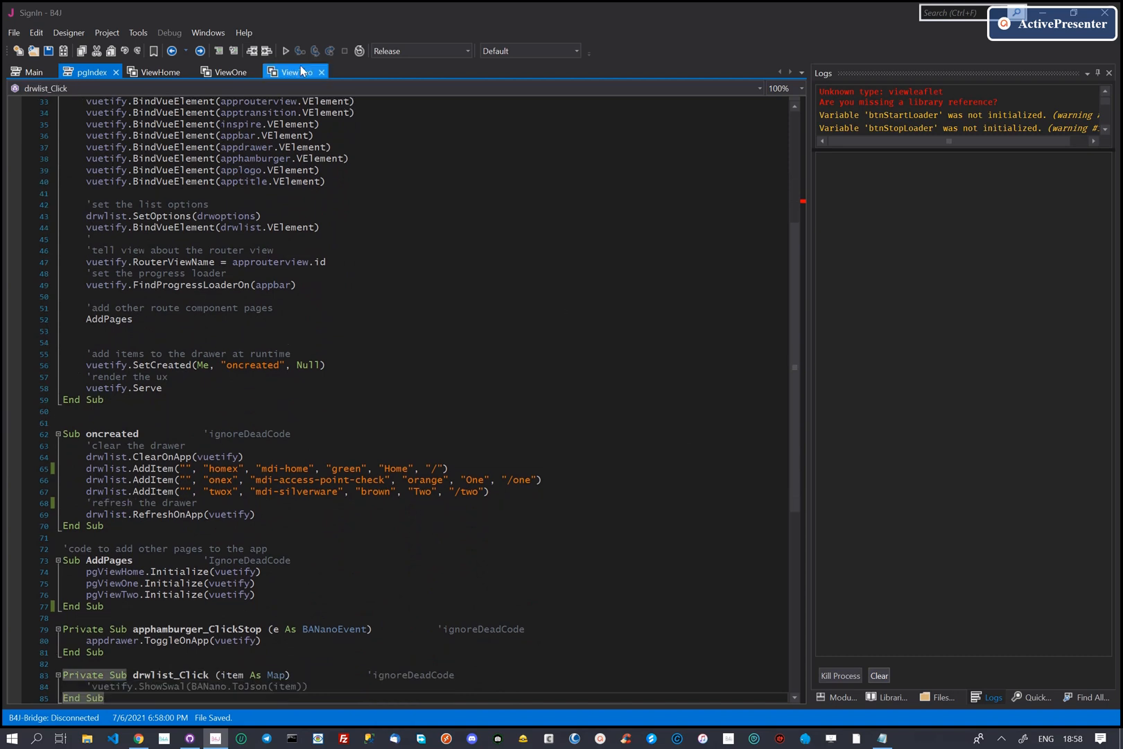
Compile and run the SignIn project
{"action": "left_click", "coordinate": [286, 50]}
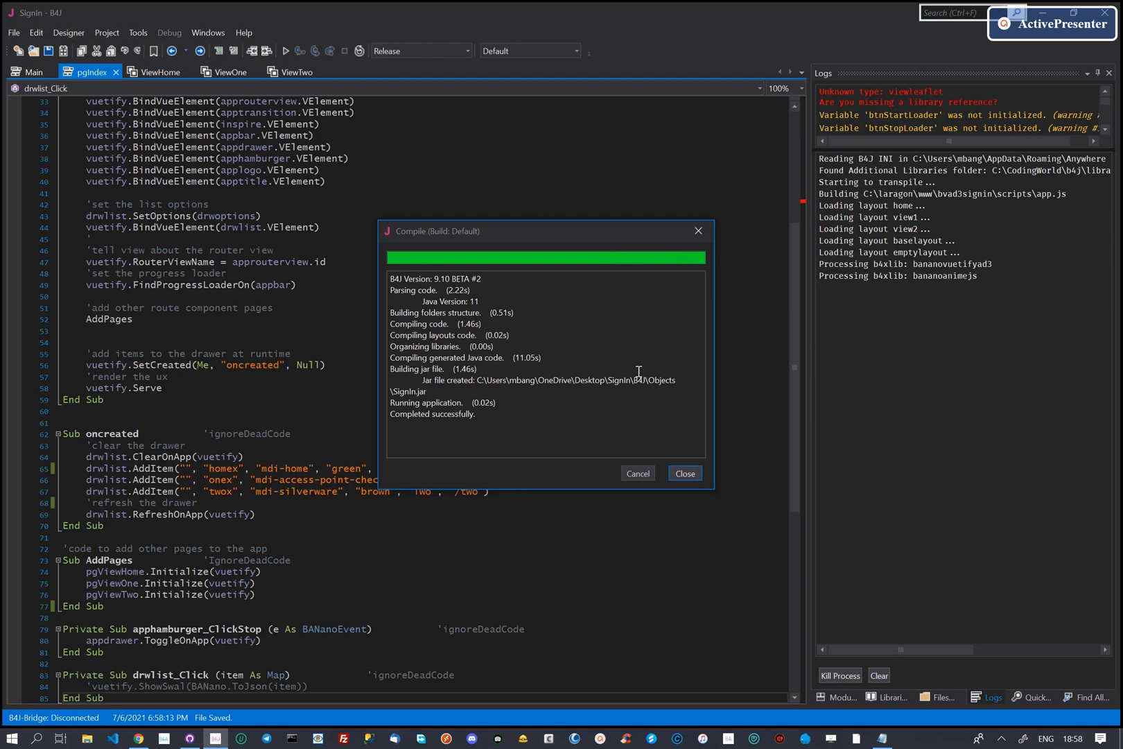
{"action": "mouse_move", "coordinate": [564, 419]}
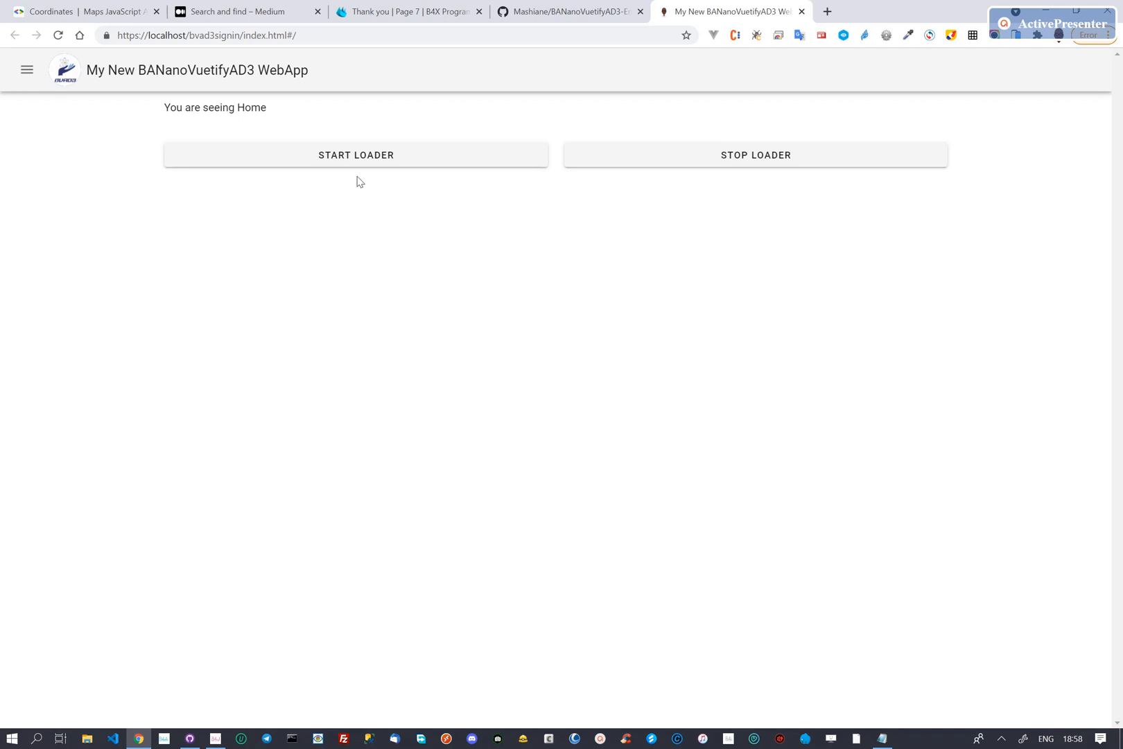
Start the loader, show the navigation drawer, then close the app's browser tab
{"action": "left_click", "coordinate": [356, 155]}
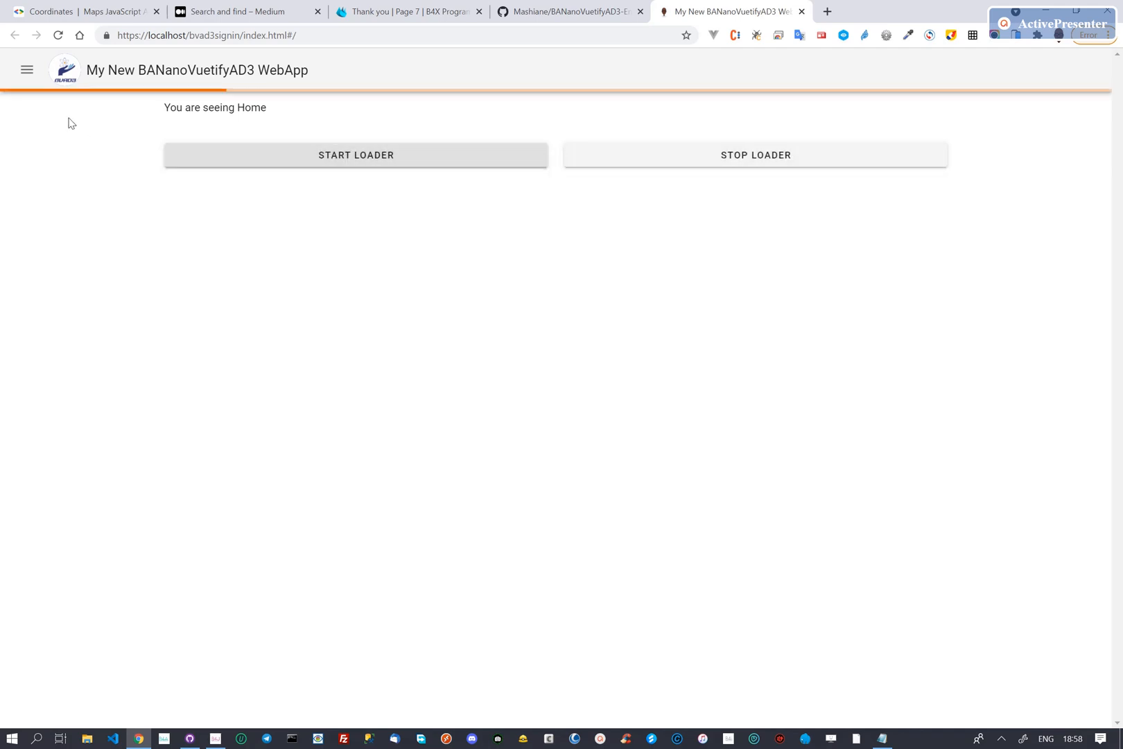
{"action": "left_click", "coordinate": [27, 70]}
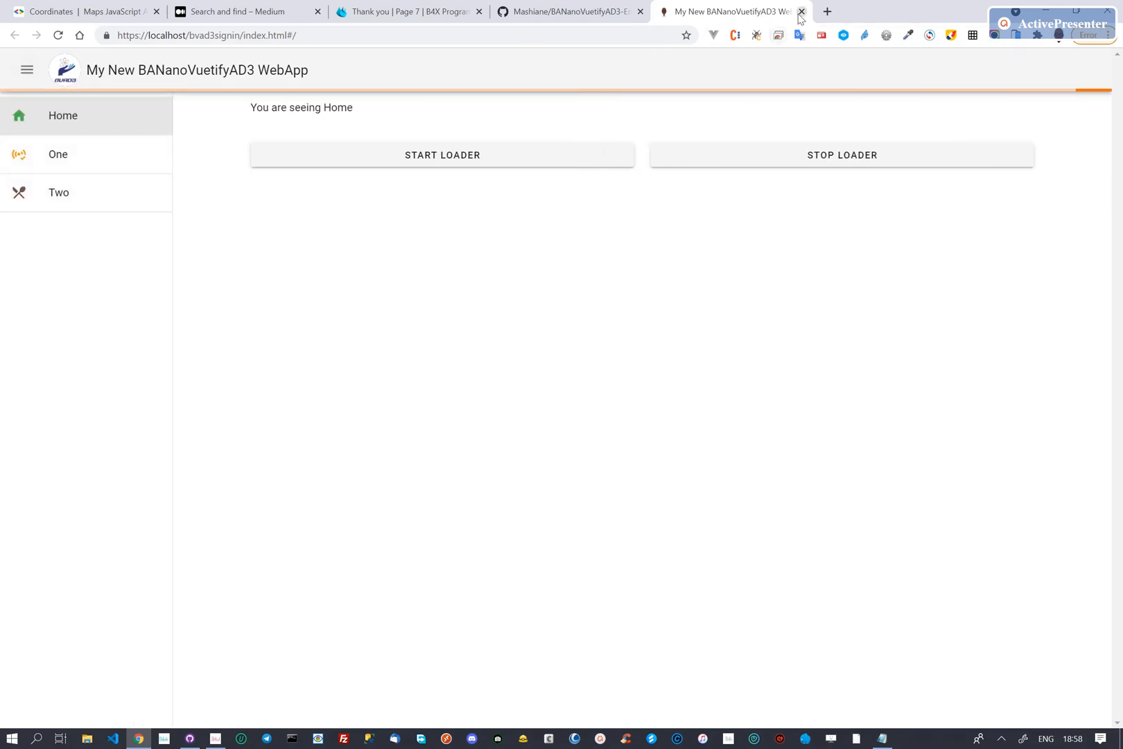
{"action": "left_click", "coordinate": [802, 12]}
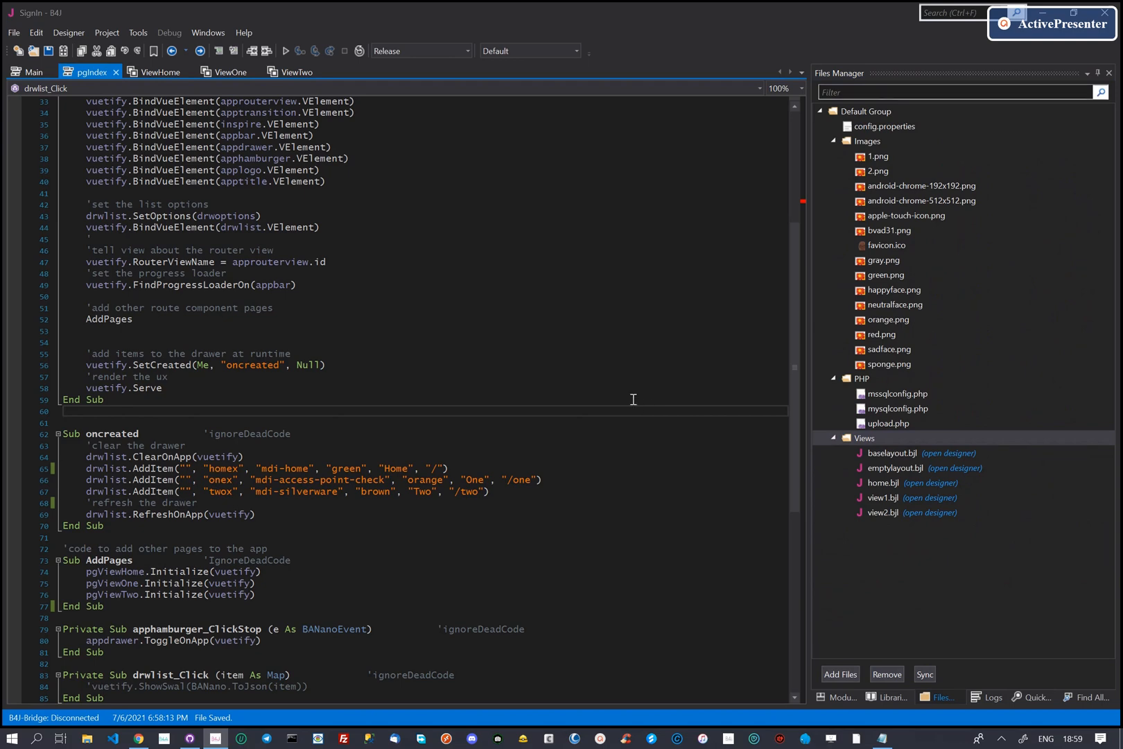
From ViewTwo, add a new standard class module named ViewLogin to the project
{"action": "left_click", "coordinate": [294, 72]}
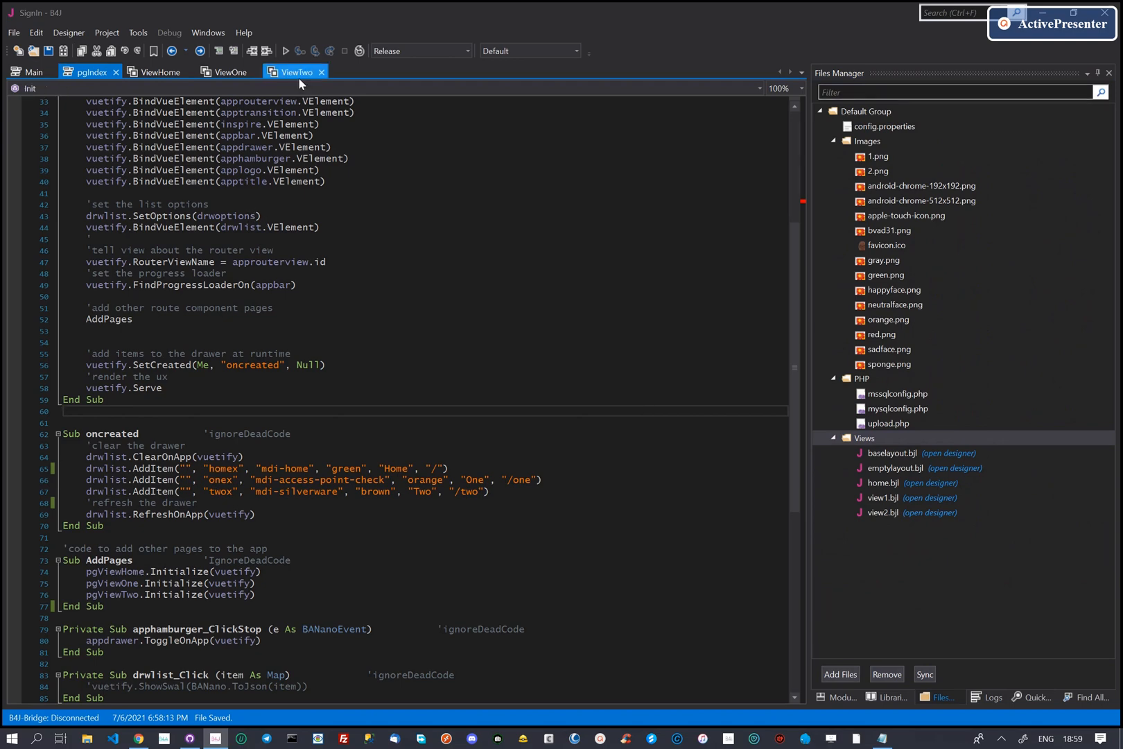
{"action": "left_click", "coordinate": [295, 71]}
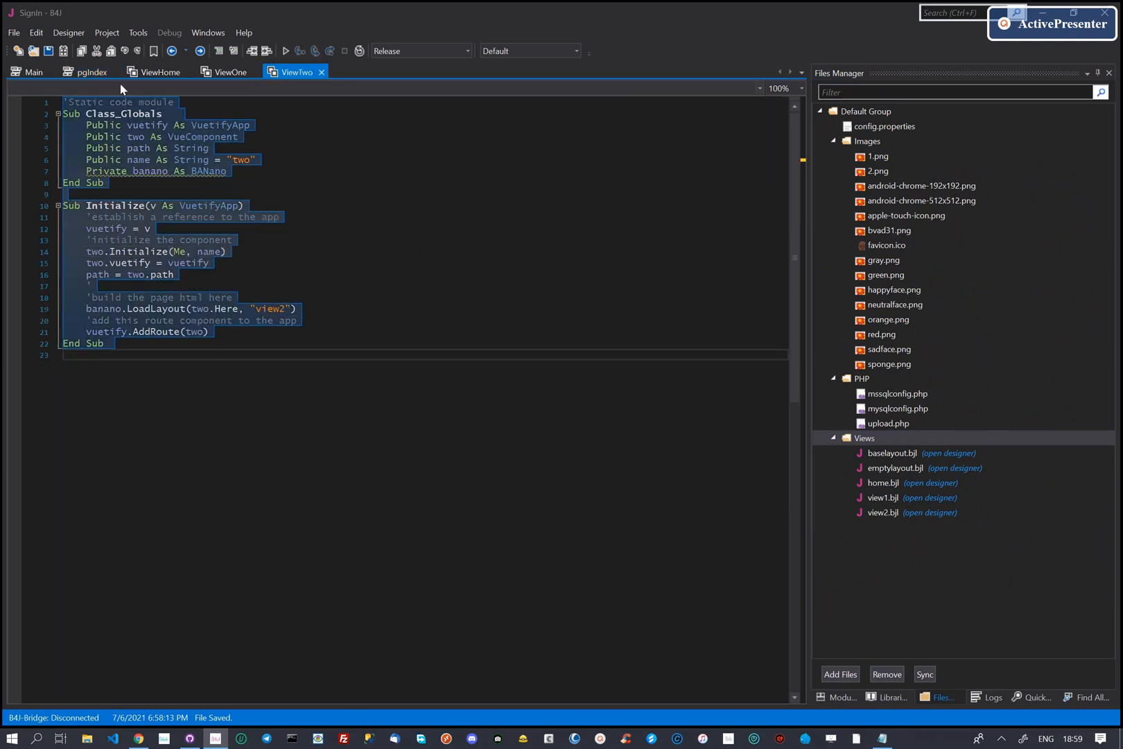
{"action": "left_click", "coordinate": [107, 33]}
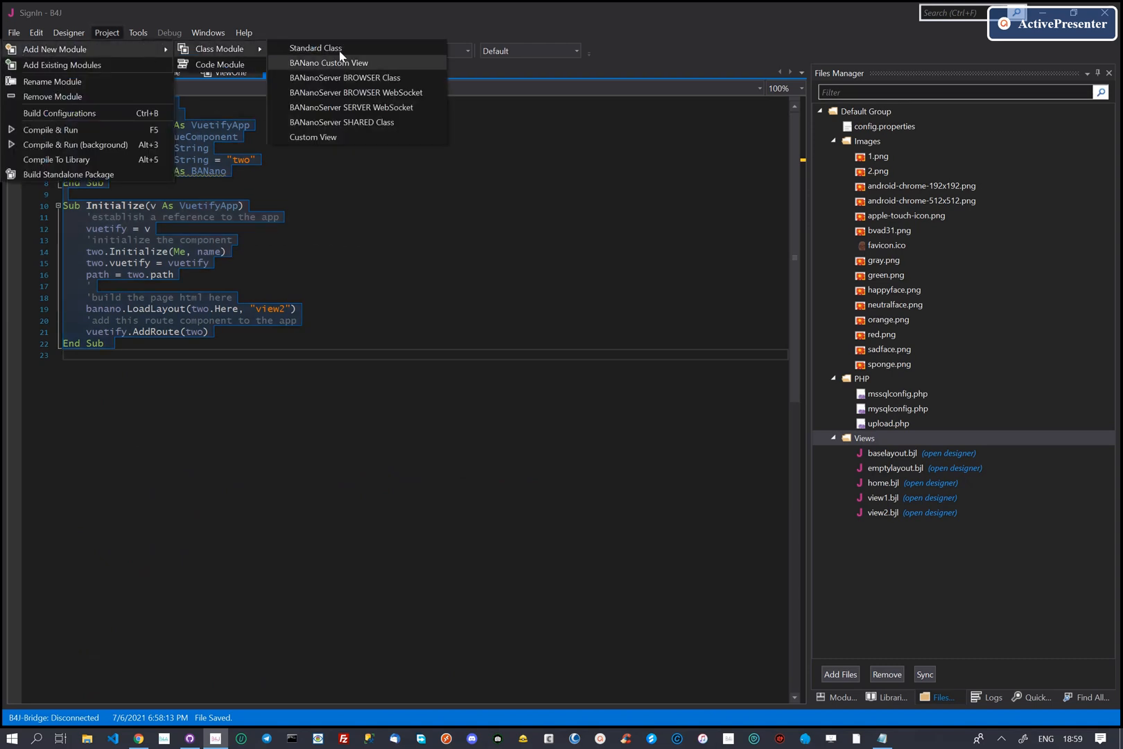
{"action": "left_click", "coordinate": [316, 48]}
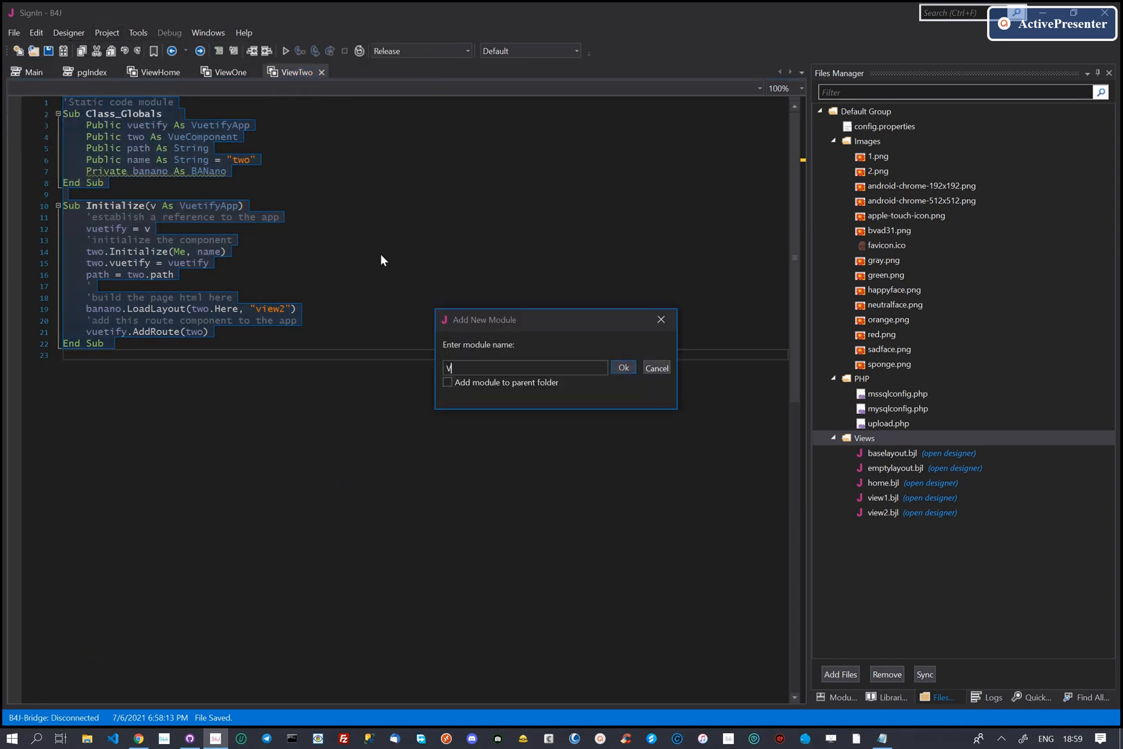
{"action": "left_click", "coordinate": [656, 367]}
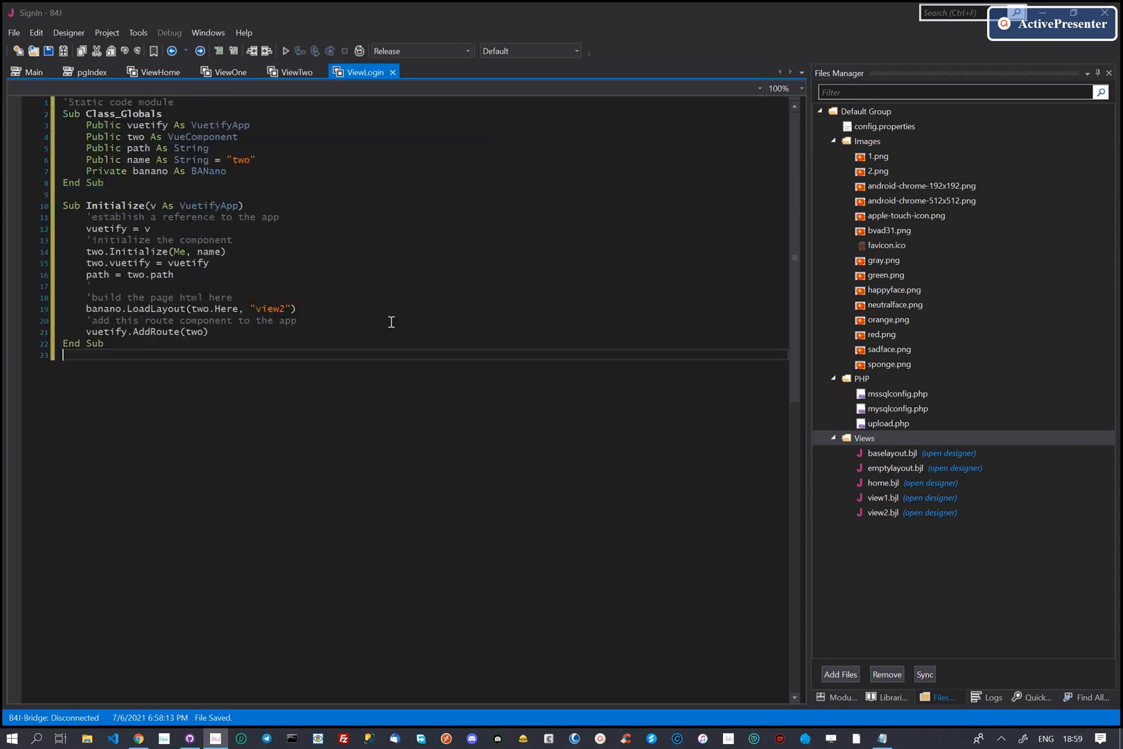
Rename the two component to login and load the login layout in ViewLogin
{"action": "double_click", "coordinate": [135, 136]}
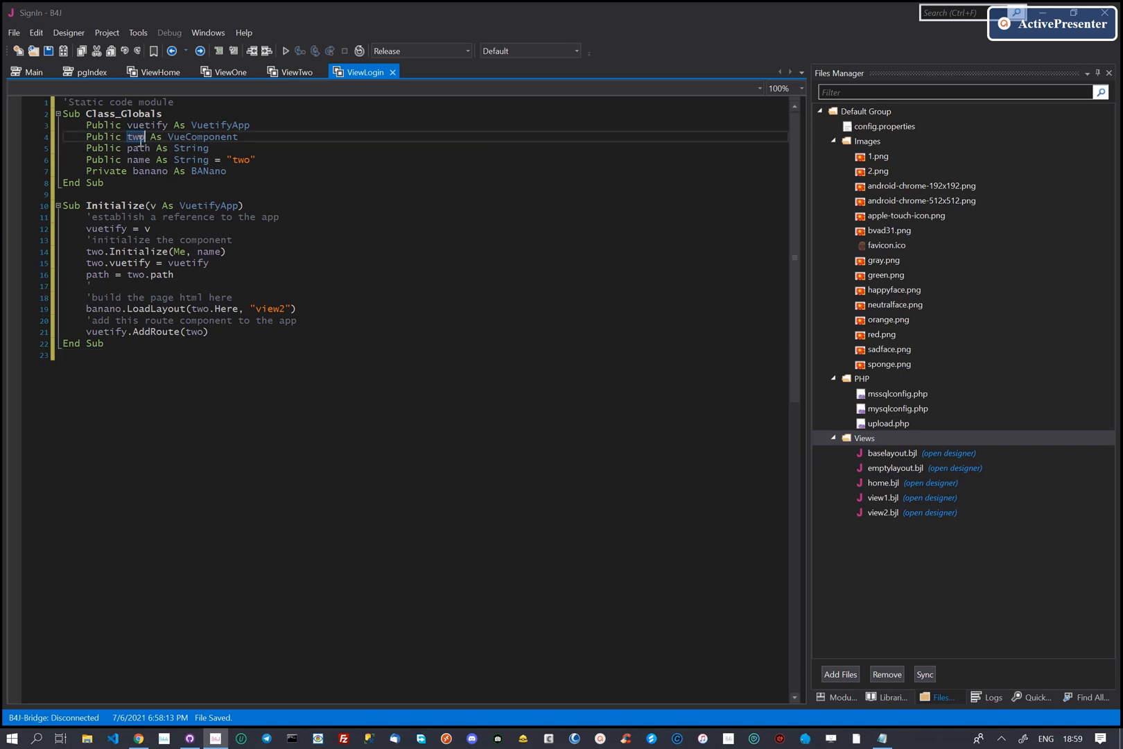
{"action": "type", "text": "login"}
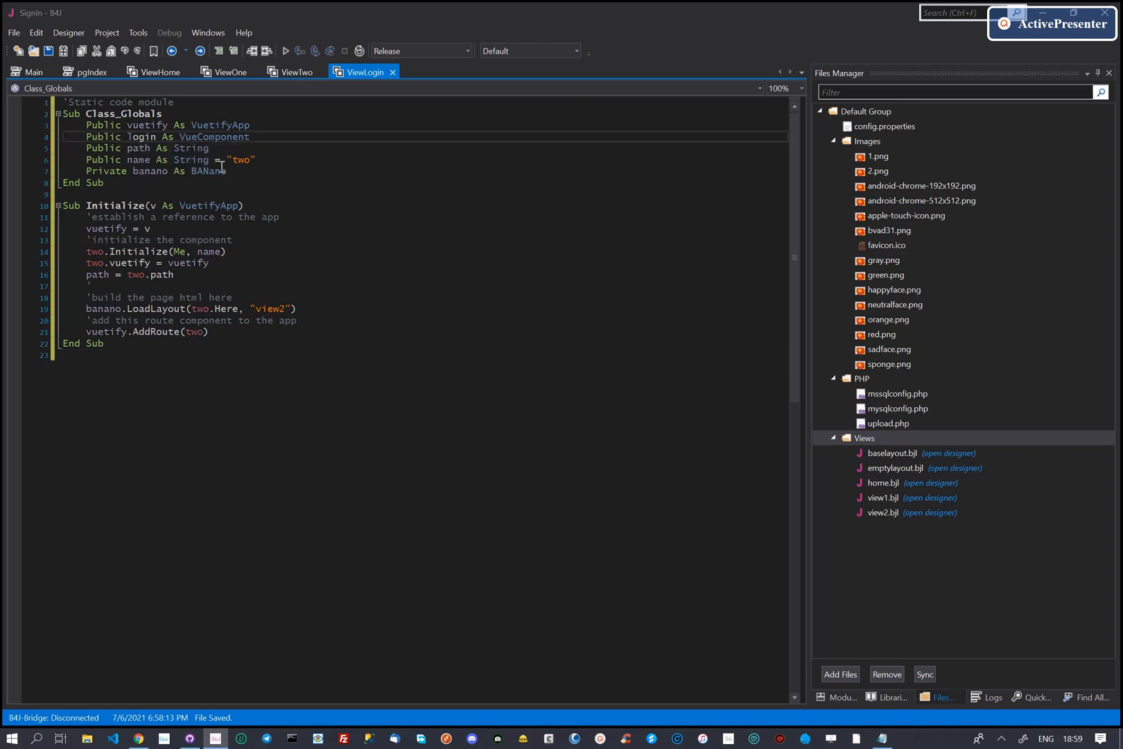
{"action": "type", "text": "login"}
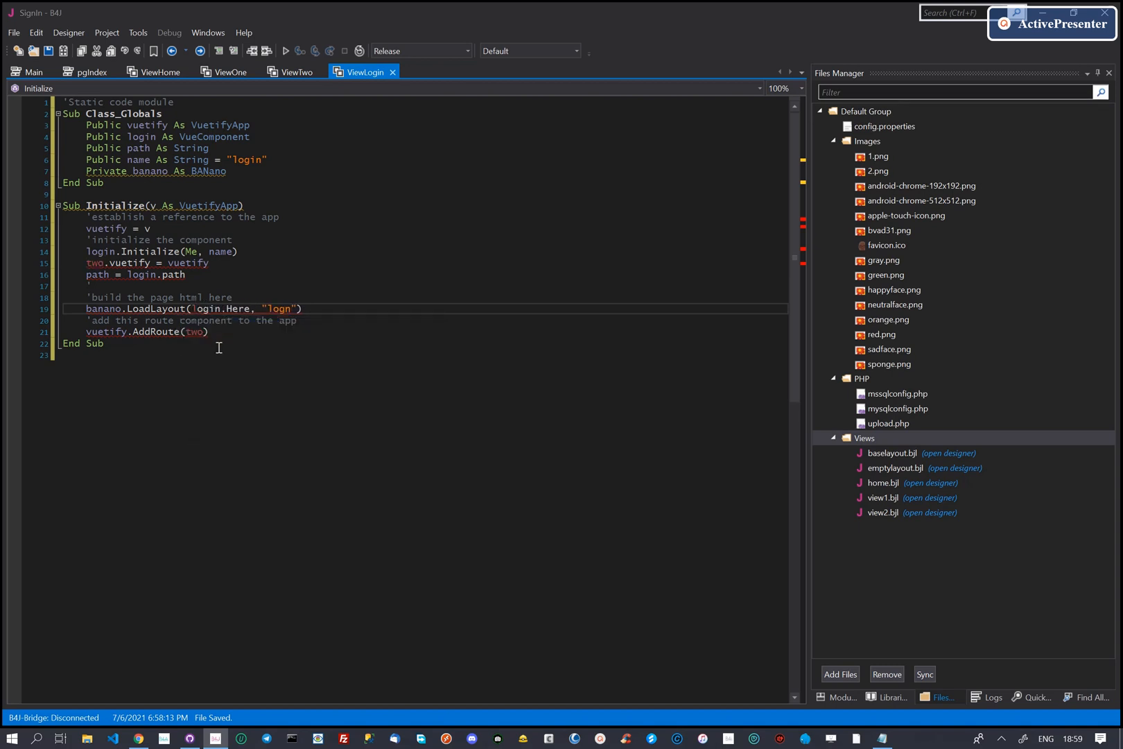
{"action": "type", "text": "login"}
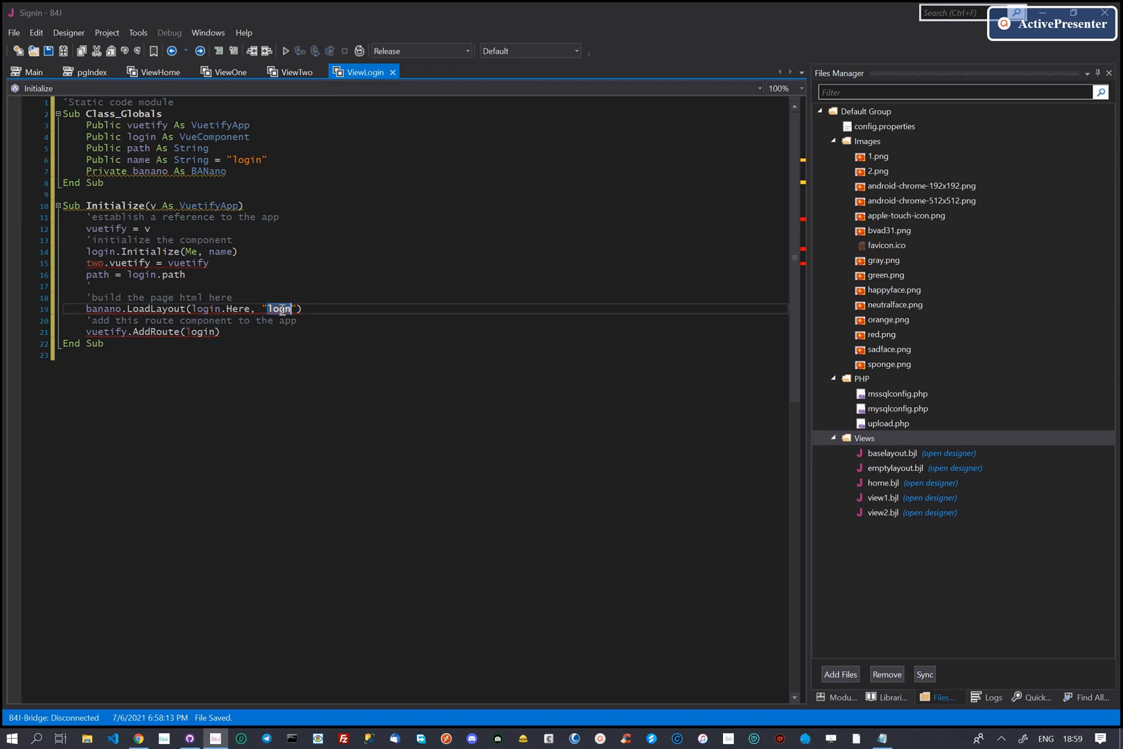
Add a 'set this as a start' comment and login.Path = "/" after the vuetify assignment
{"action": "left_click", "coordinate": [111, 262]}
{"action": "type", "text": "'ste"}
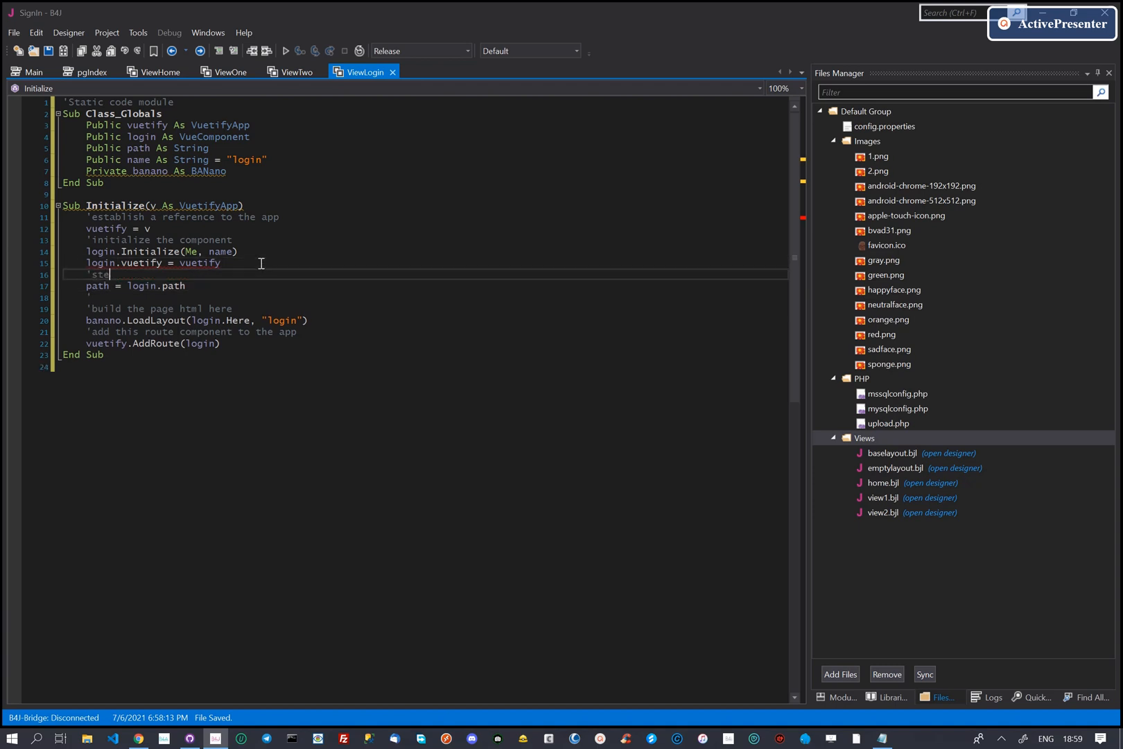
{"action": "key", "text": "BackSpace"}
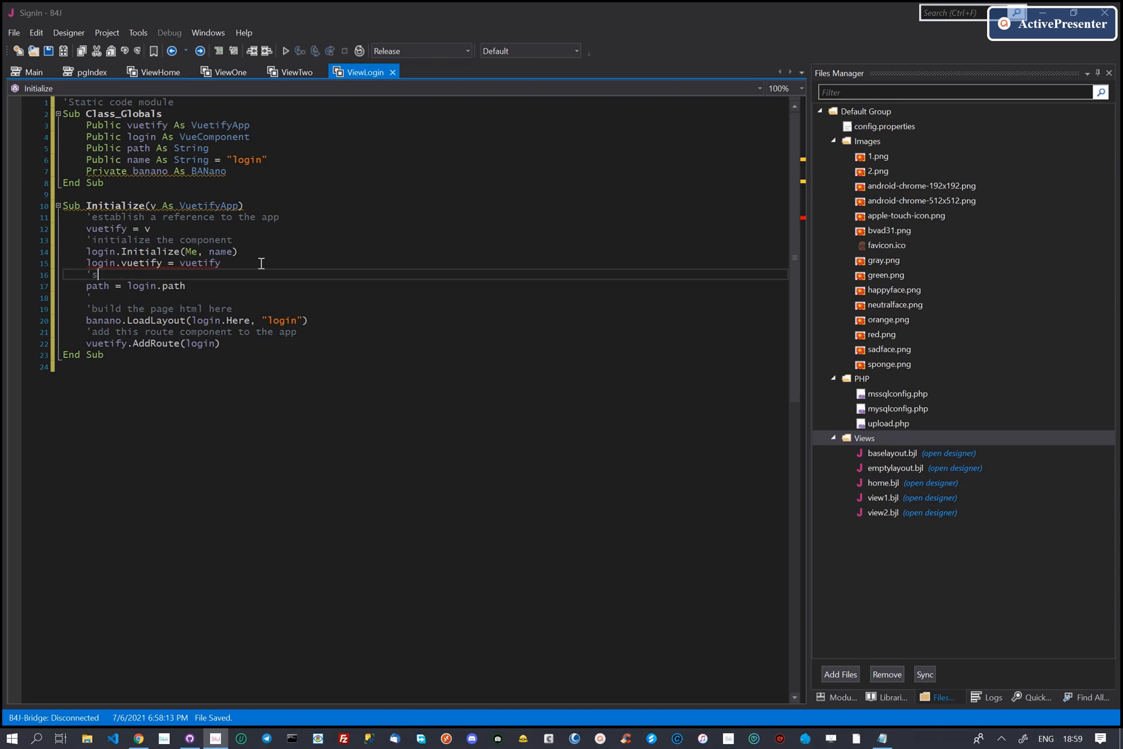
{"action": "type", "text": "et this"}
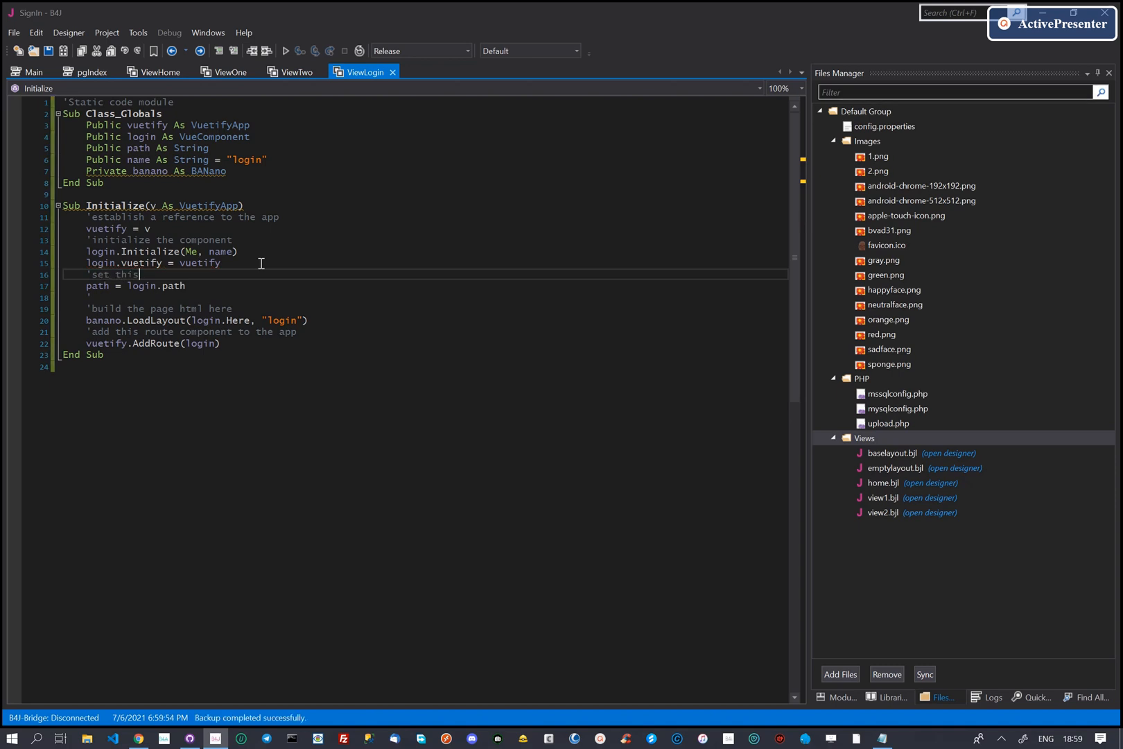
{"action": "type", "text": "as a start page"}
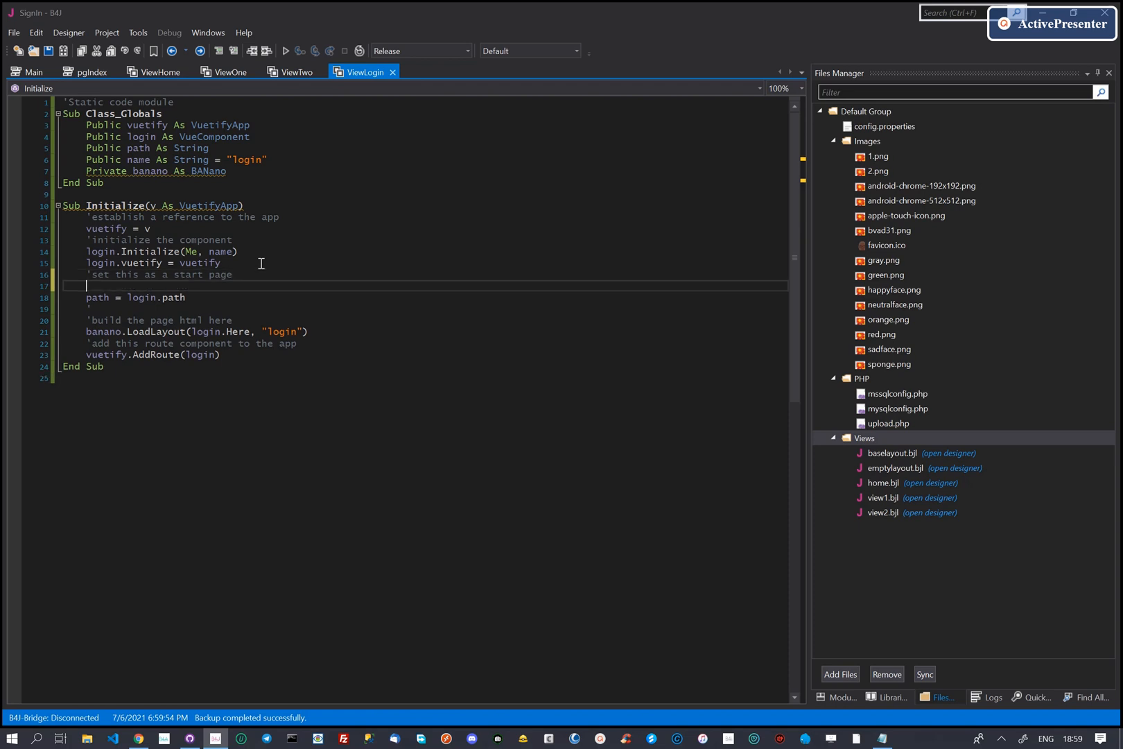
{"action": "type", "text": "login.Path = \"/"}
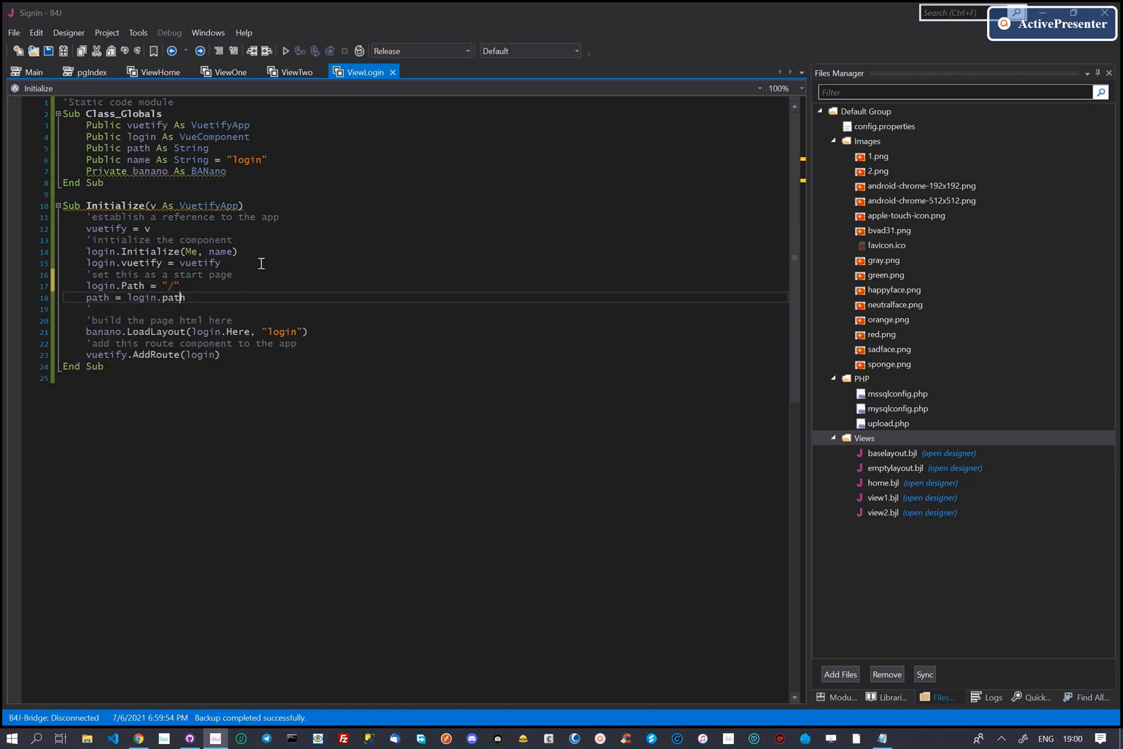
{"action": "double_click", "coordinate": [281, 331]}
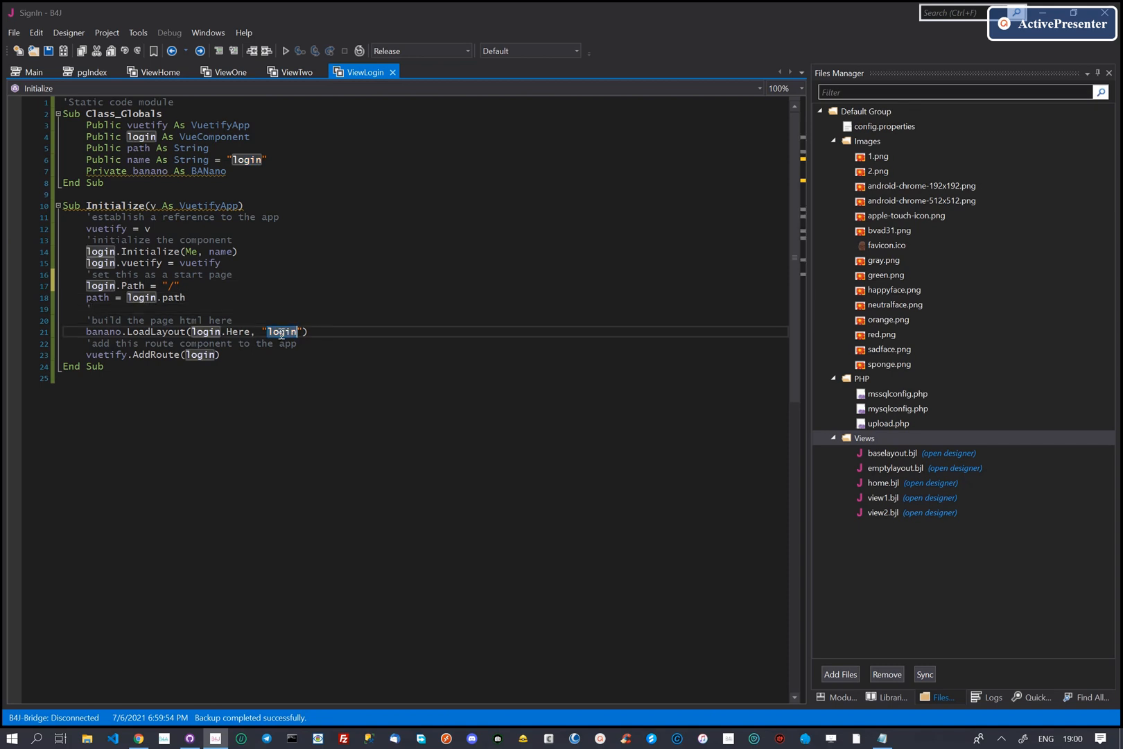
{"action": "mouse_move", "coordinate": [84, 50]}
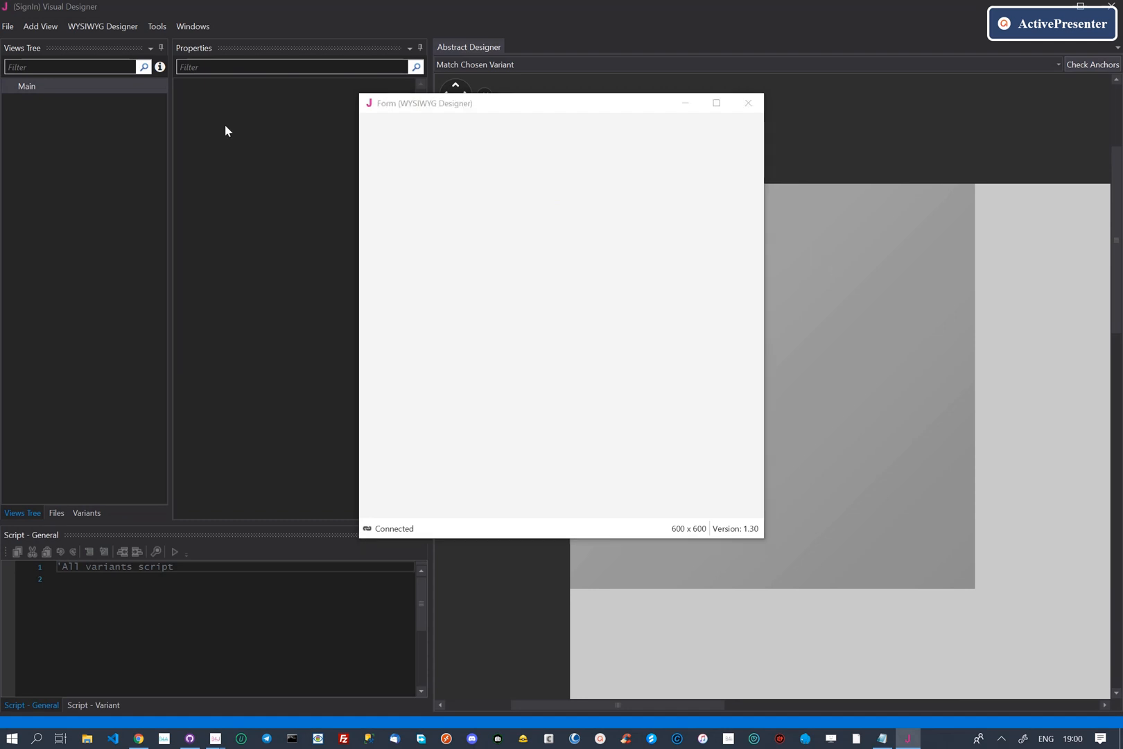
Save the empty designer layout as login and close the preview form
{"action": "left_click", "coordinate": [8, 27]}
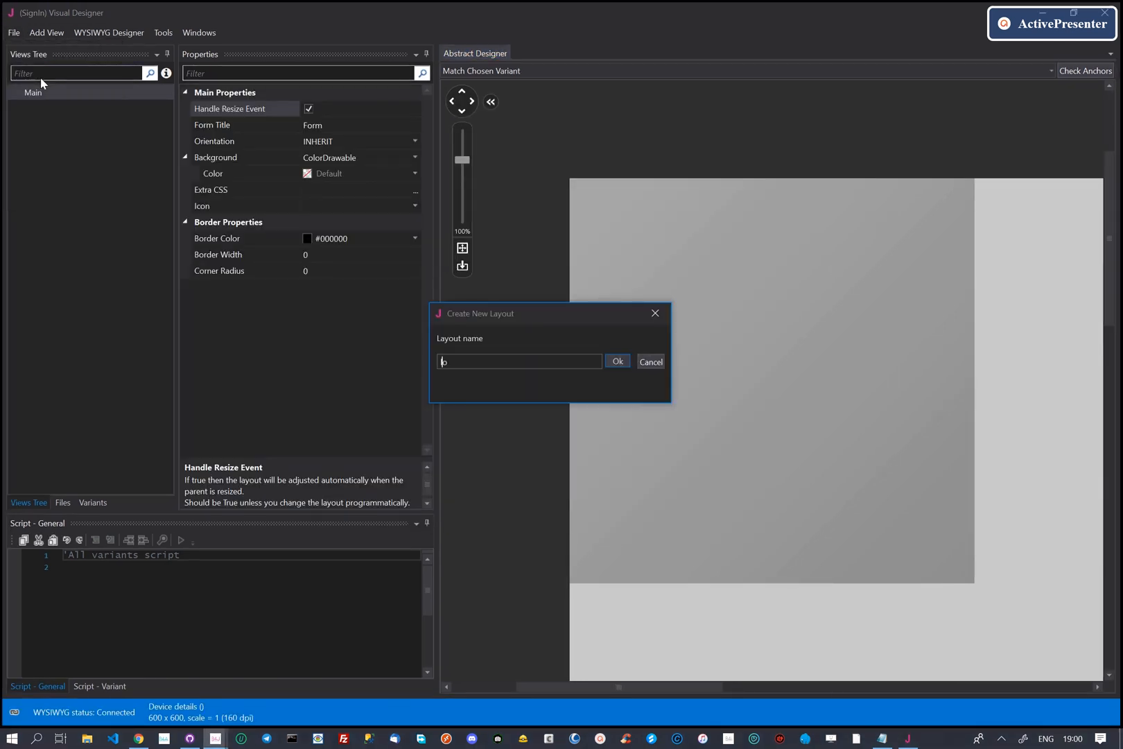
{"action": "left_click", "coordinate": [616, 361]}
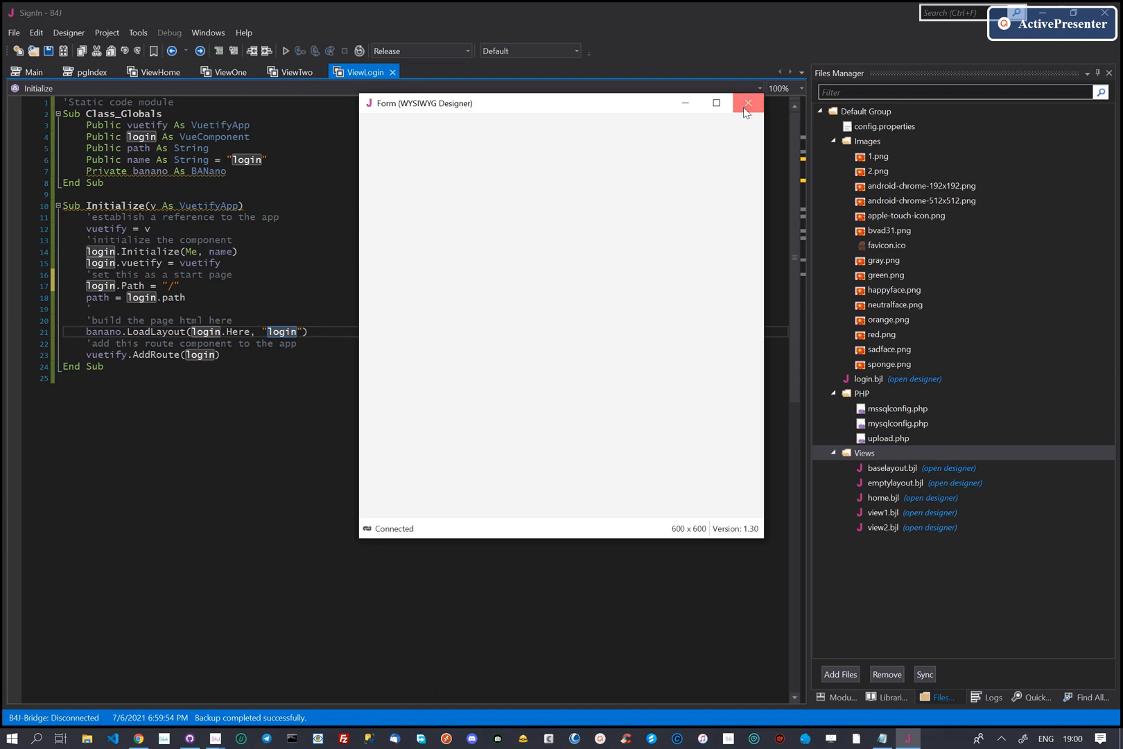
{"action": "left_click", "coordinate": [748, 103]}
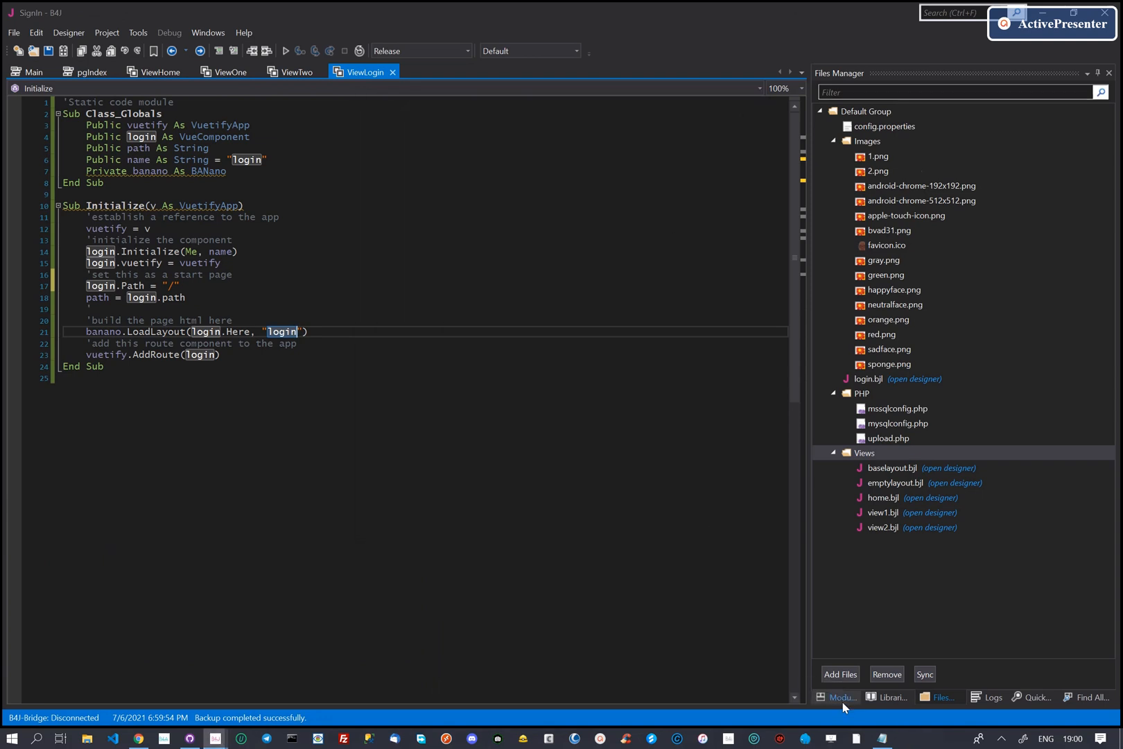
{"action": "left_click", "coordinate": [837, 697]}
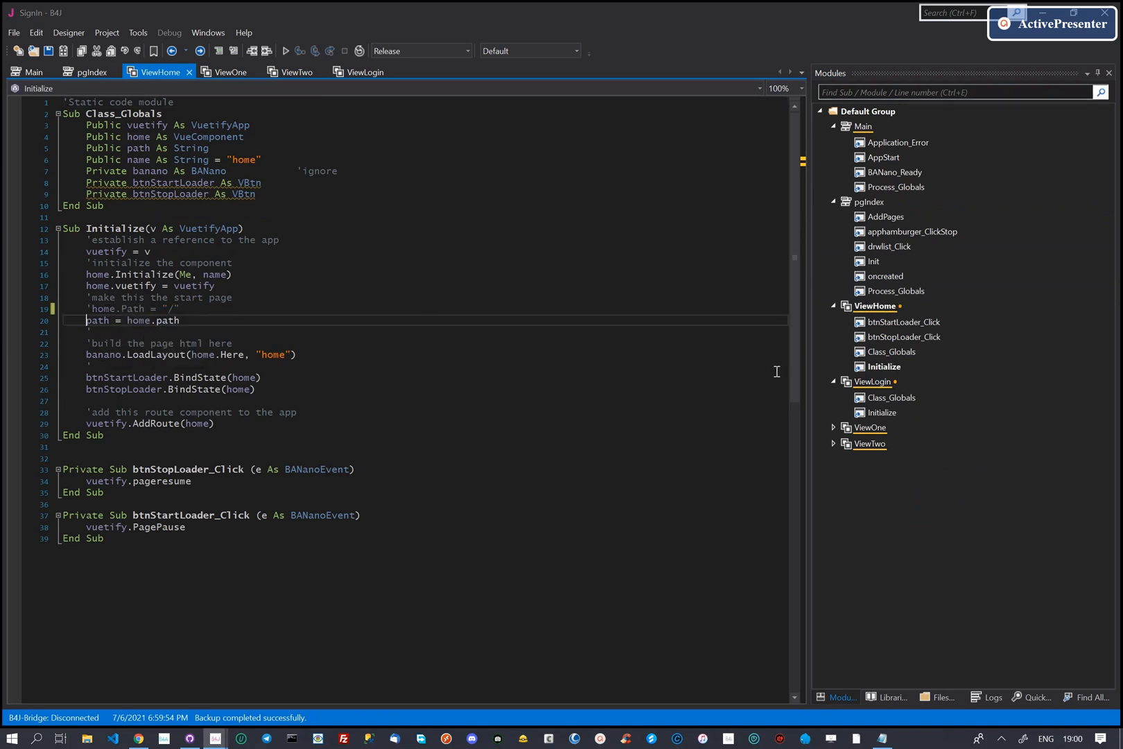
Return to the ViewLogin module and show the project files including login.bjl
{"action": "left_click", "coordinate": [364, 71]}
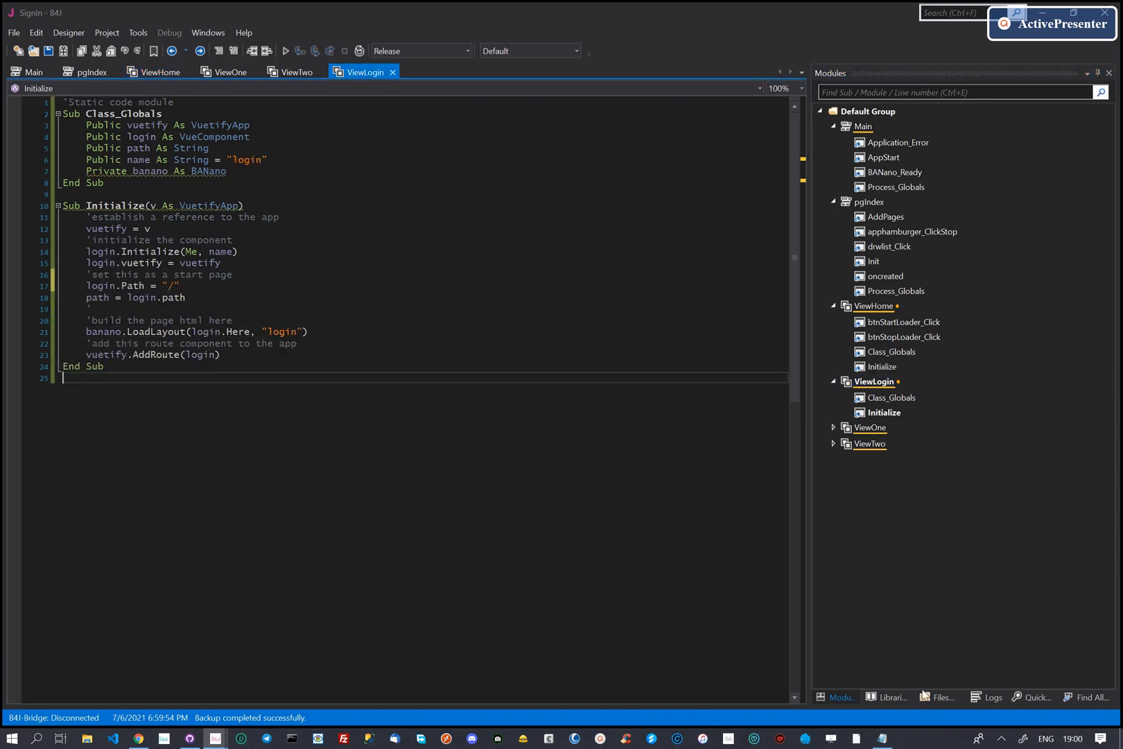
{"action": "left_click", "coordinate": [940, 697]}
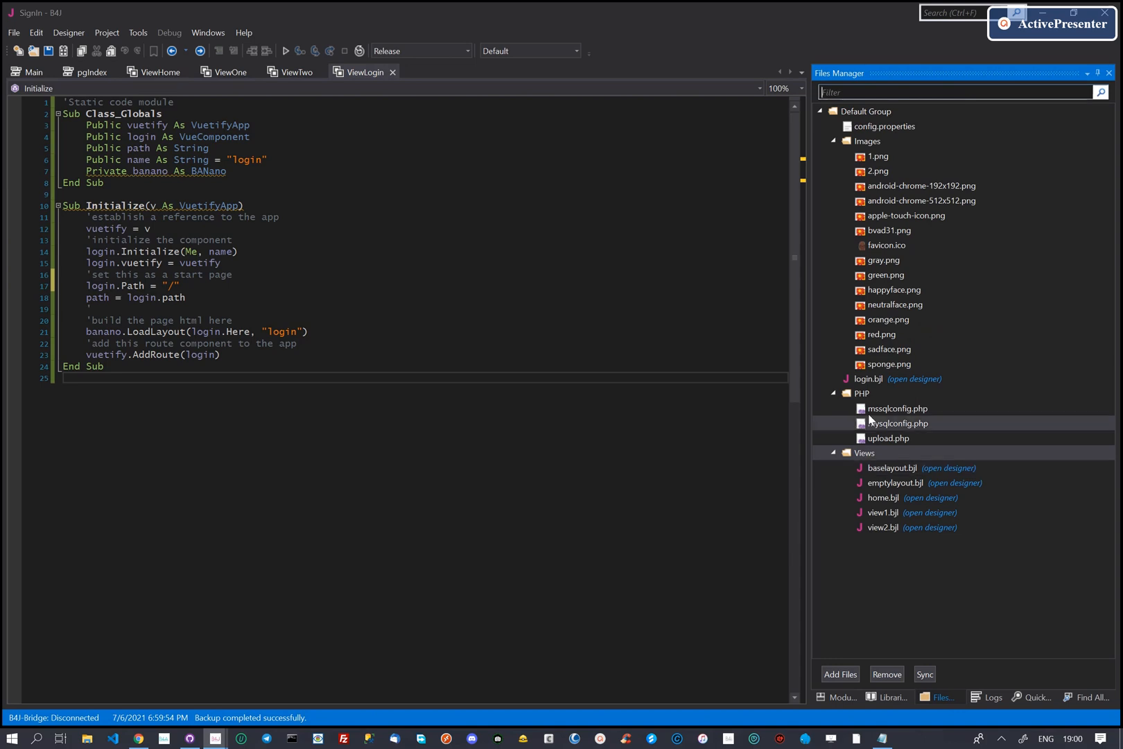
In the login layout designer, add a VMsgBox custom view (VMsgBox1)
{"action": "left_click", "coordinate": [914, 379]}
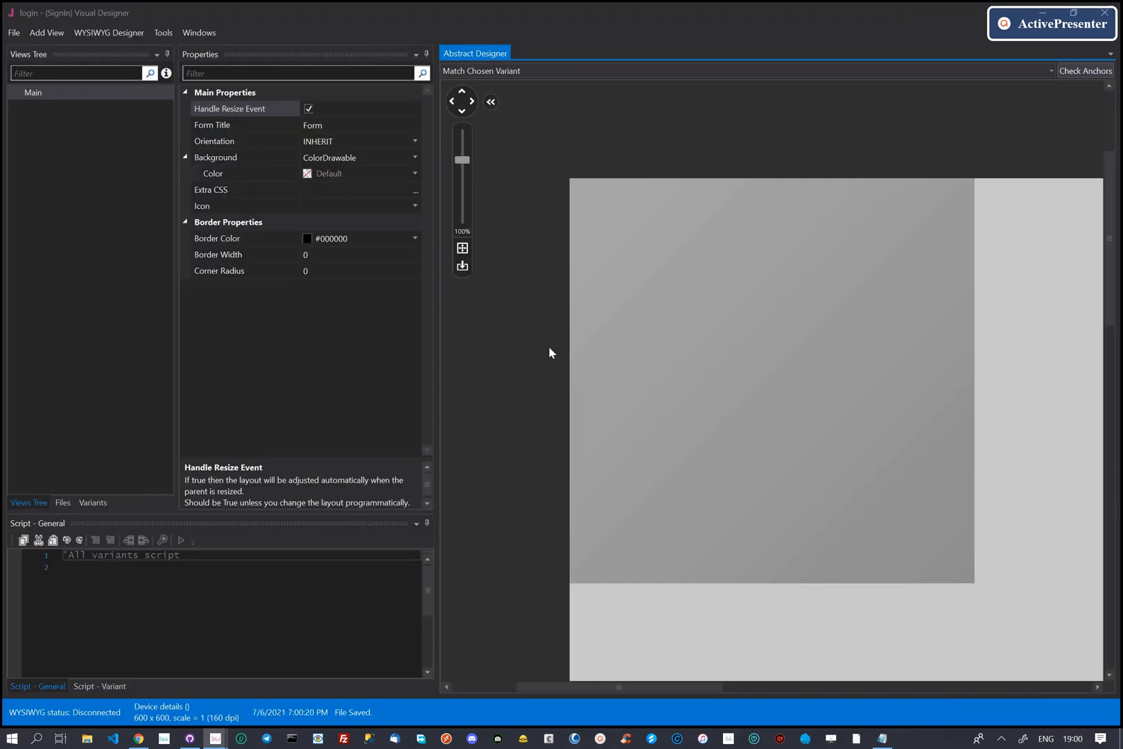
{"action": "right_click", "coordinate": [552, 352]}
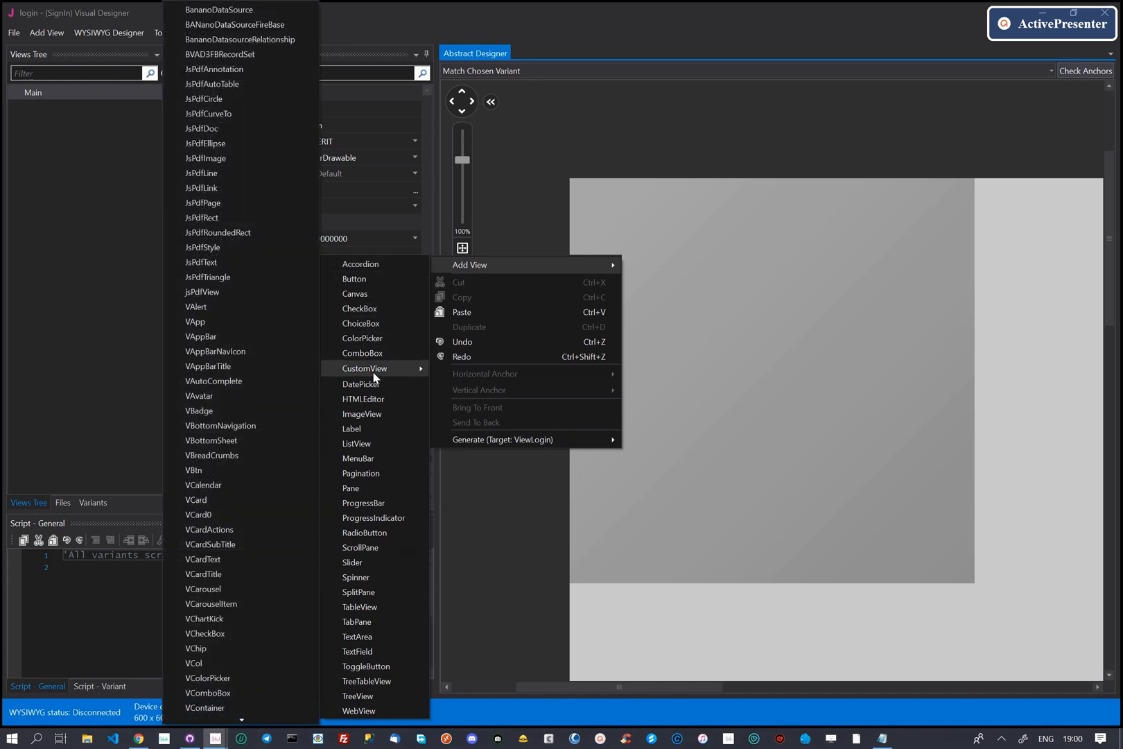
{"action": "scroll", "scroll_direction": "down", "scroll_amount": 3}
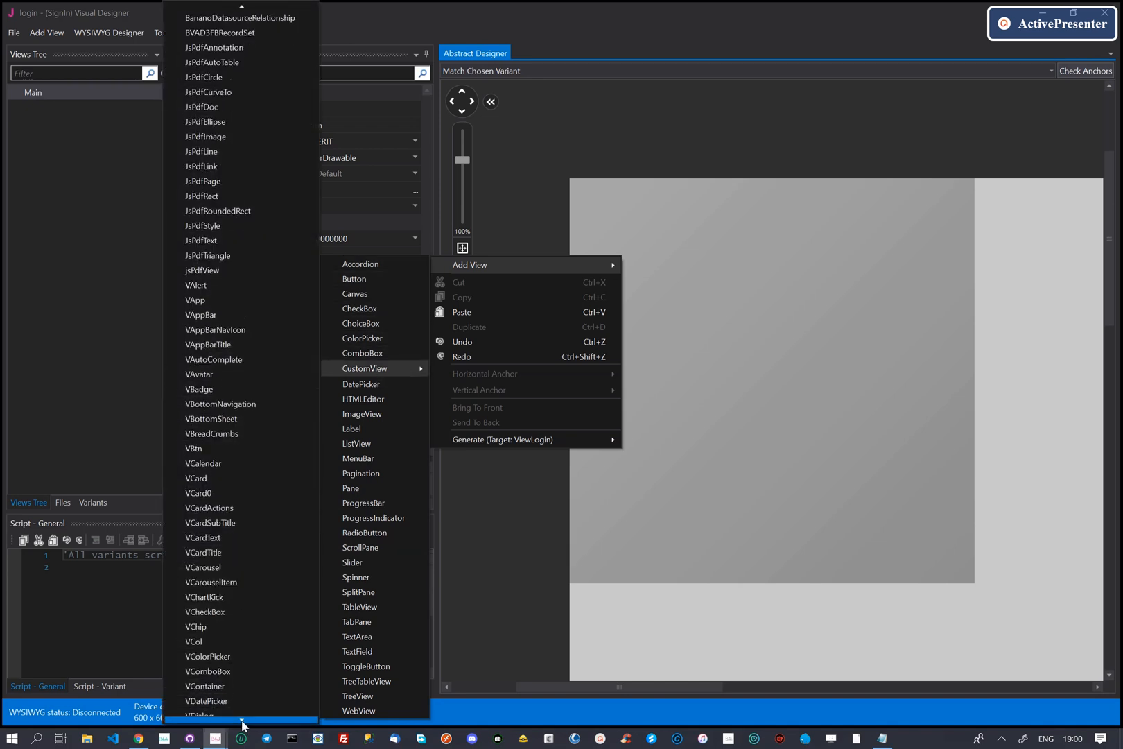
{"action": "scroll", "scroll_direction": "down", "scroll_amount": 3}
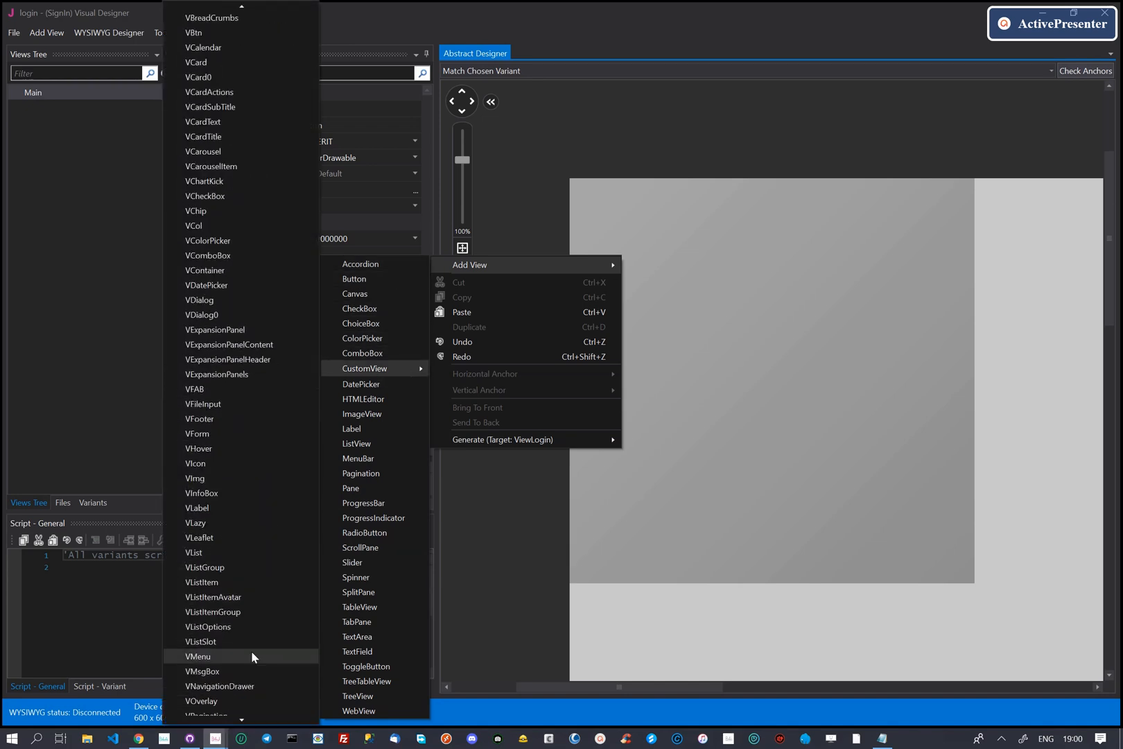
{"action": "scroll", "scroll_direction": "down", "scroll_amount": 3}
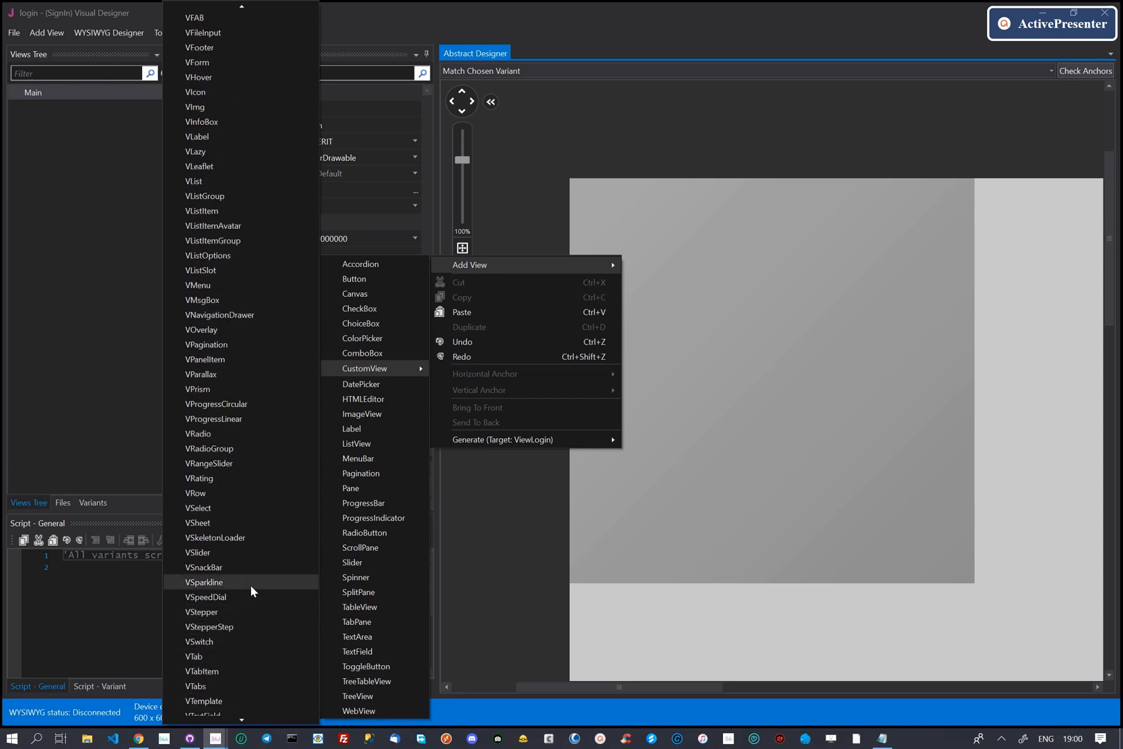
{"action": "left_click", "coordinate": [202, 299]}
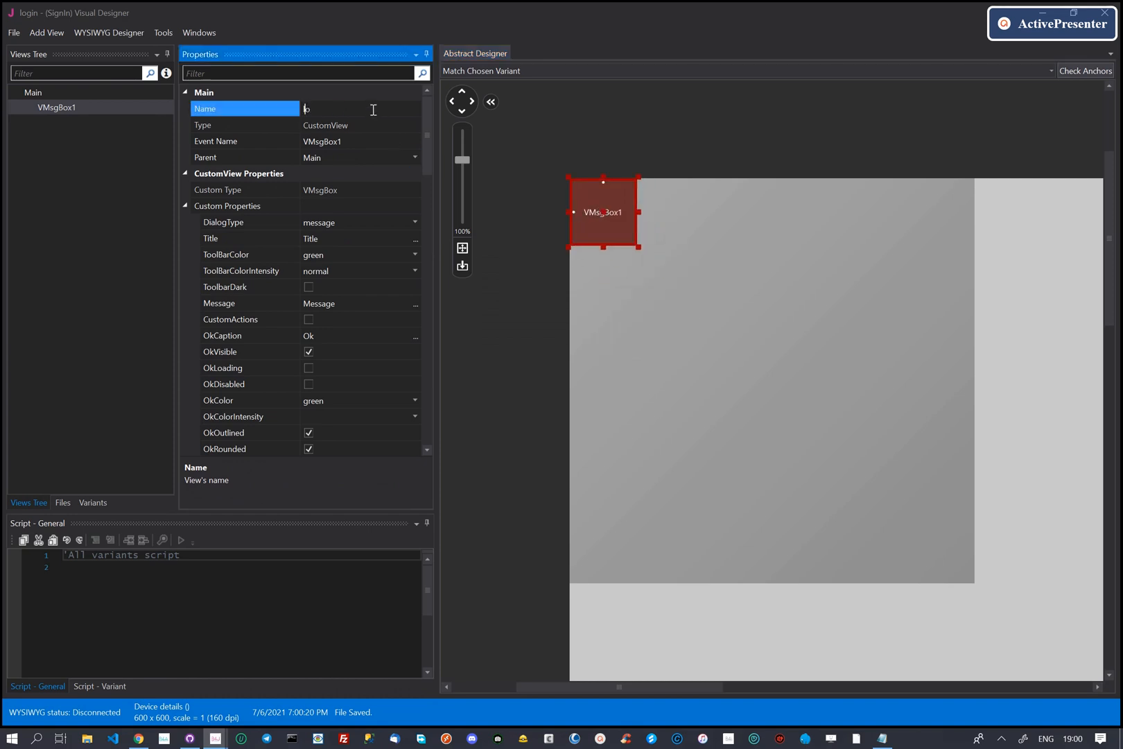
Name the message box loginDialog, title it Sign In, make it an input dialog with an orange Sign Up cancel button
{"action": "type", "text": "loginDialog"}
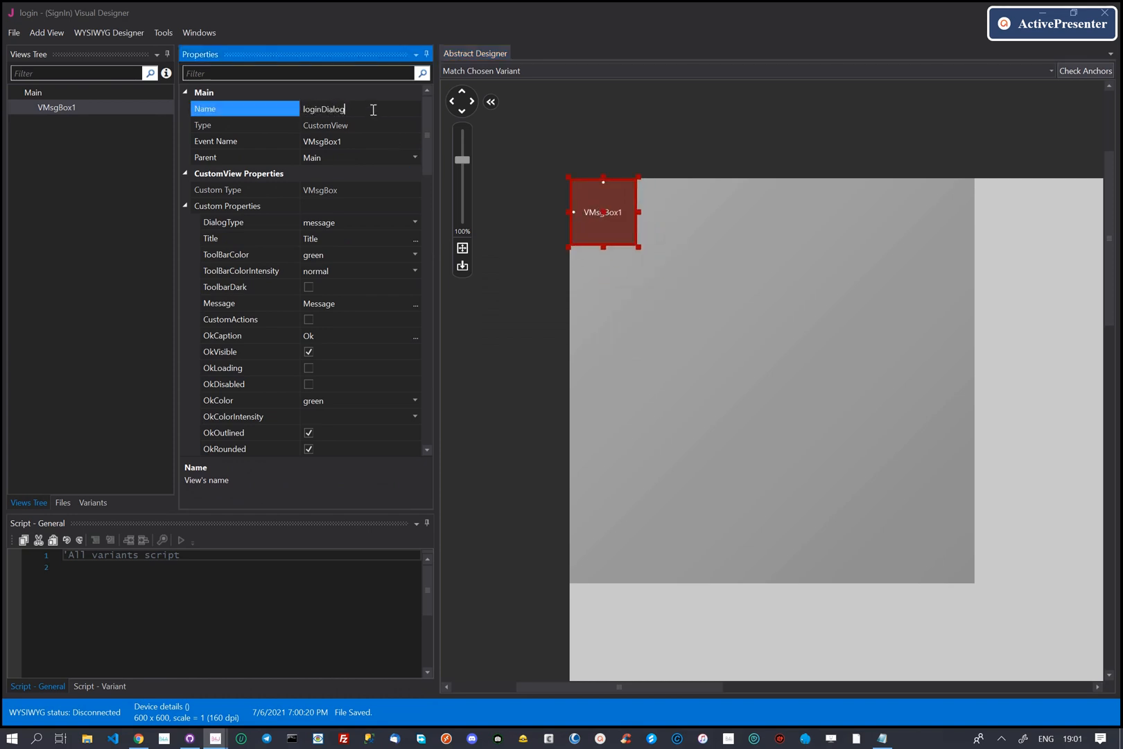
{"action": "key", "text": "Return"}
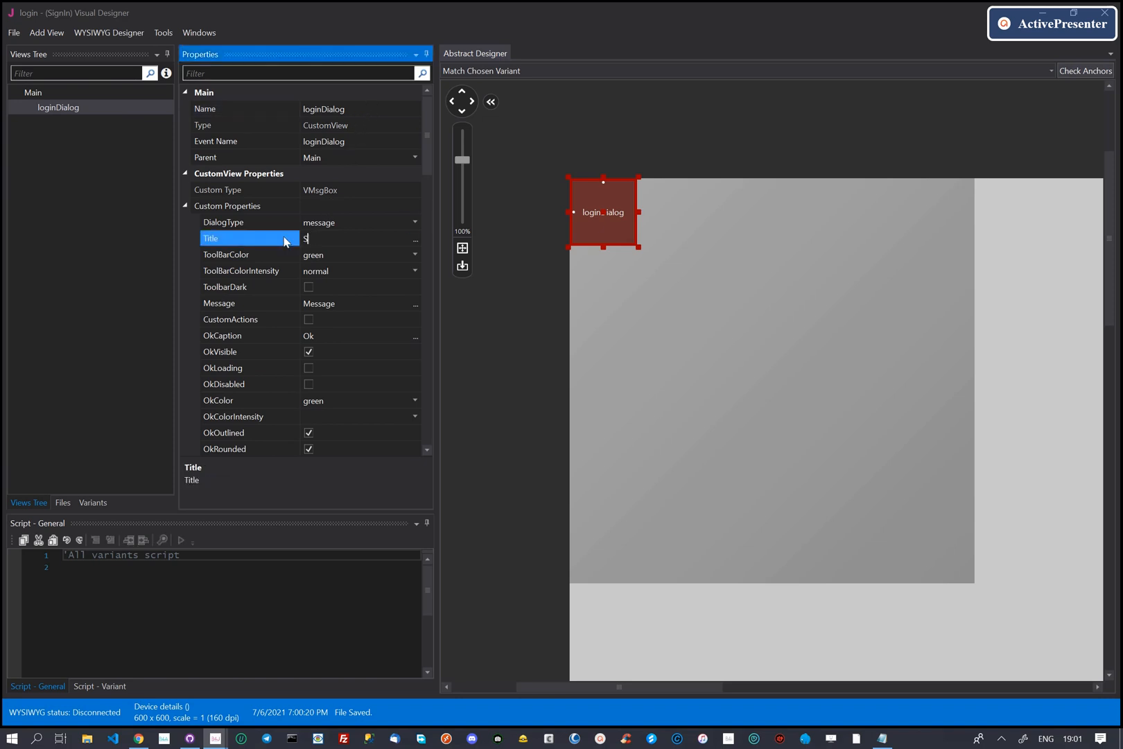
{"action": "type", "text": "Sign In"}
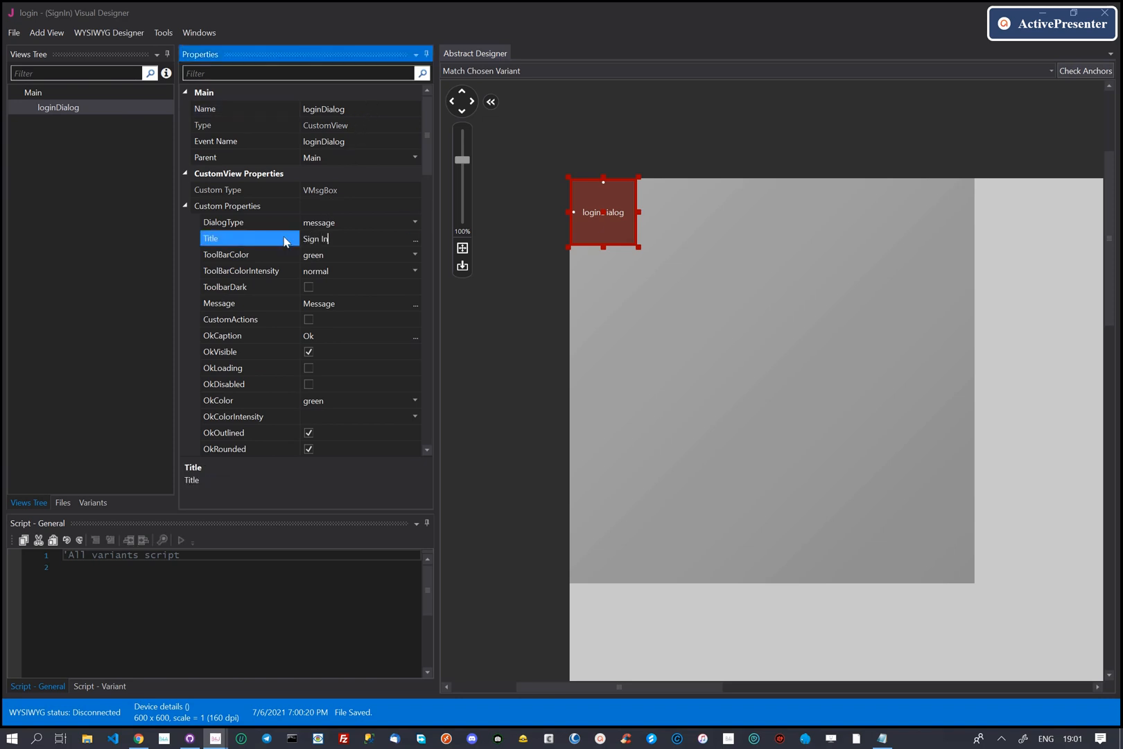
{"action": "mouse_move", "coordinate": [289, 307]}
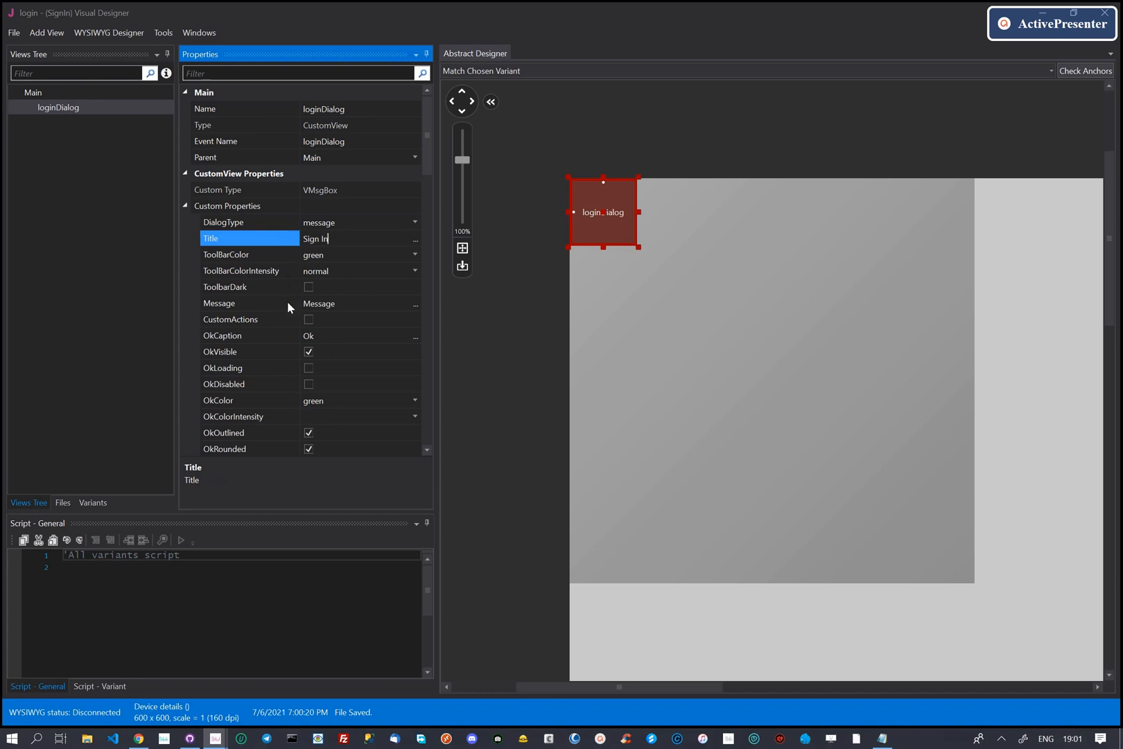
{"action": "mouse_move", "coordinate": [412, 304]}
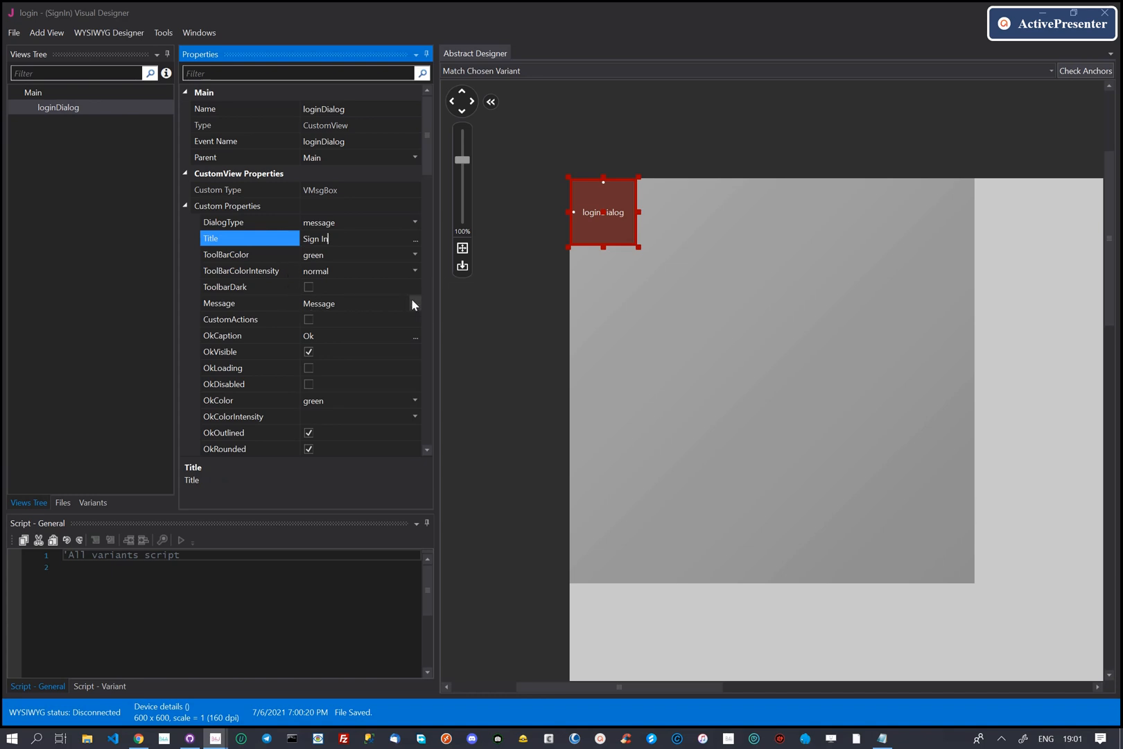
{"action": "left_click", "coordinate": [414, 221]}
{"action": "type", "text": "Sign U"}
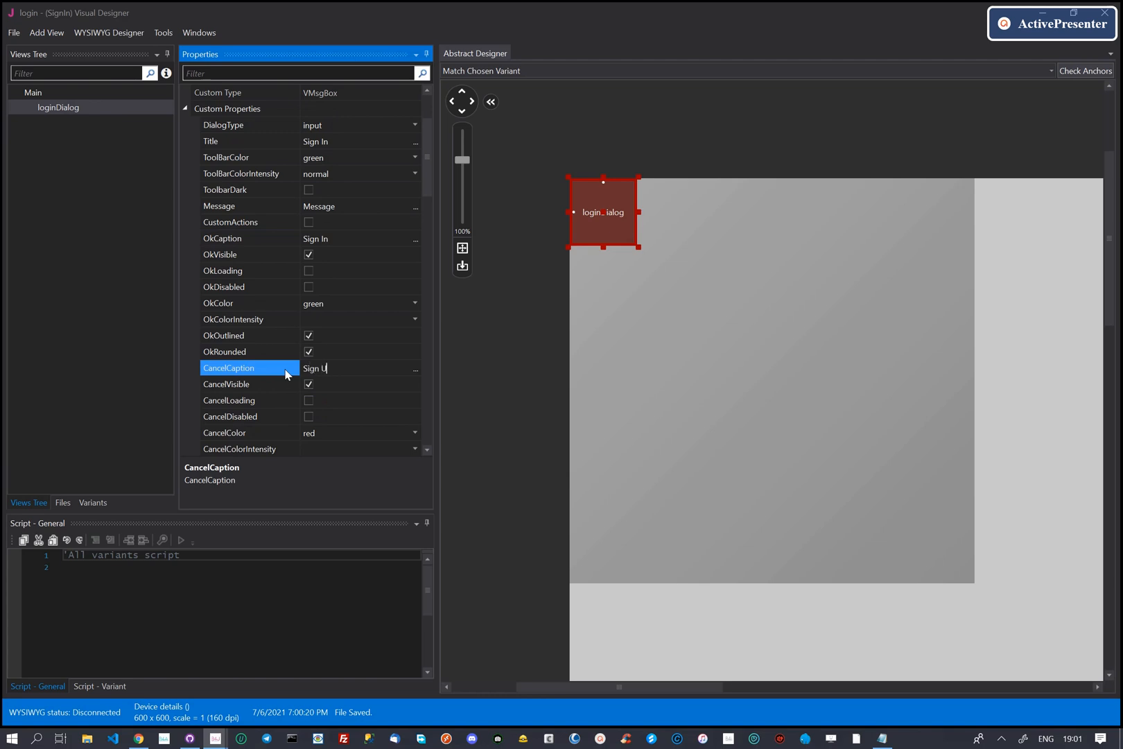
{"action": "left_click", "coordinate": [414, 433]}
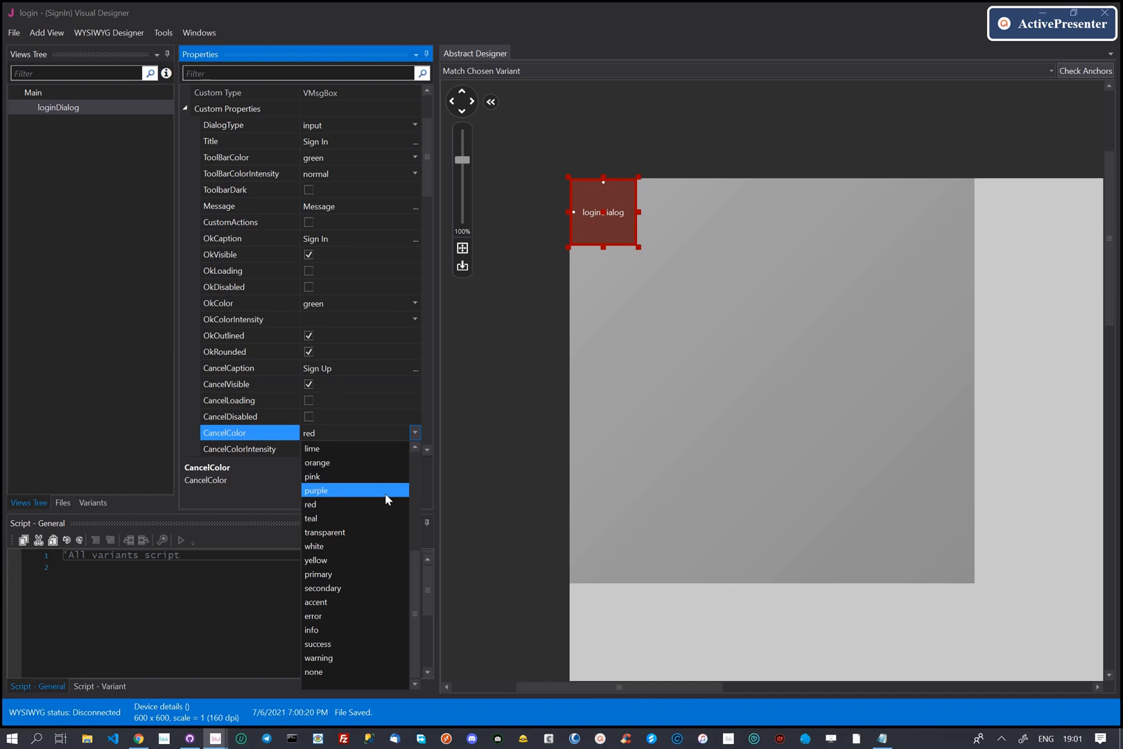
{"action": "mouse_move", "coordinate": [349, 464]}
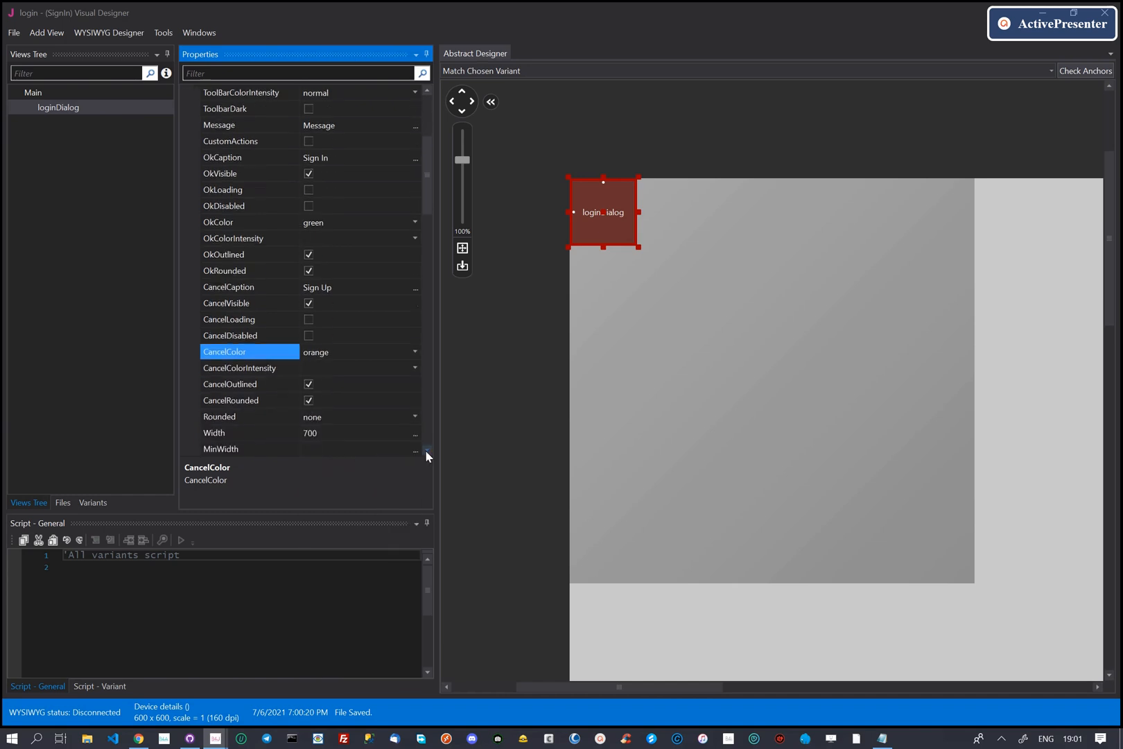
Untick outlined and Hidden, choose the expand-transition, then return to the code
{"action": "scroll", "scroll_direction": "down", "scroll_amount": 3}
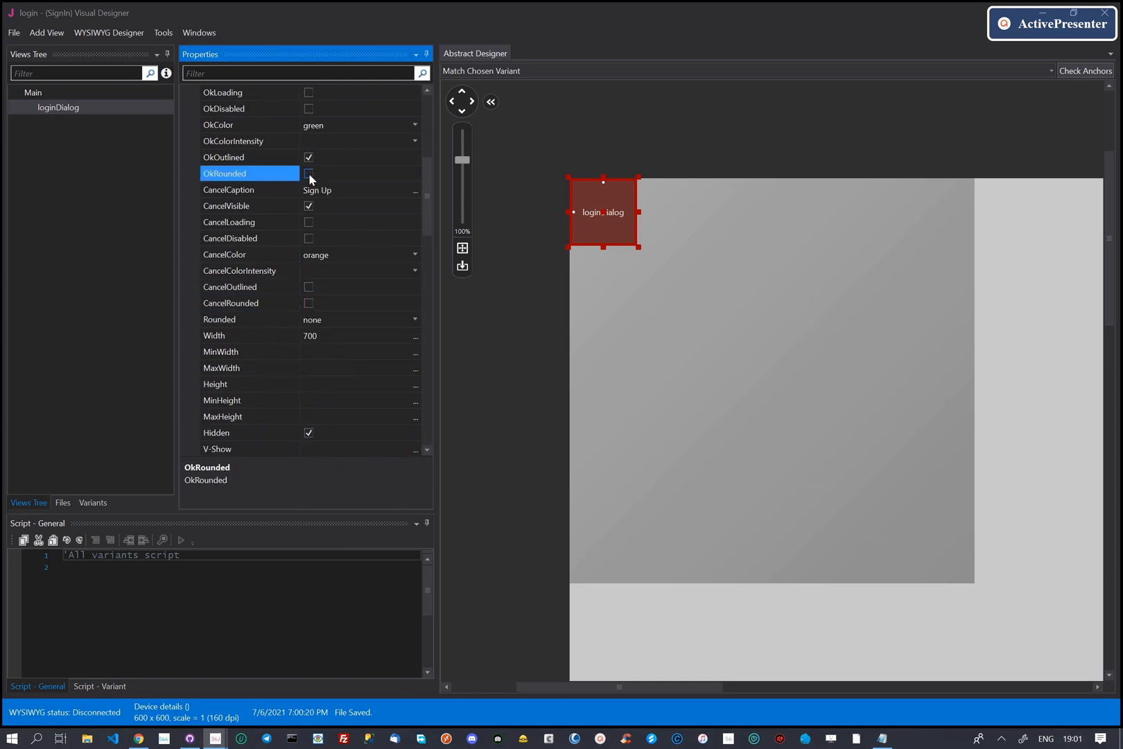
{"action": "left_click", "coordinate": [223, 157]}
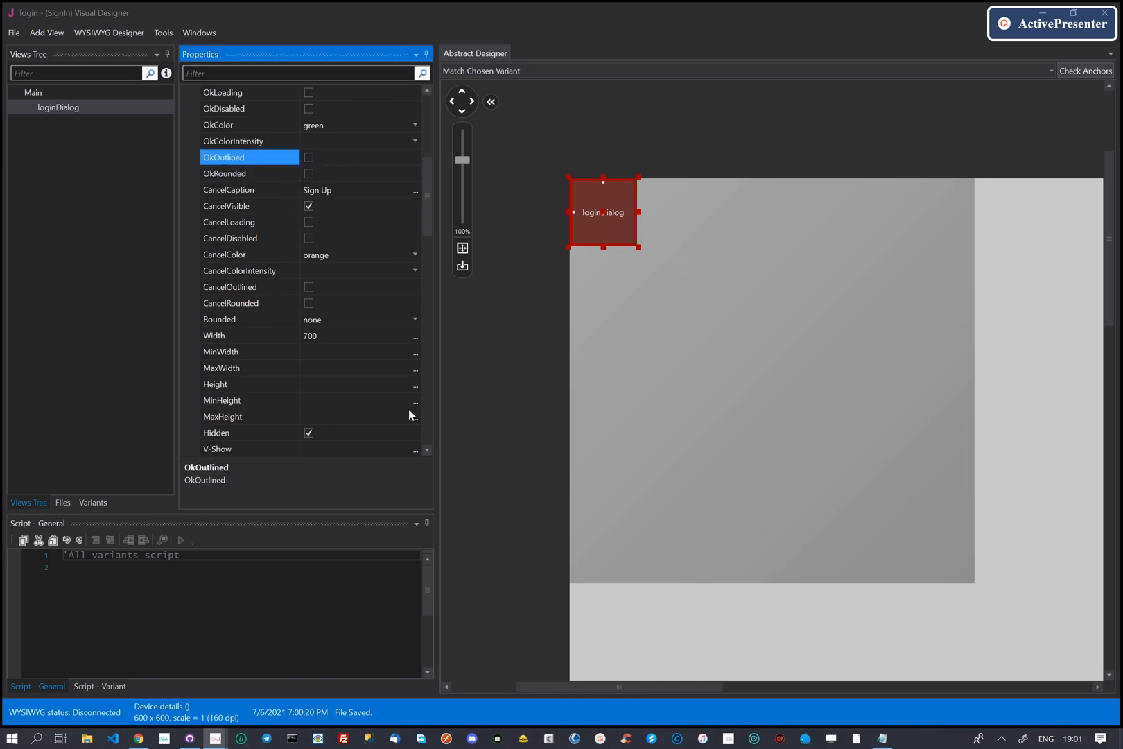
{"action": "scroll", "scroll_direction": "down", "scroll_amount": 3}
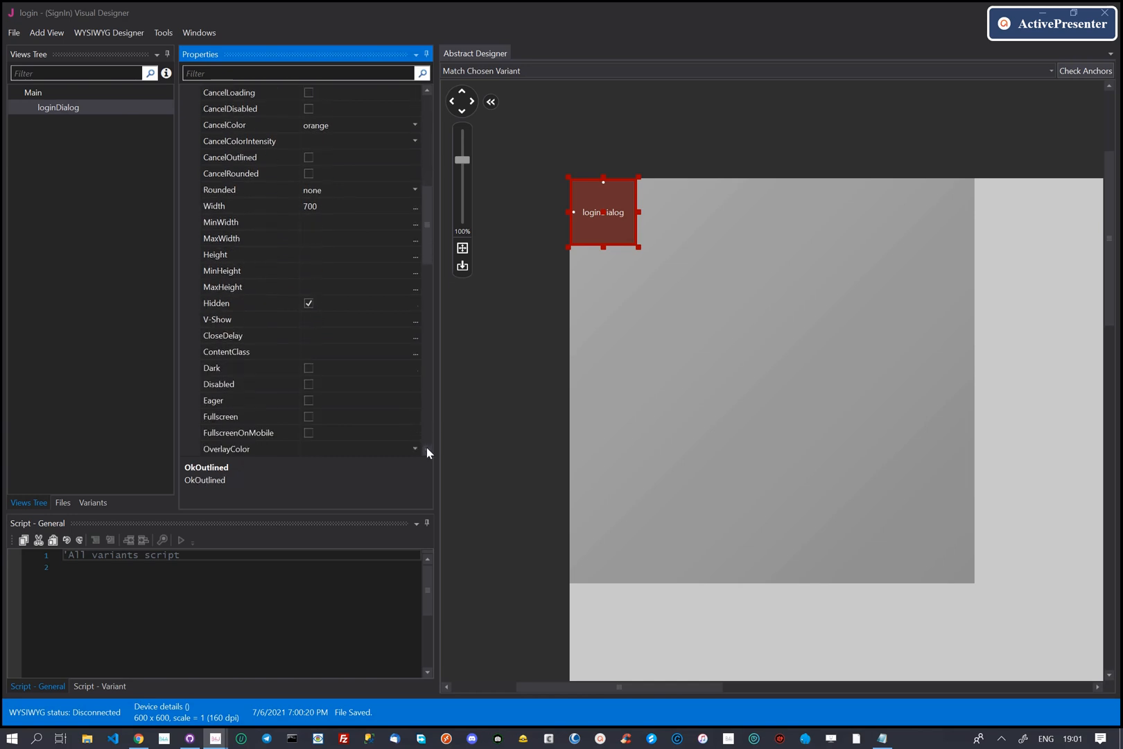
{"action": "left_click", "coordinate": [308, 302]}
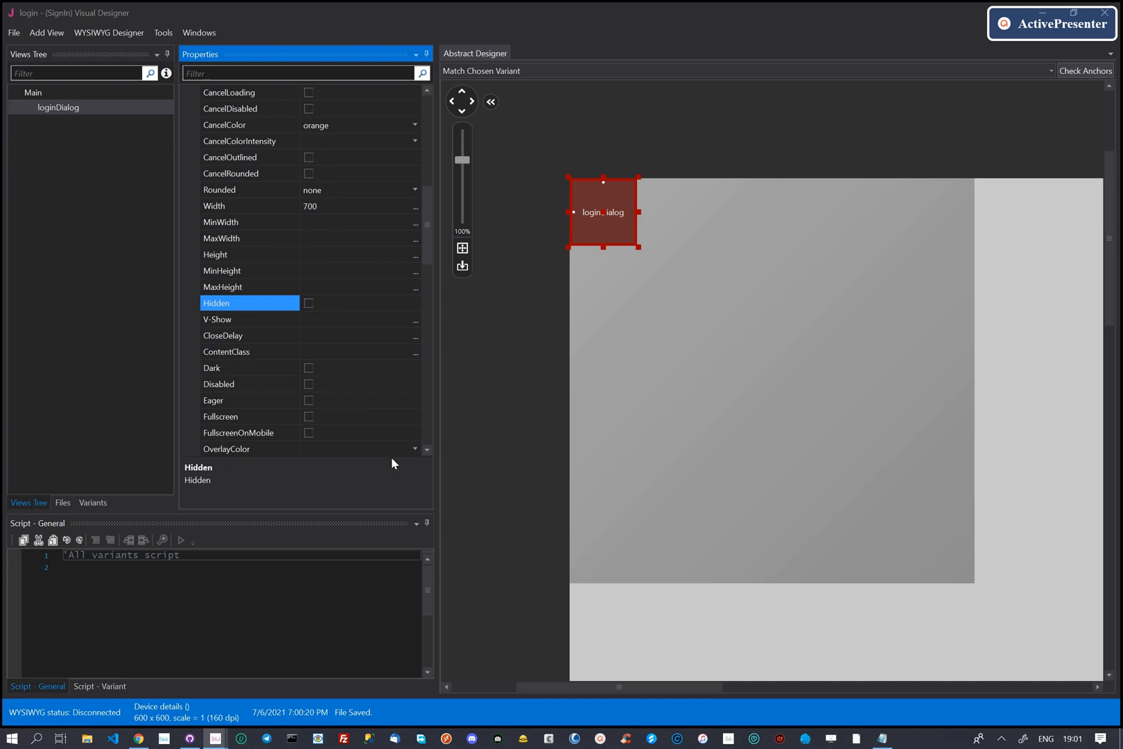
{"action": "scroll", "scroll_direction": "down", "scroll_amount": 3}
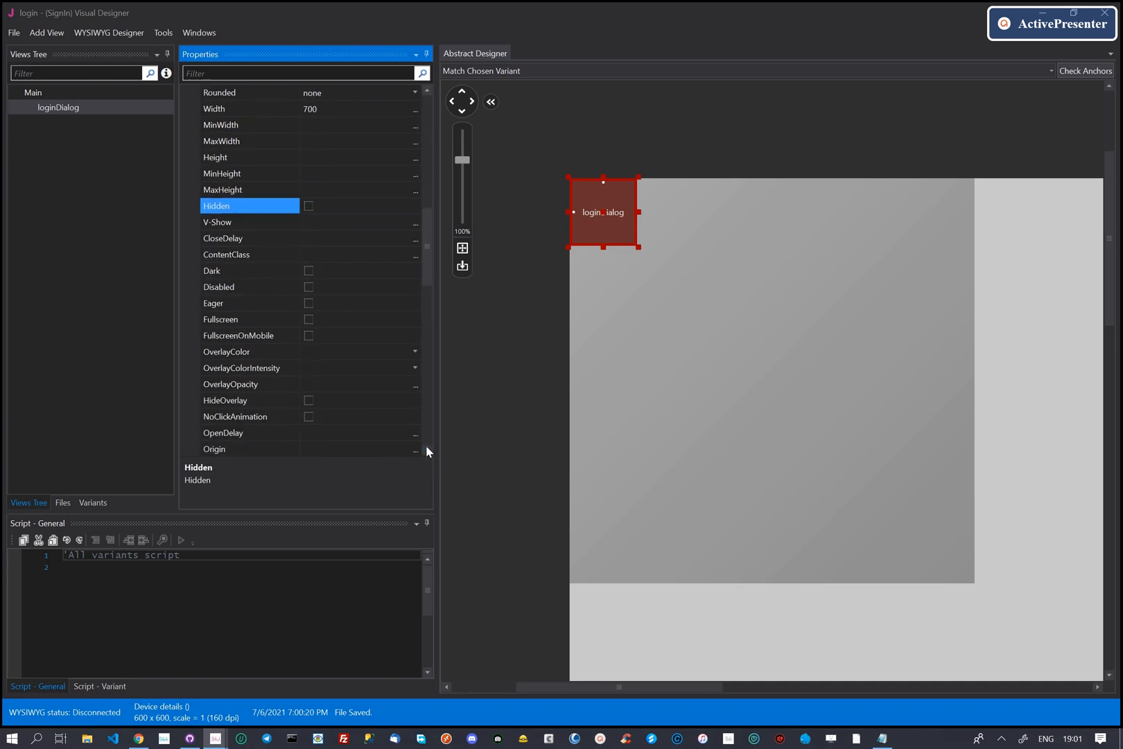
{"action": "scroll", "scroll_direction": "down", "scroll_amount": 3}
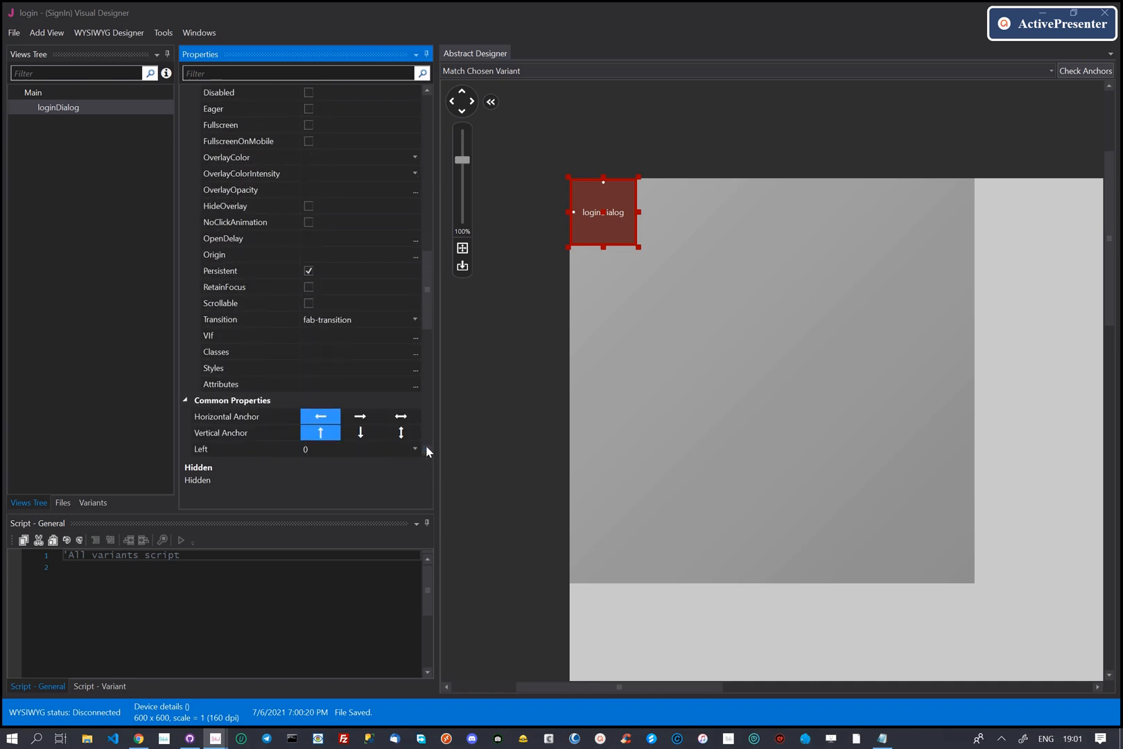
{"action": "left_click", "coordinate": [414, 303]}
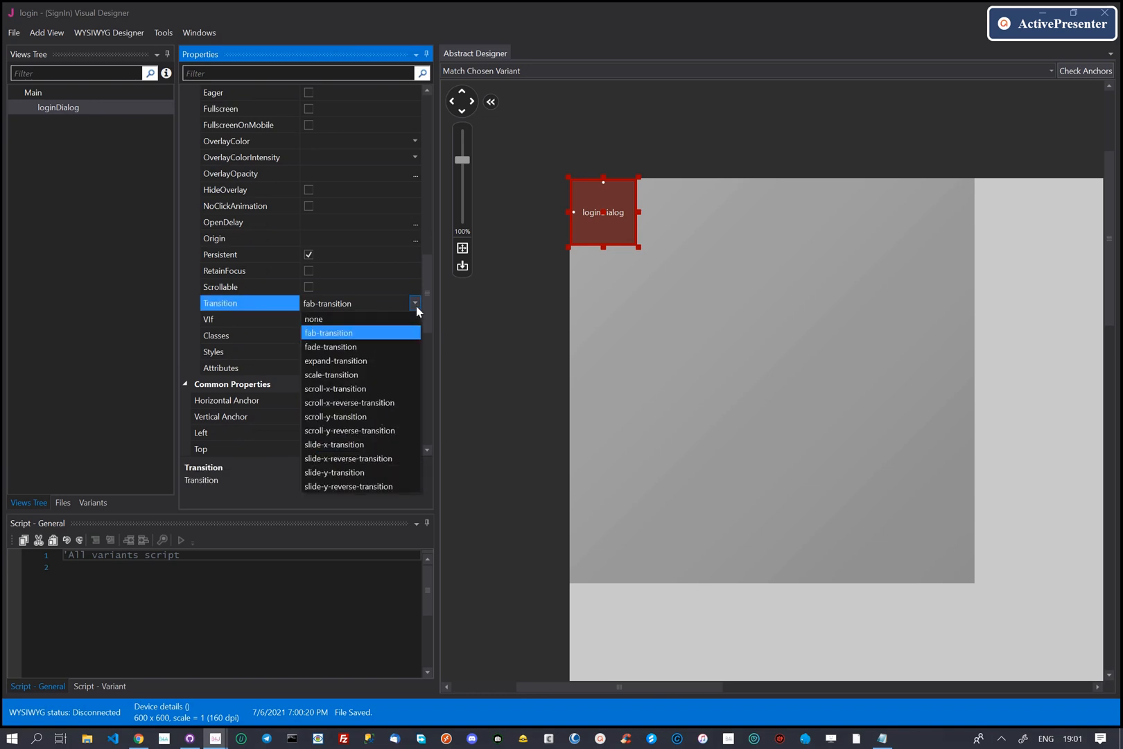
{"action": "left_click", "coordinate": [335, 361]}
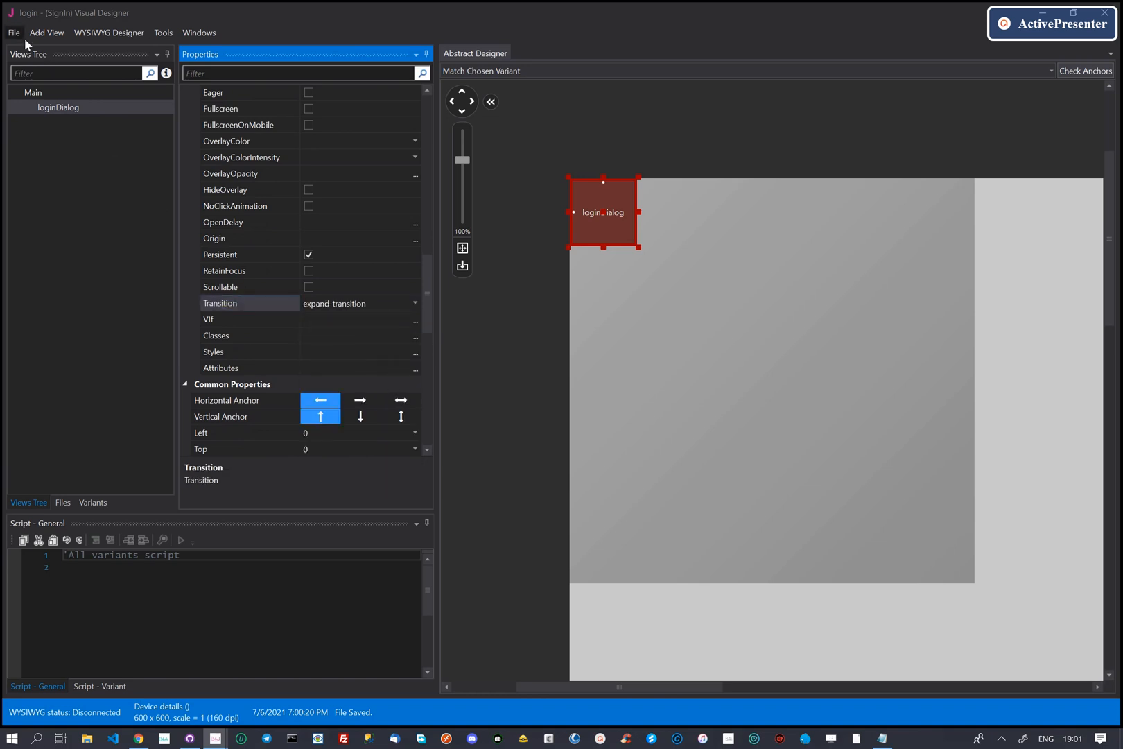
{"action": "left_click", "coordinate": [230, 303]}
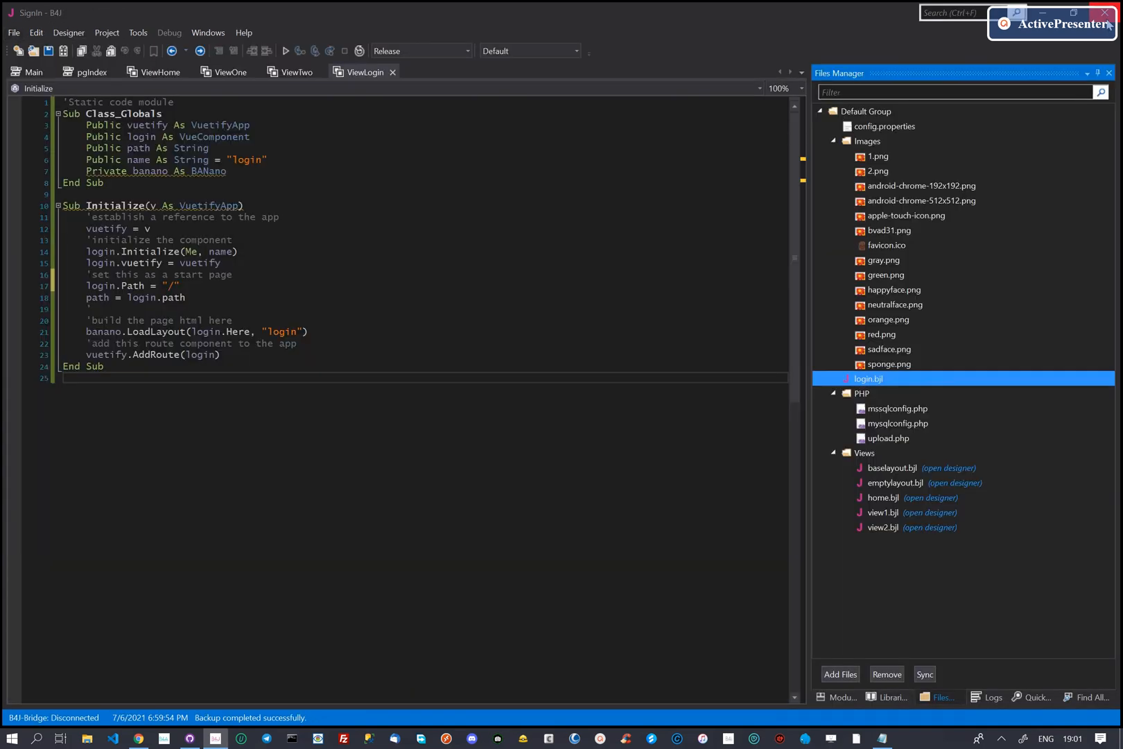
Reopen login.bjl in the visual designer from the Files Manager
{"action": "left_click", "coordinate": [233, 320]}
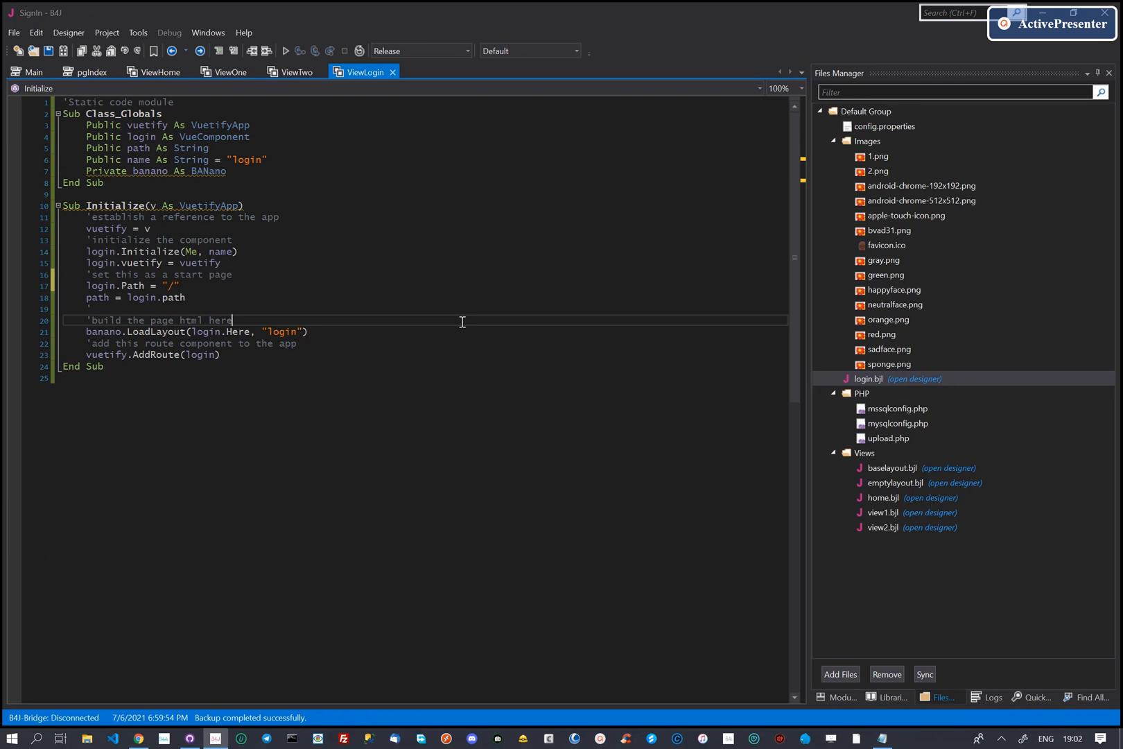
{"action": "left_click", "coordinate": [867, 378]}
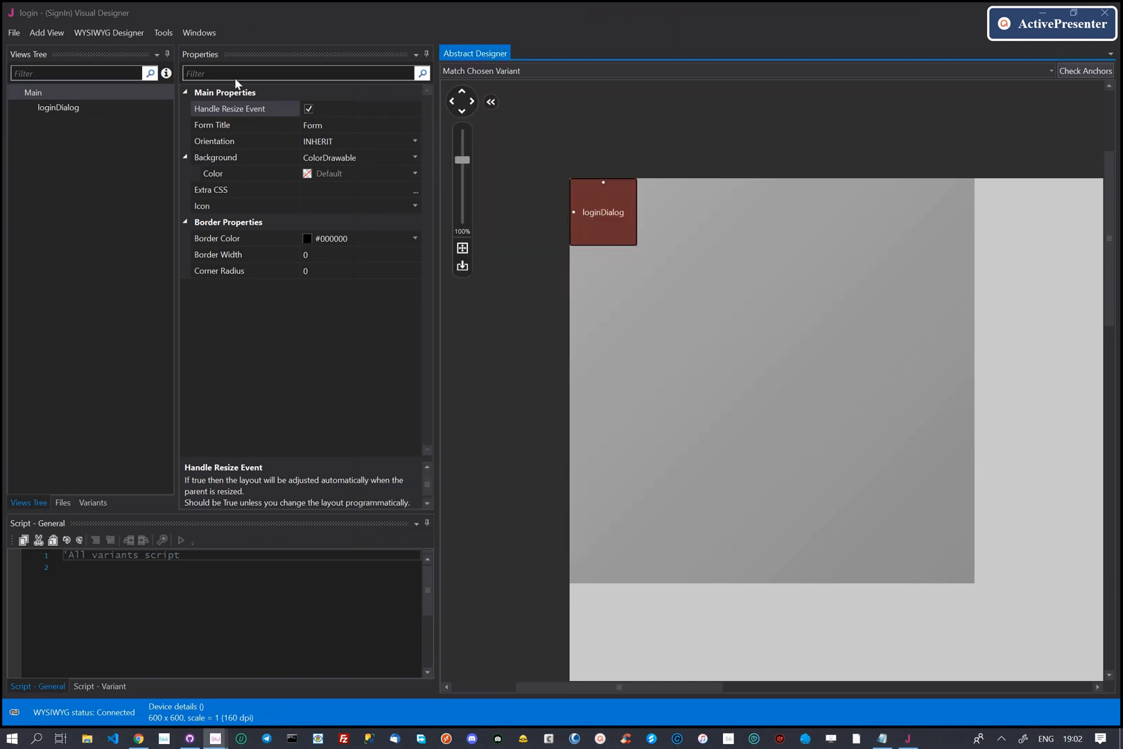
Generate members for loginDialog with its ok_click and cancel_click event subs in ViewLogin
{"action": "left_click", "coordinate": [108, 33]}
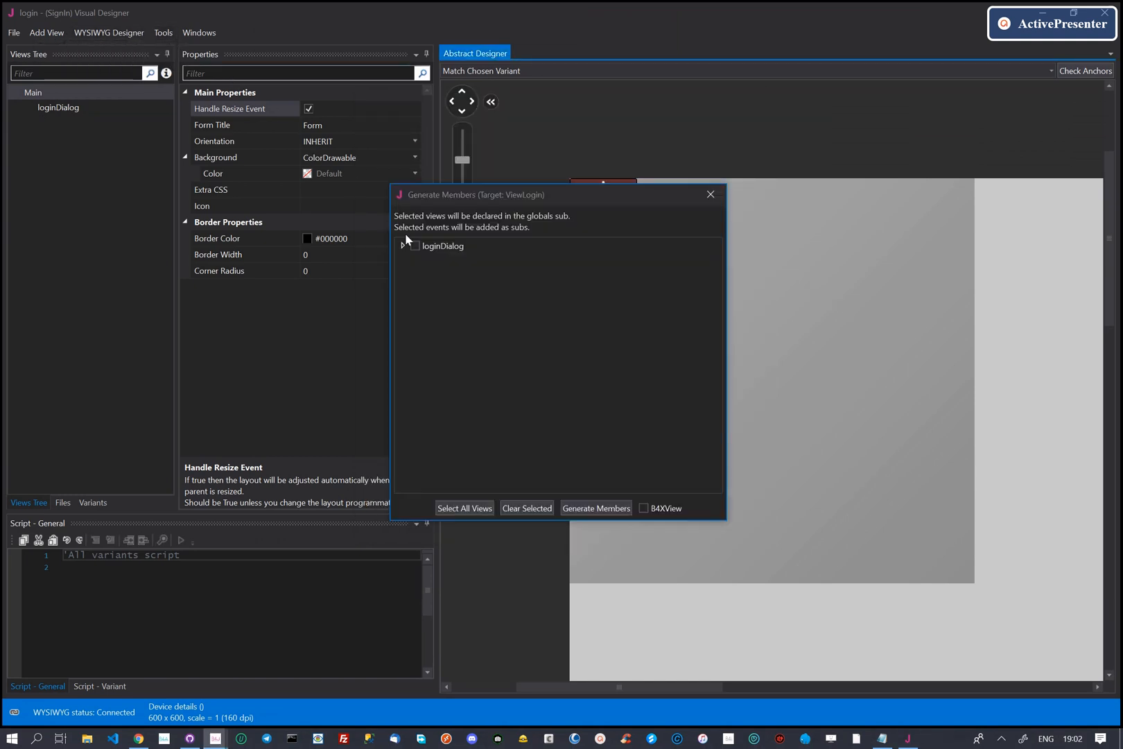
{"action": "left_click", "coordinate": [413, 246]}
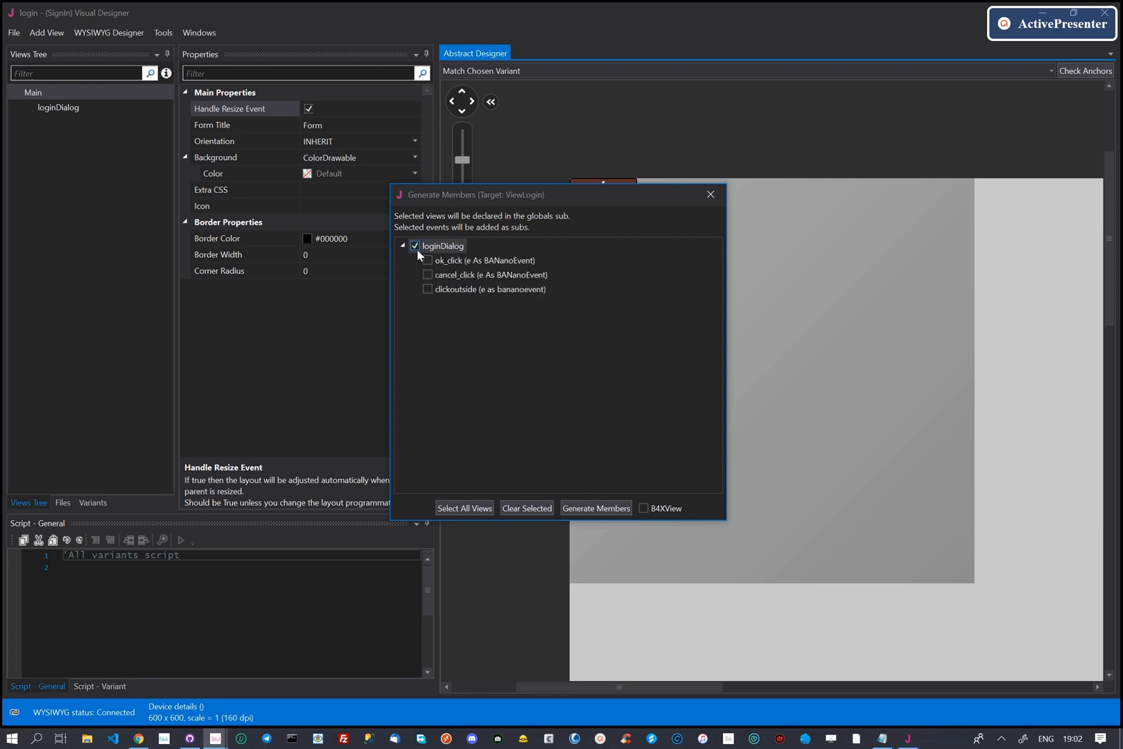
{"action": "left_click", "coordinate": [414, 245]}
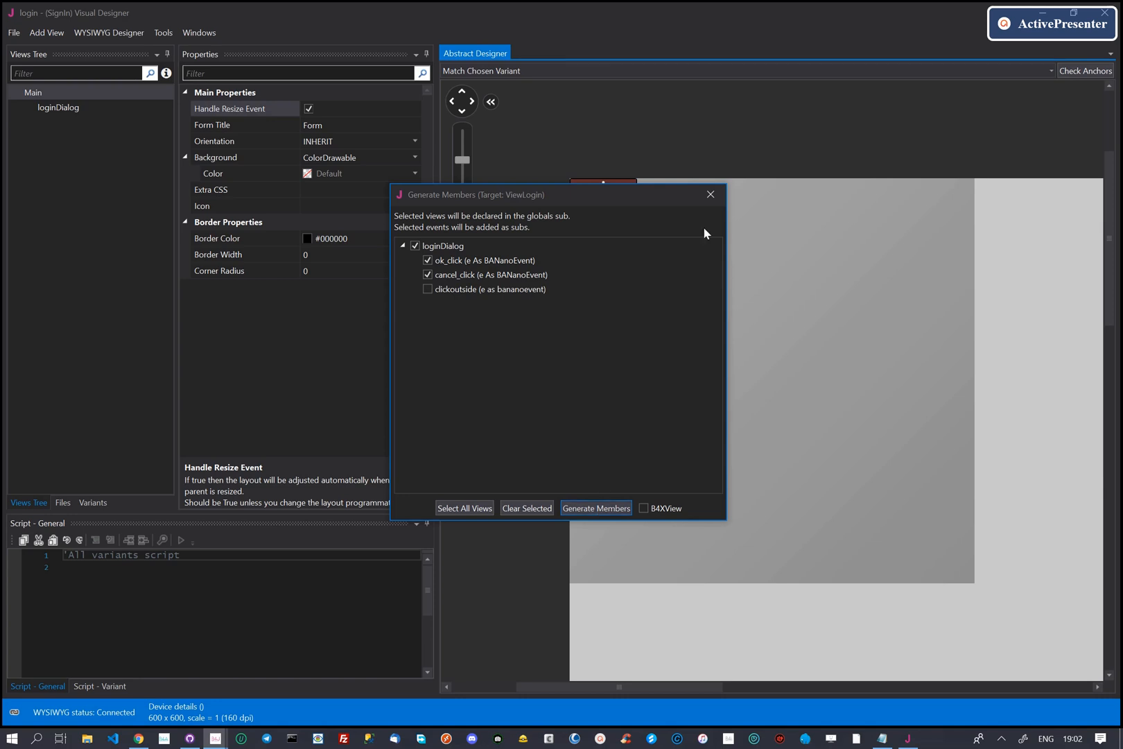
{"action": "left_click", "coordinate": [596, 508]}
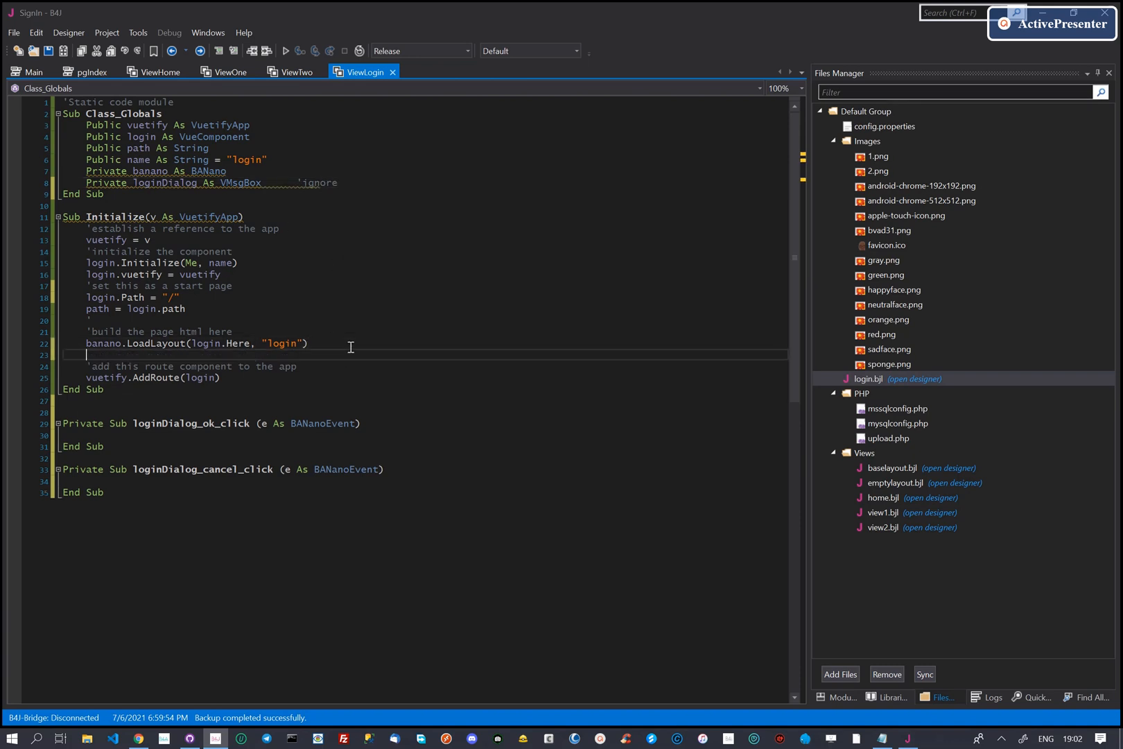
Bind loginDialog's state to the Vue element and register an oncreated callback with SetCreated
{"action": "type", "text": "loginDialog.Bind"}
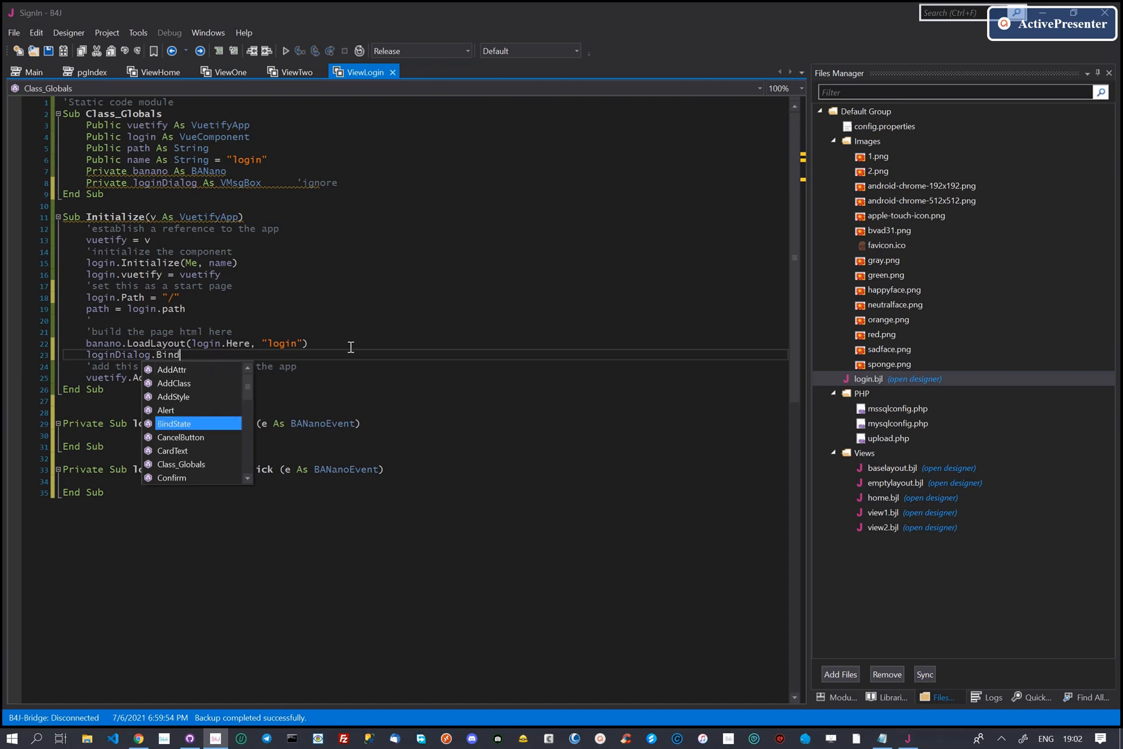
{"action": "type", "text": "VueEle"}
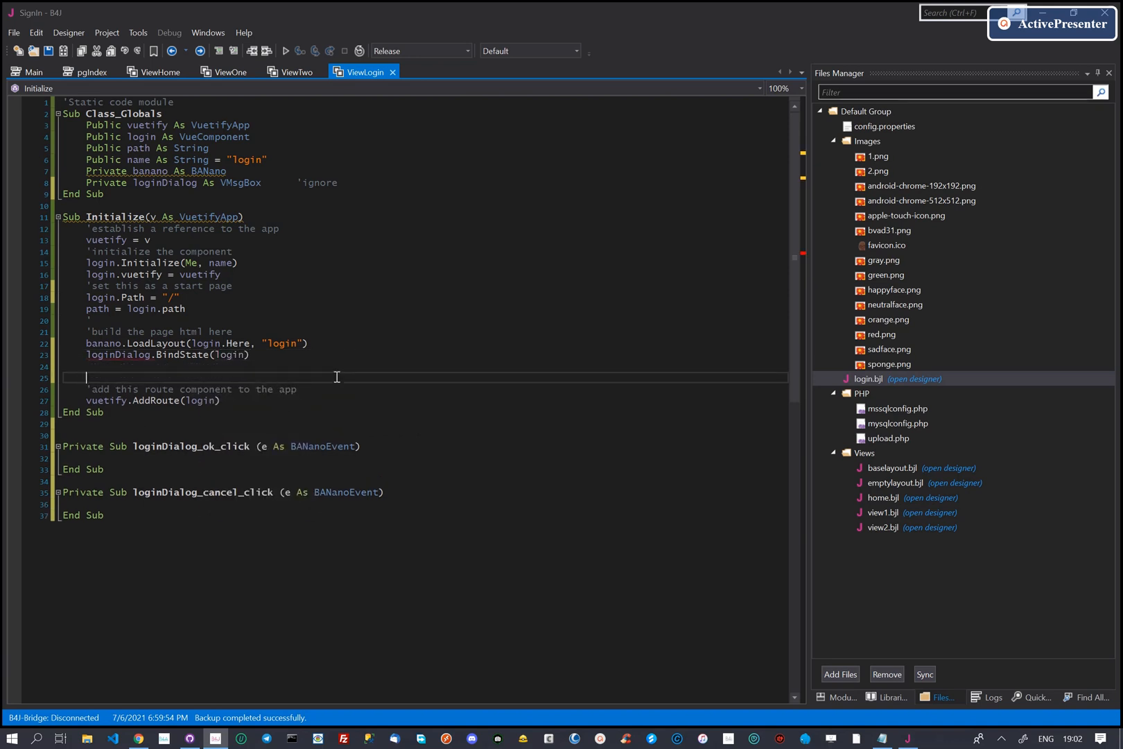
{"action": "type", "text": "'set on created"}
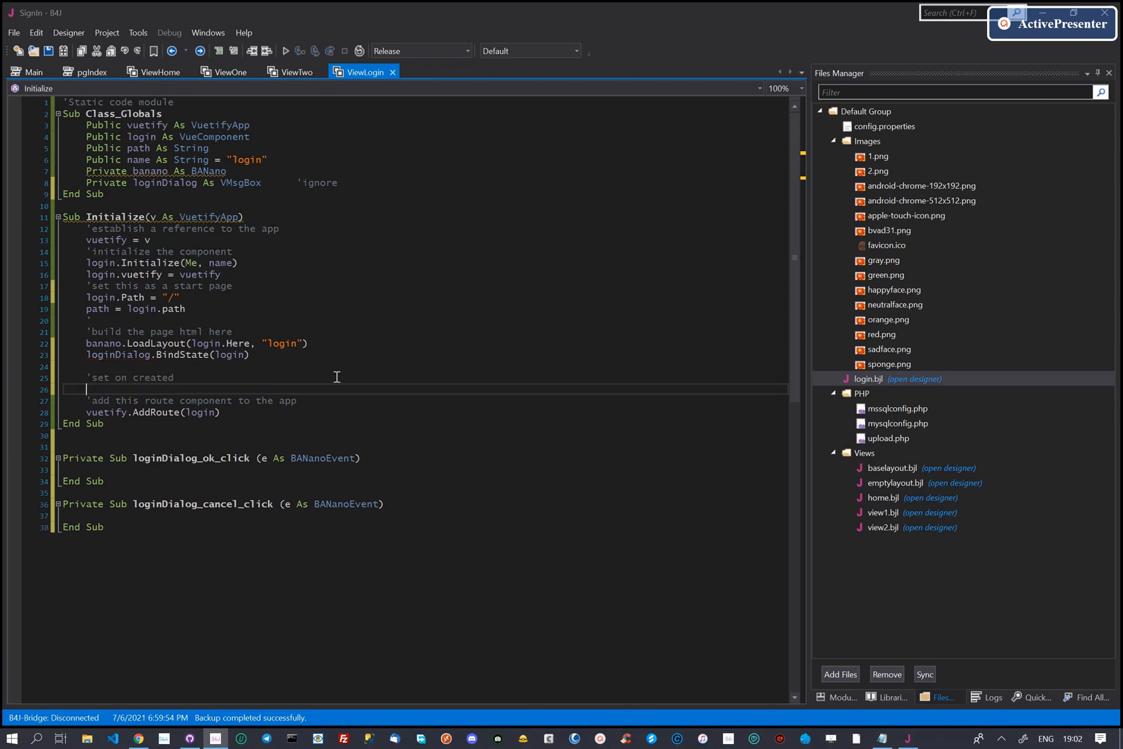
{"action": "type", "text": "login.SetCreated(Me, \"oncreated"}
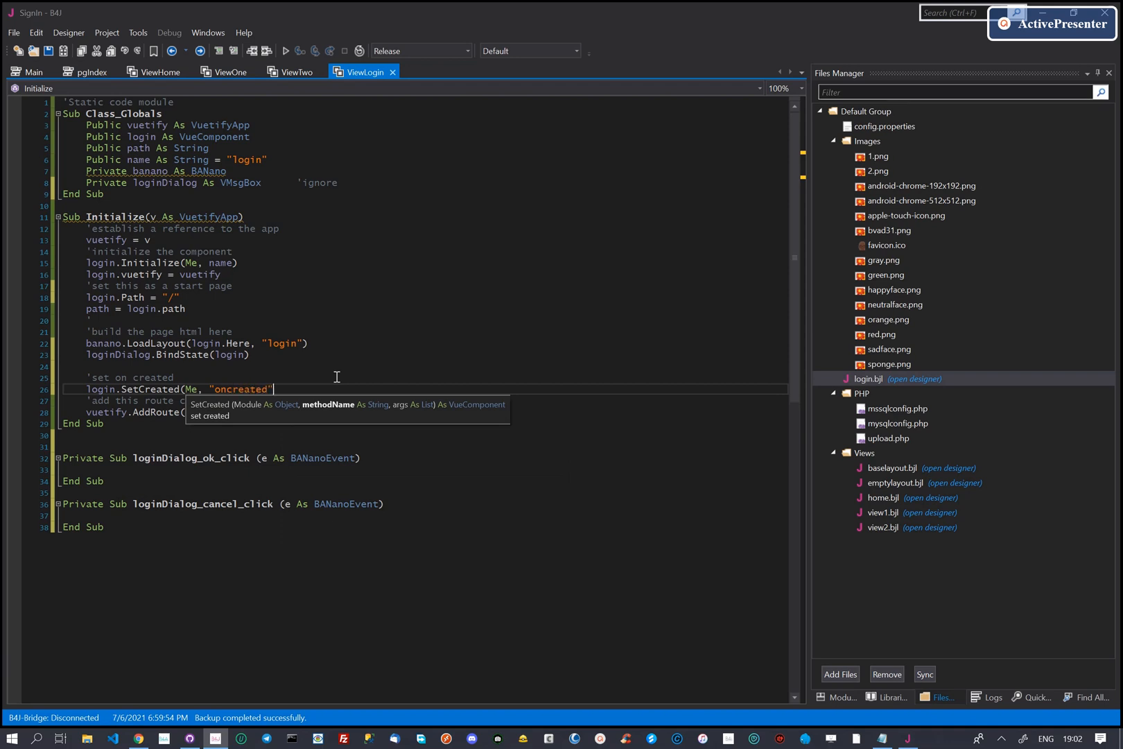
{"action": "type", "text": ", Me)"}
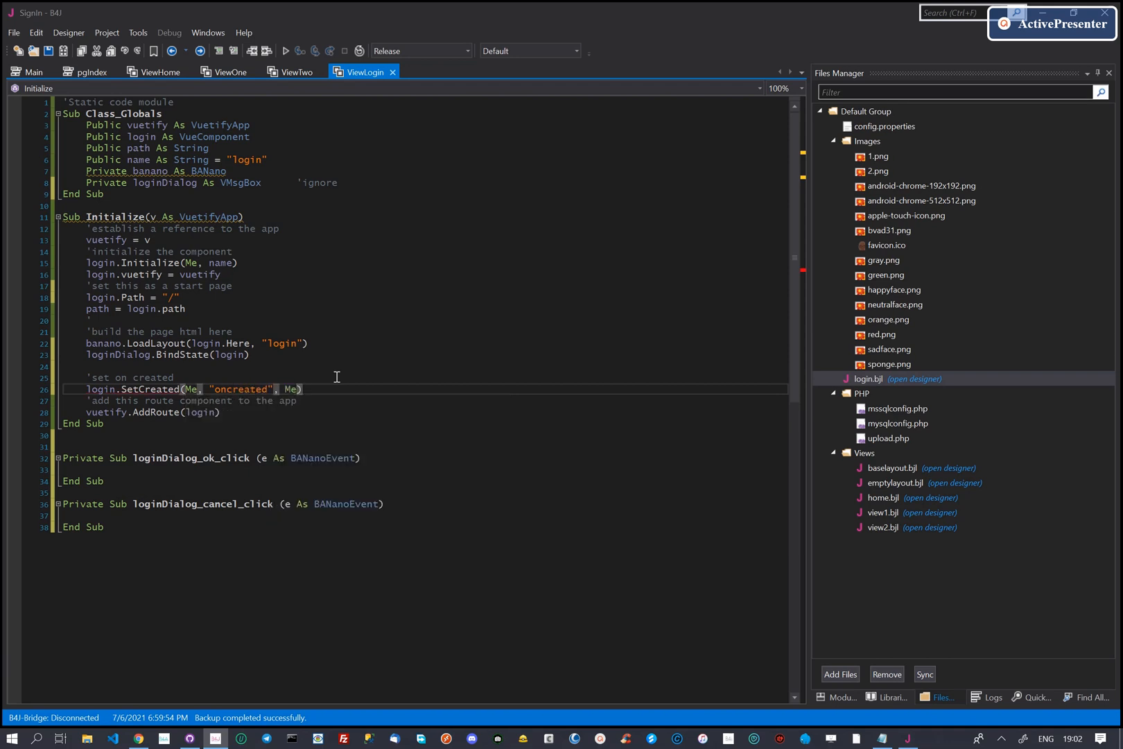
Add Sub oncreated 'ignoreDeadCode calling loginDialog.UpdateVisible(login, True)
{"action": "type", "text": "Sub"}
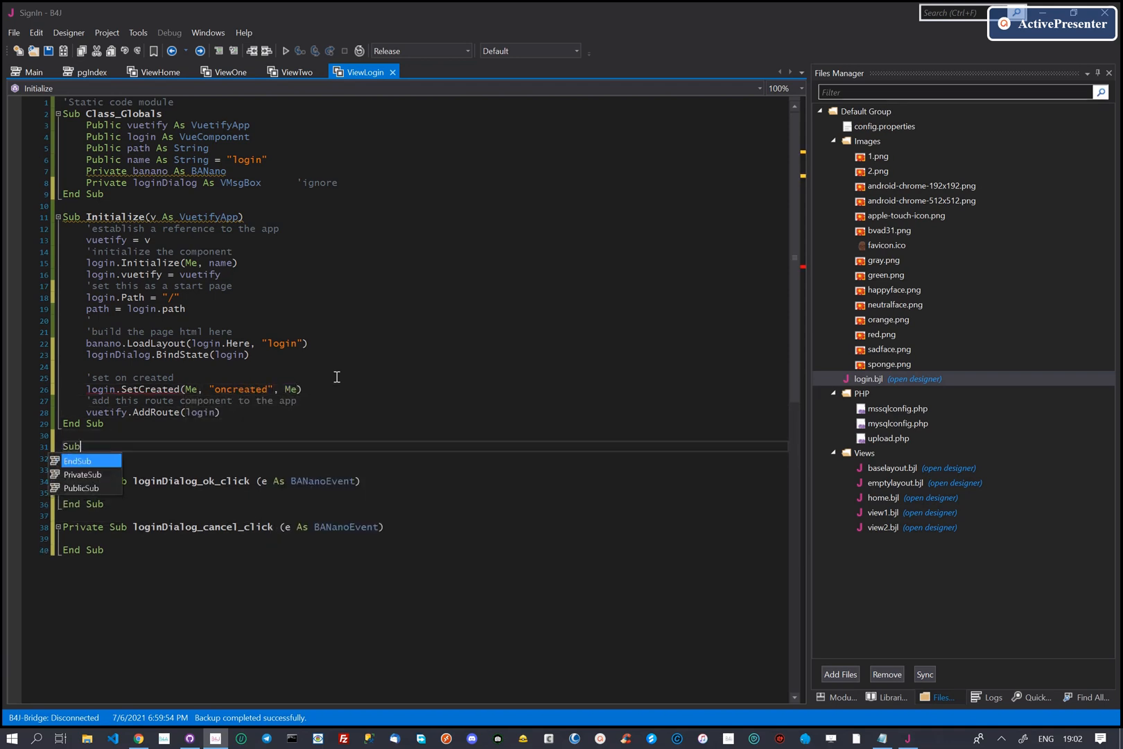
{"action": "type", "text": "oncreated"}
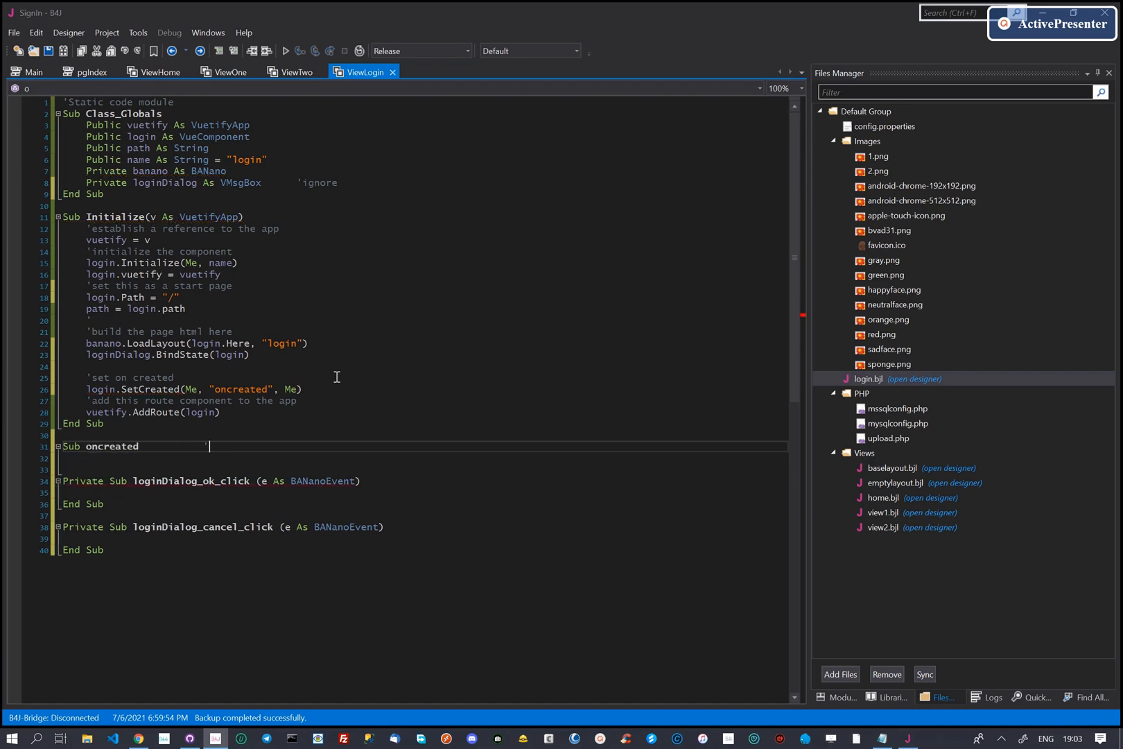
{"action": "type", "text": "'ignoreDeadCode"}
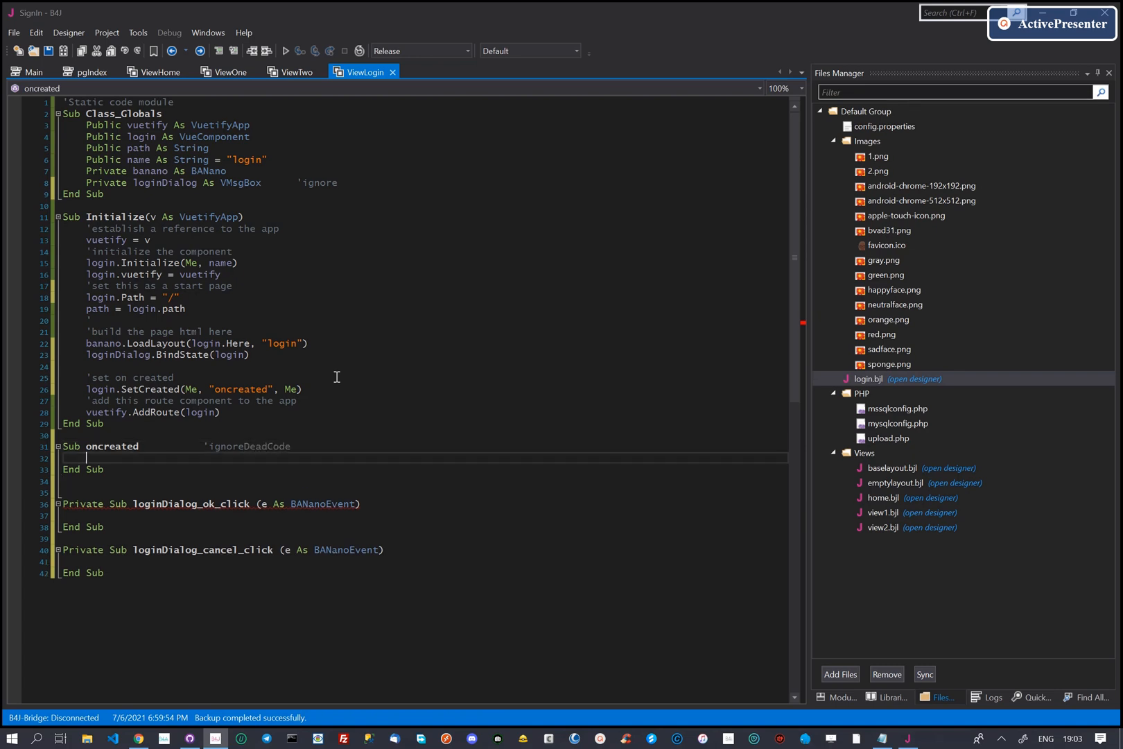
{"action": "type", "text": "loginDialog."}
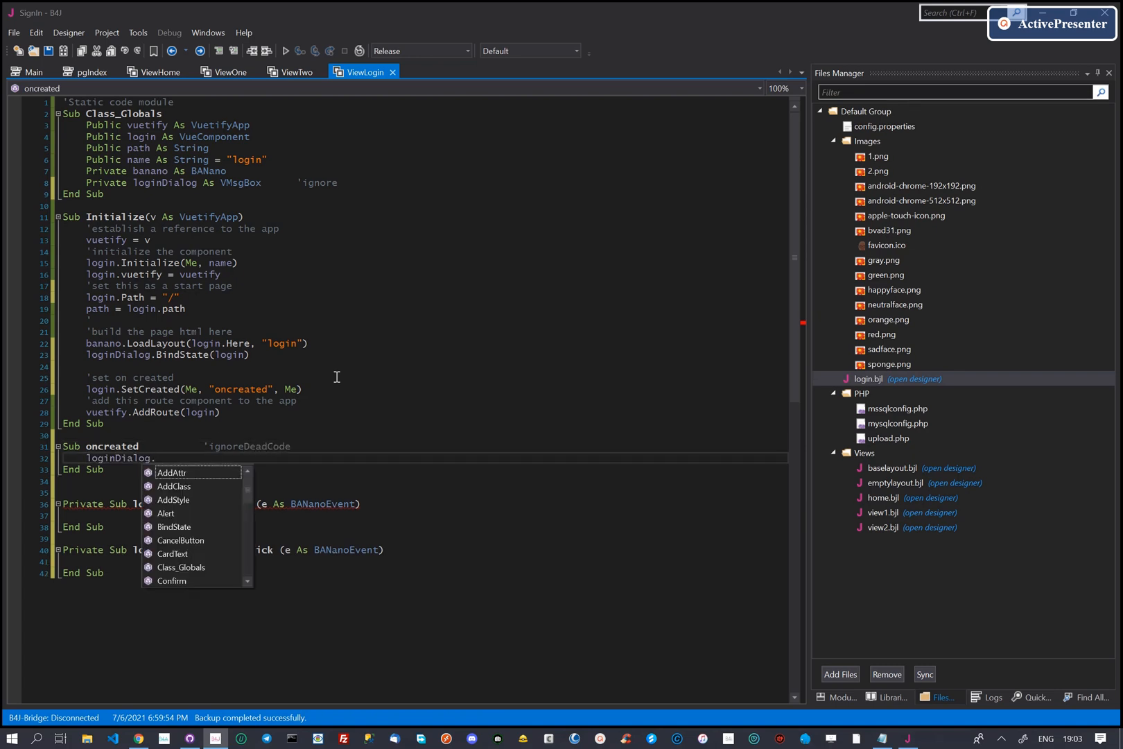
{"action": "type", "text": "UpdateVisible("}
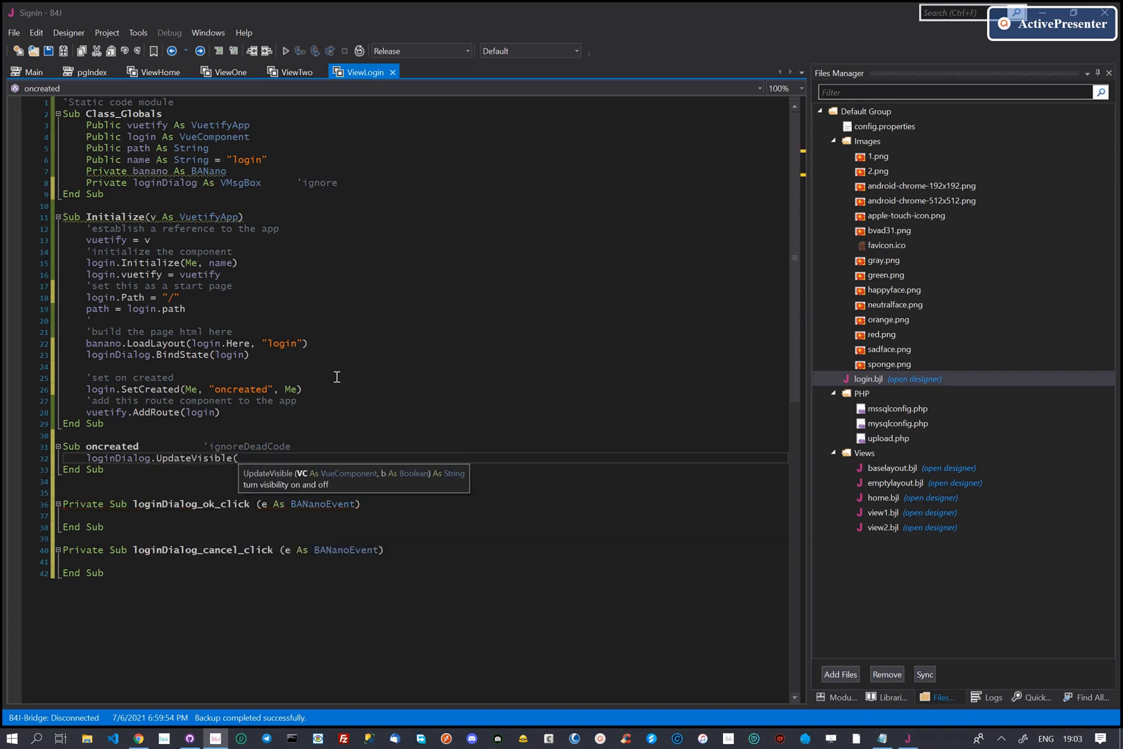
{"action": "type", "text": "login, true)"}
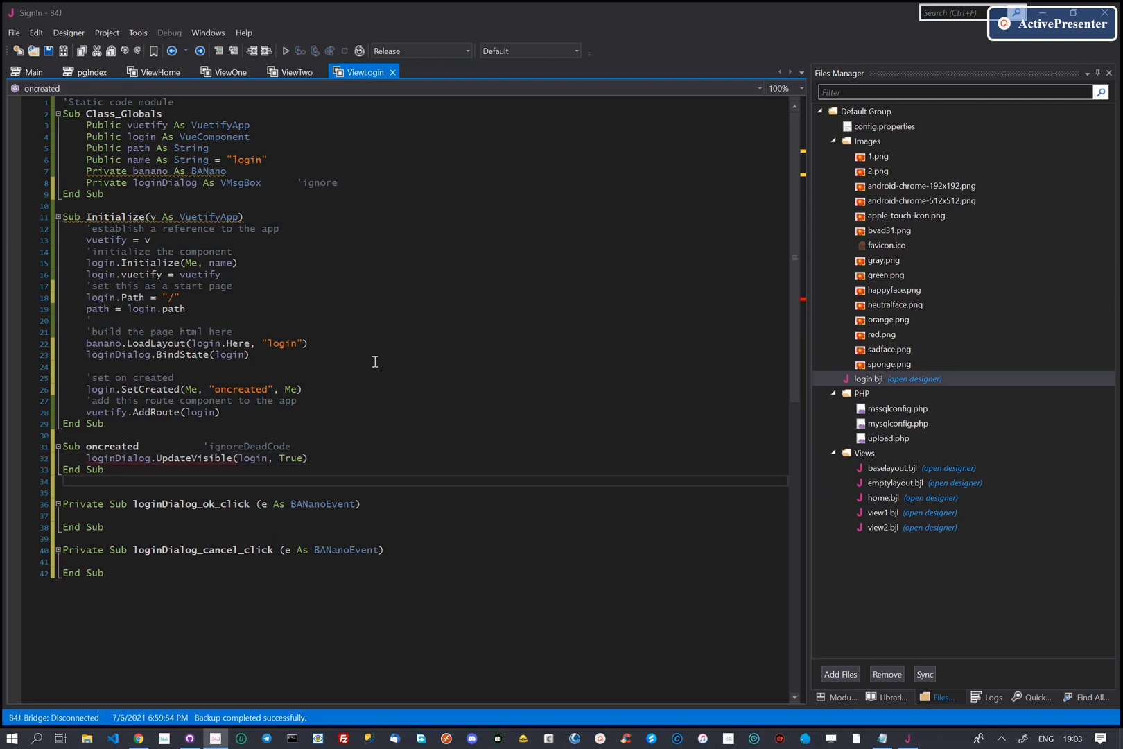
{"action": "left_click", "coordinate": [47, 50]}
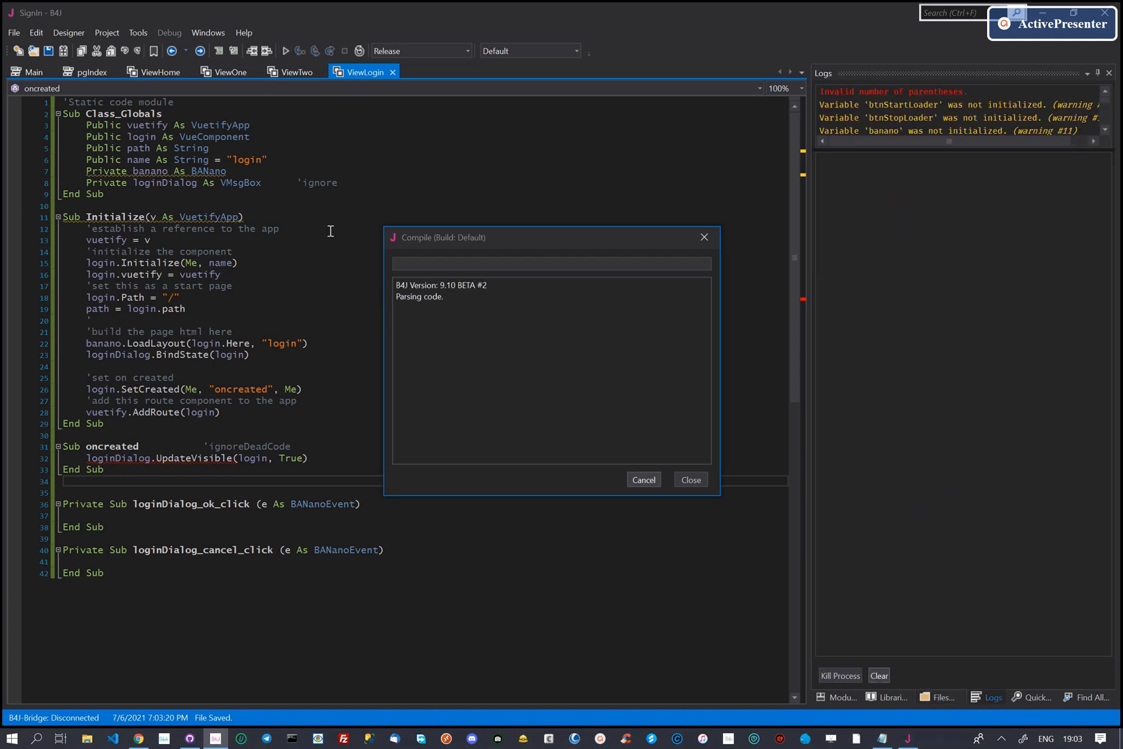
{"action": "mouse_move", "coordinate": [539, 400]}
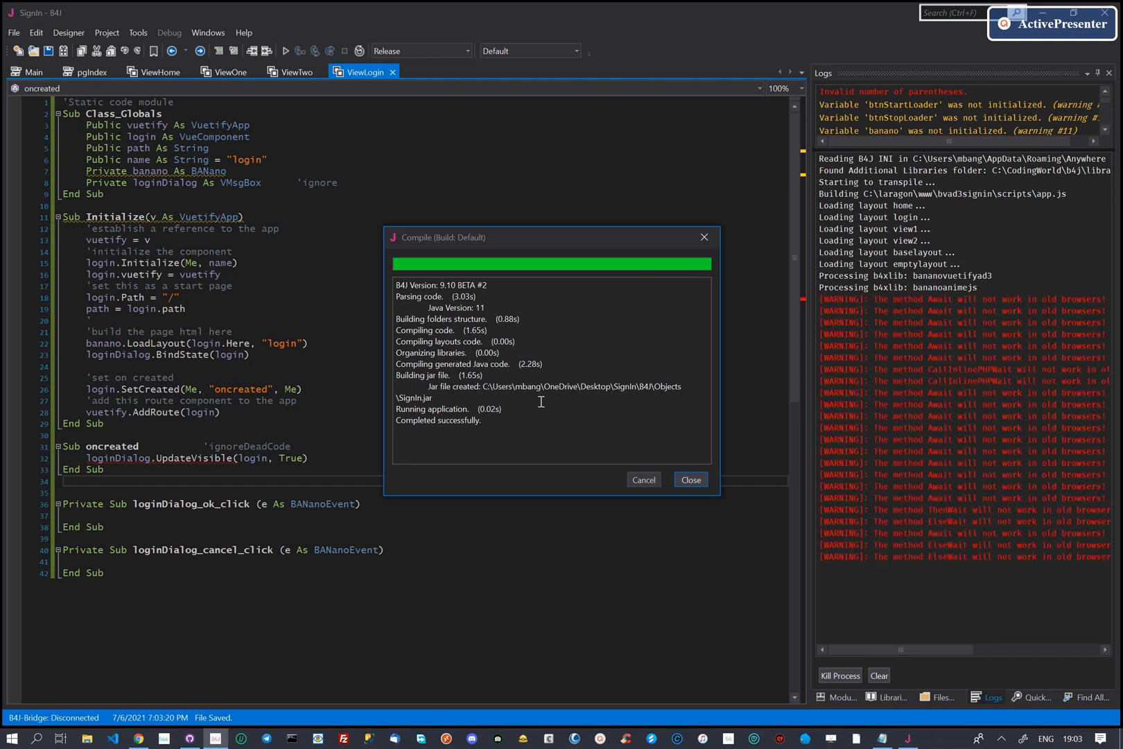
Scroll through the code while the SignIn project compiles and runs successfully
{"action": "scroll", "scroll_direction": "down", "scroll_amount": 3}
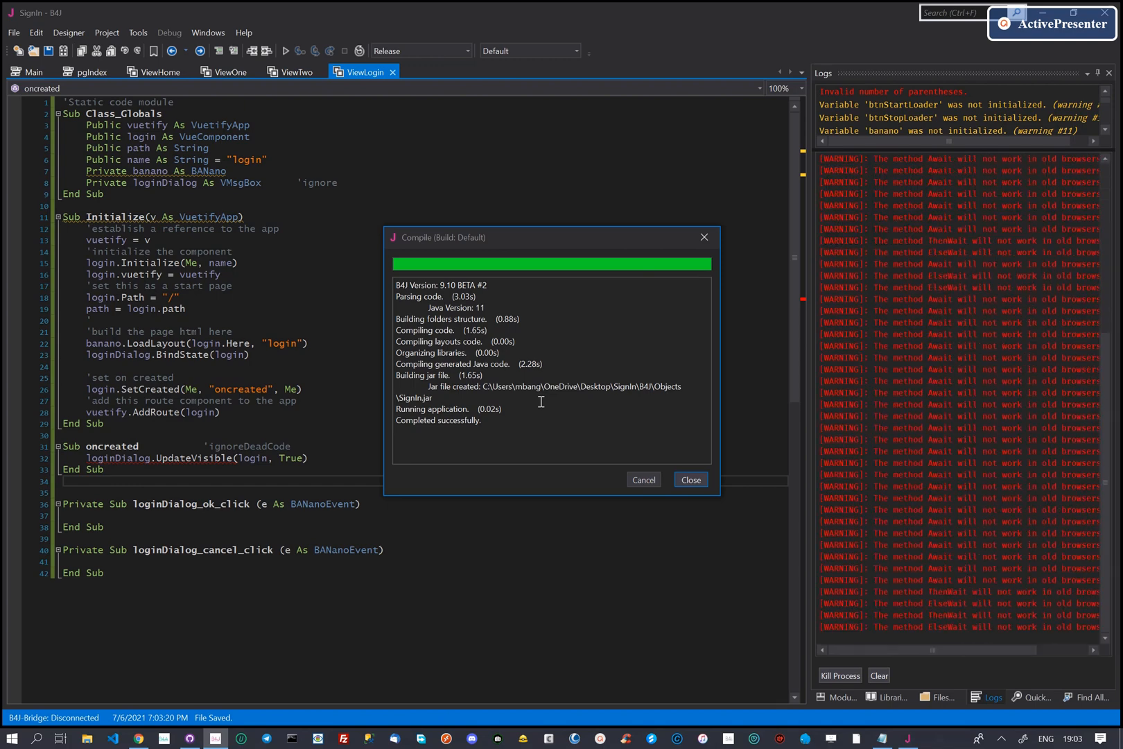
{"action": "scroll", "scroll_direction": "down", "scroll_amount": 3}
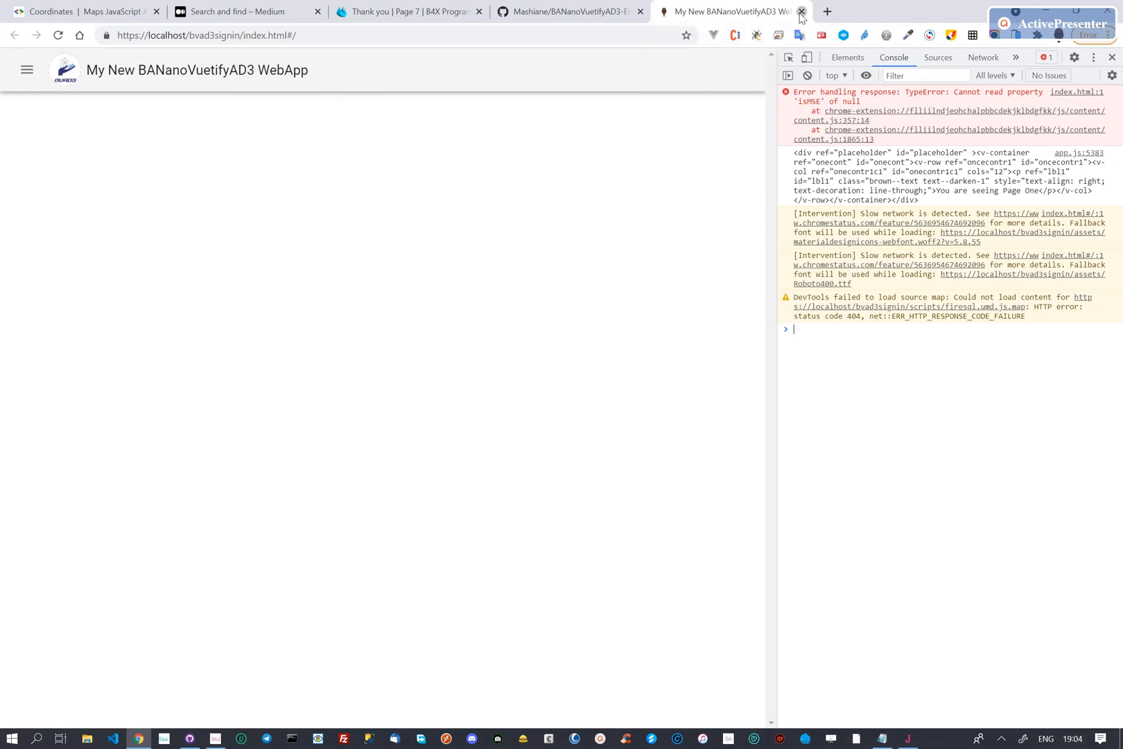
Close the blank web app tab in Chrome and dismiss the Compile dialog in B4J
{"action": "left_click", "coordinate": [214, 738]}
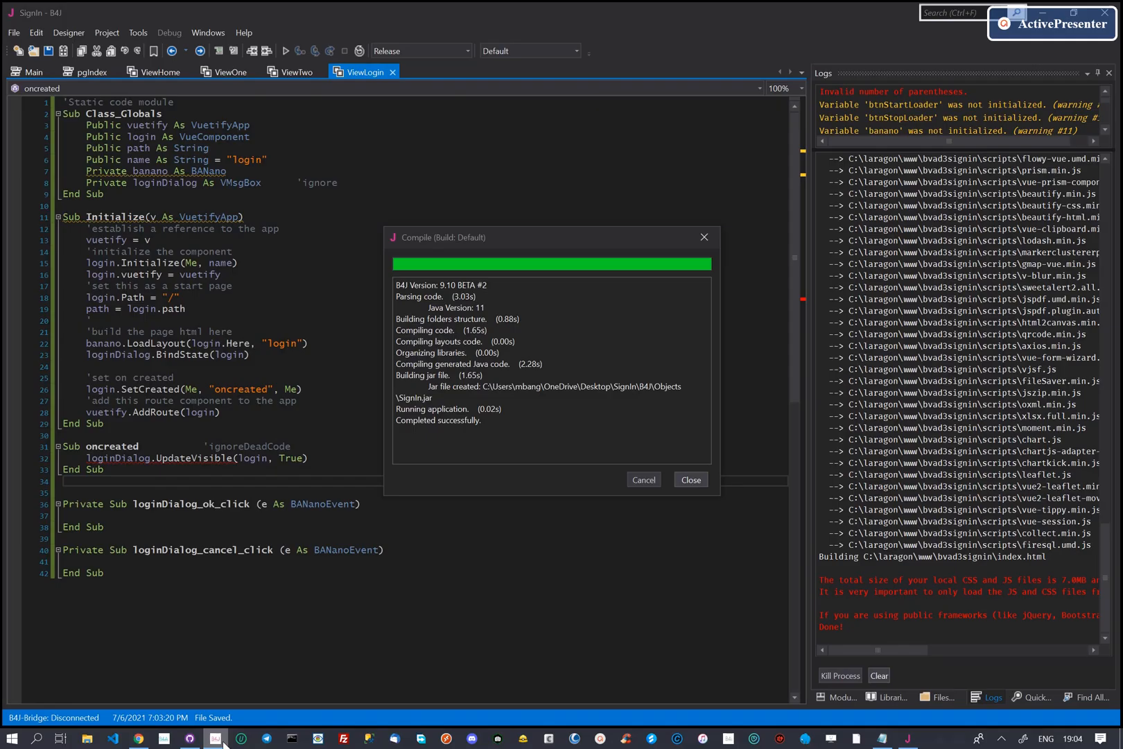
{"action": "left_click", "coordinate": [690, 479]}
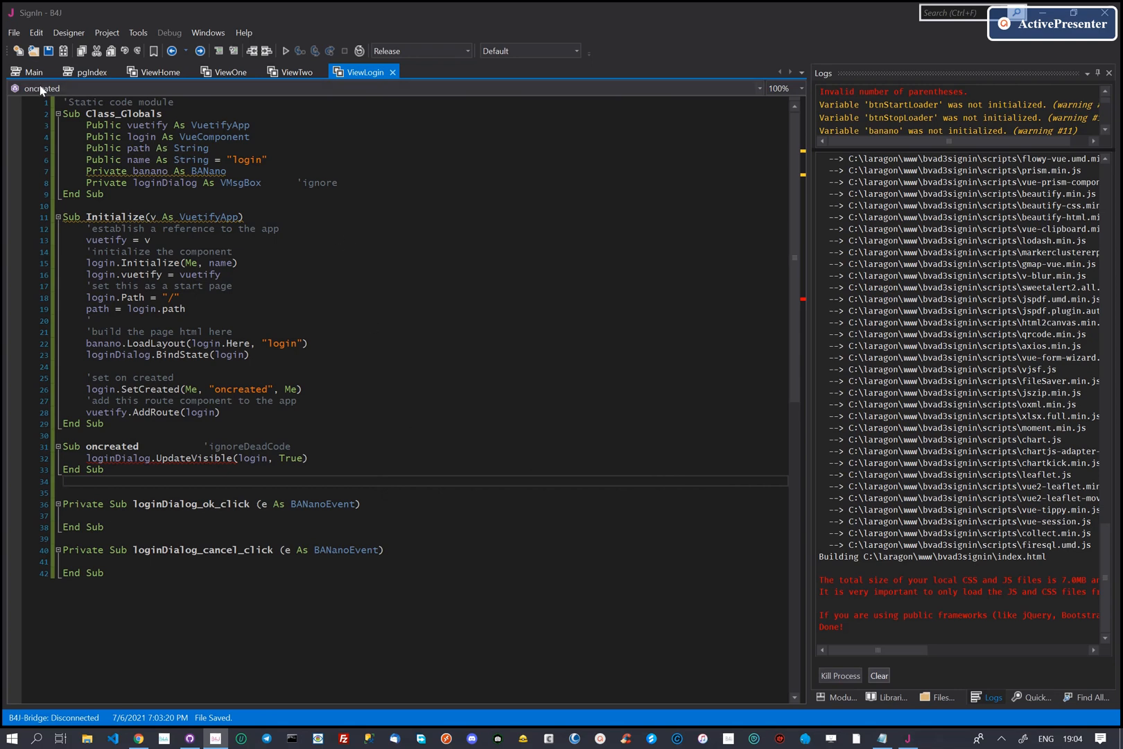
In pgIndex Process_Globals, declare Dim pgLogin As ViewLogin
{"action": "left_click", "coordinate": [86, 71]}
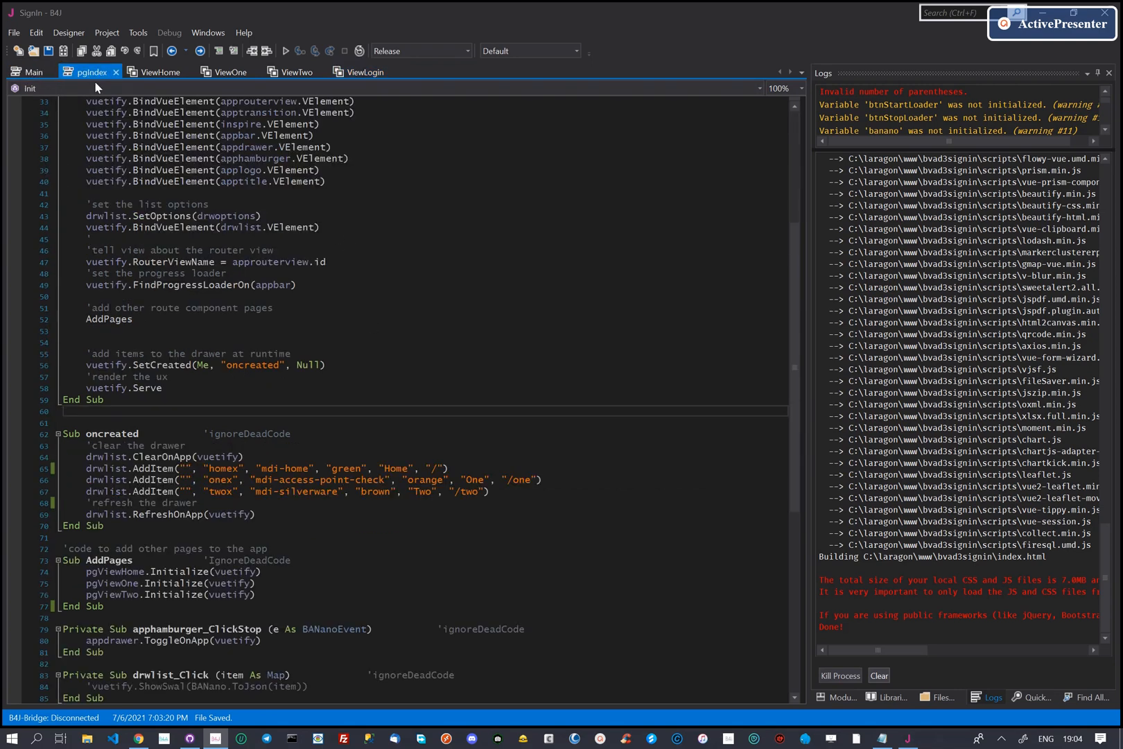
{"action": "scroll", "scroll_direction": "up", "scroll_amount": 3}
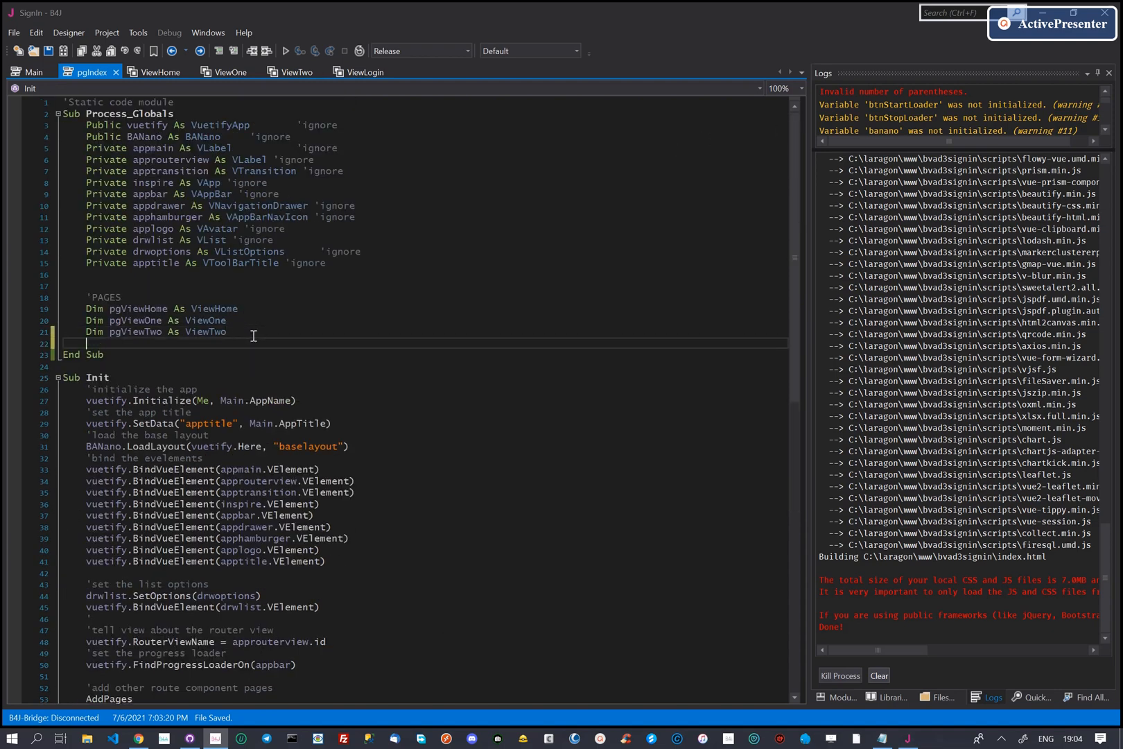
{"action": "type", "text": "dim pg"}
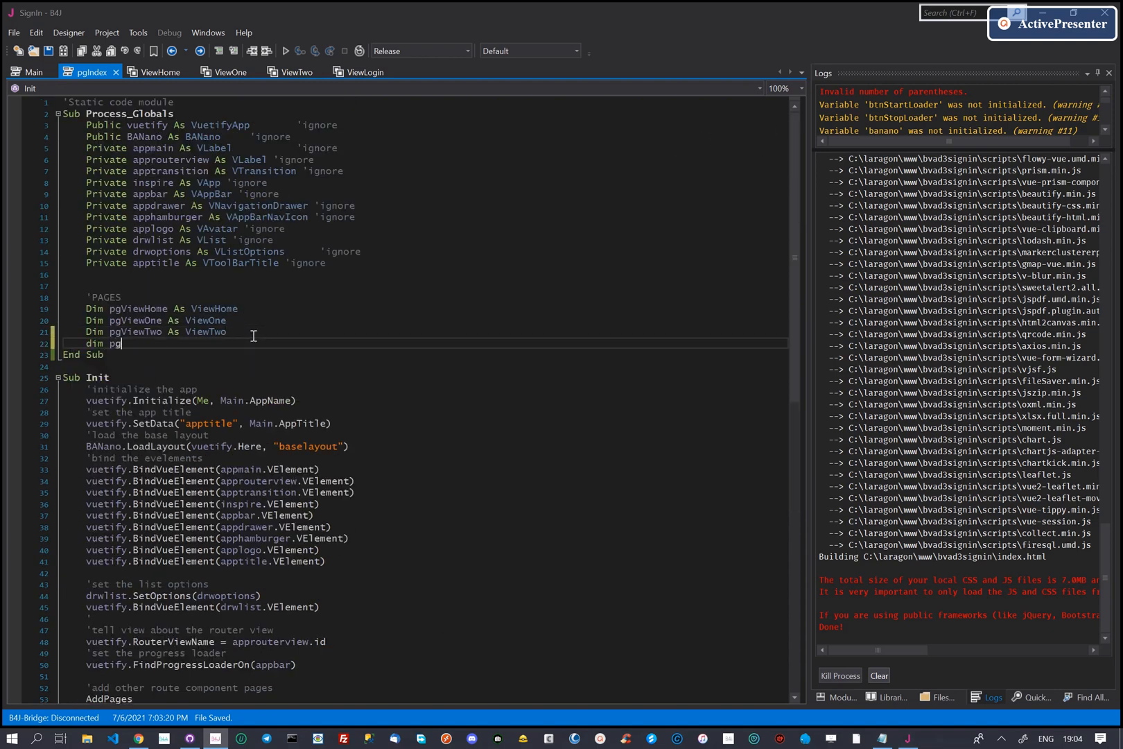
{"action": "type", "text": "Login as"}
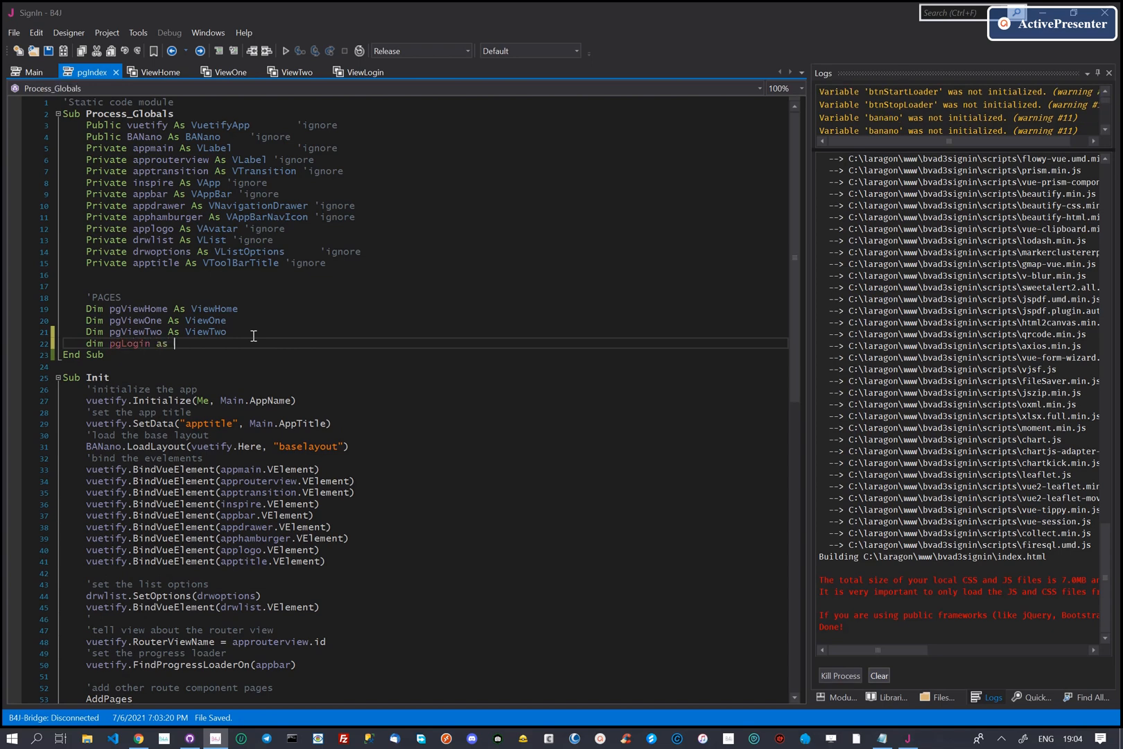
{"action": "type", "text": "ViewLohi"}
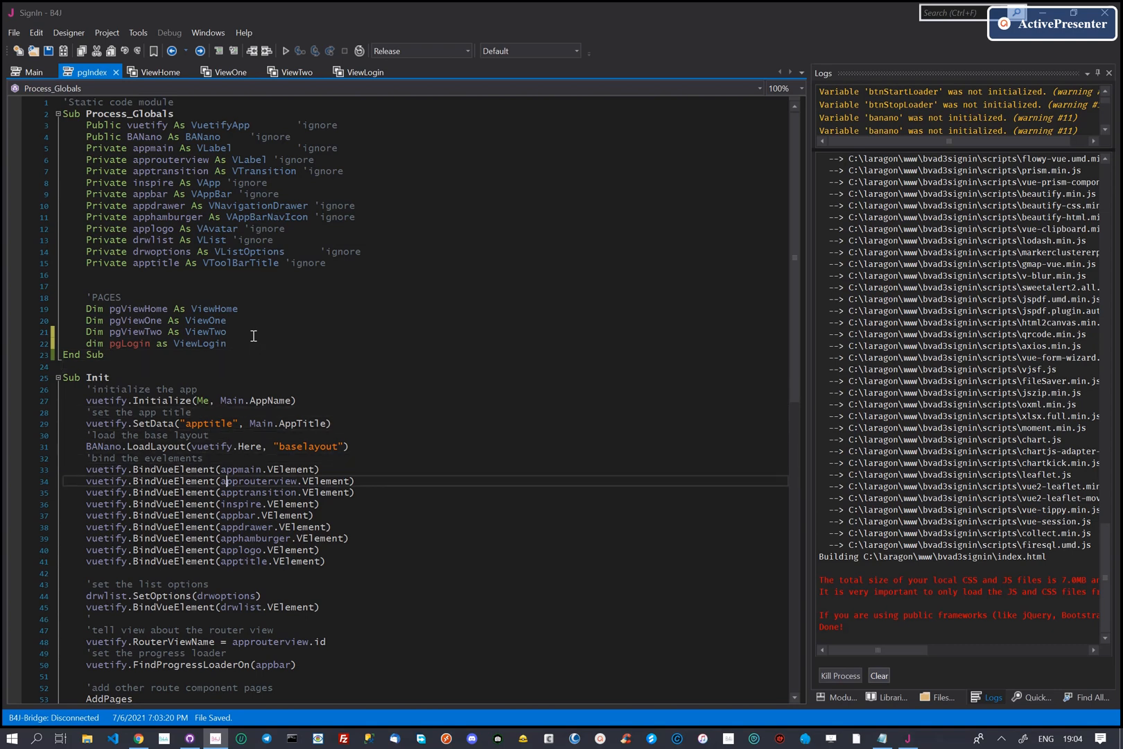
Add pgLogin.Initialize(vuetify) in AddPages and save the module
{"action": "scroll", "scroll_direction": "down", "scroll_amount": 3}
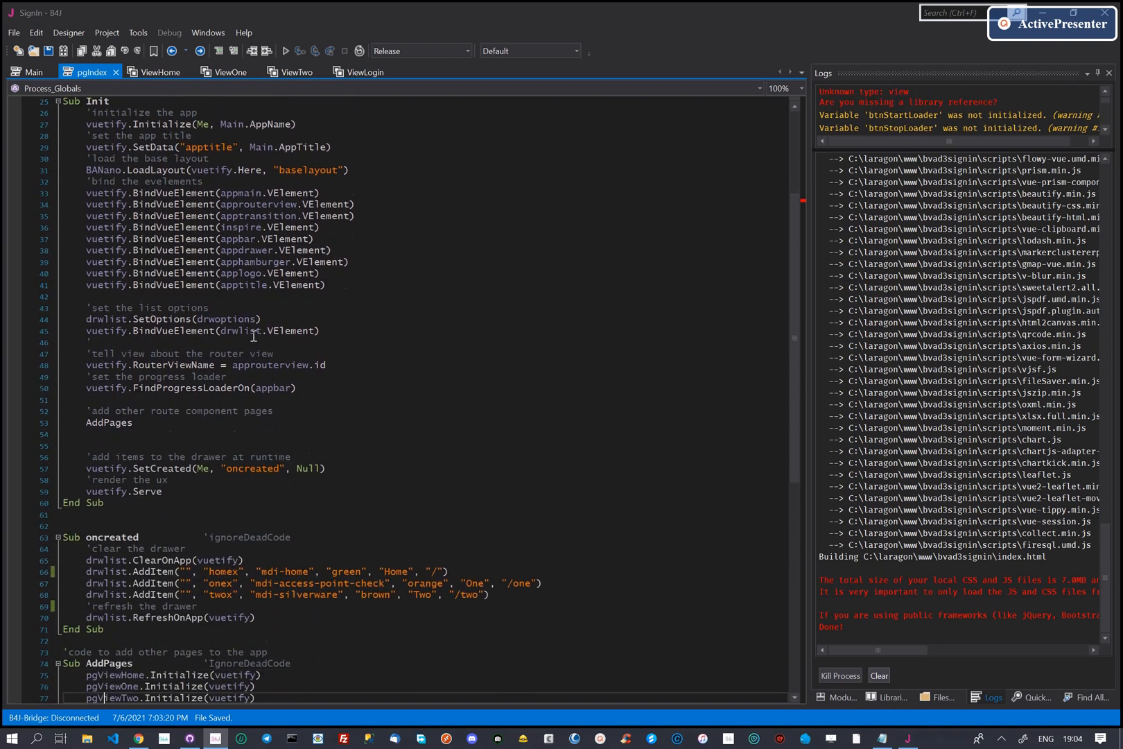
{"action": "scroll", "scroll_direction": "down", "scroll_amount": 3}
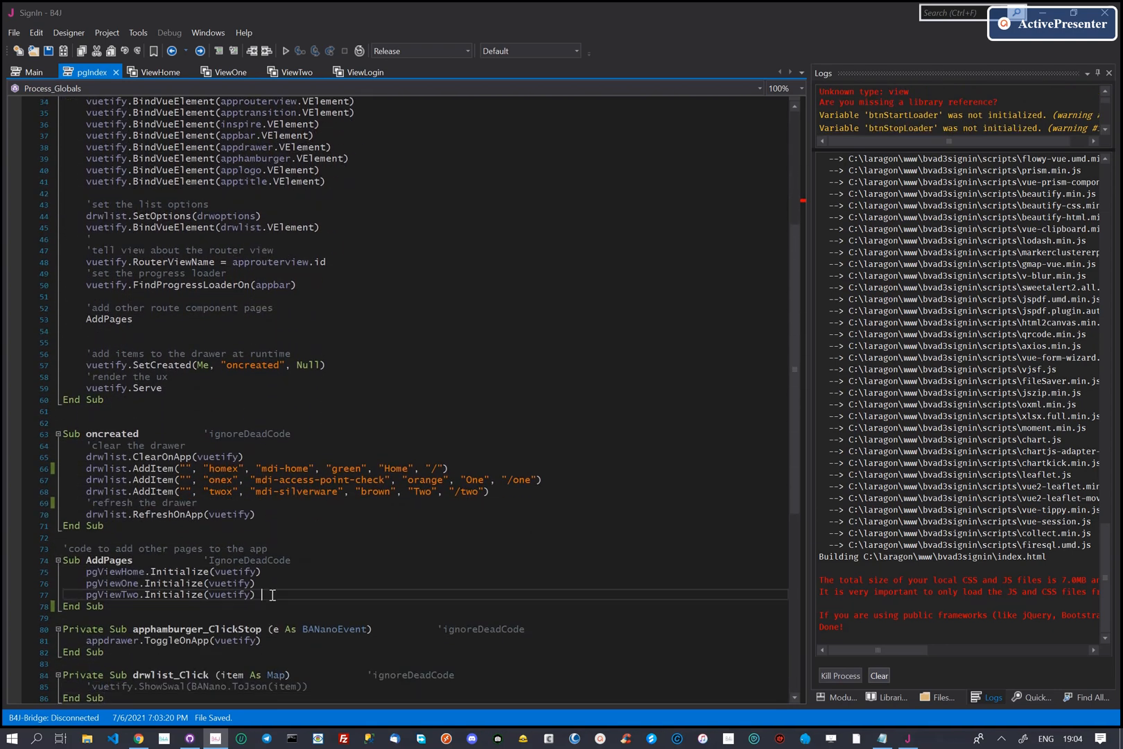
{"action": "type", "text": "pgLogin.Initialize(vu"}
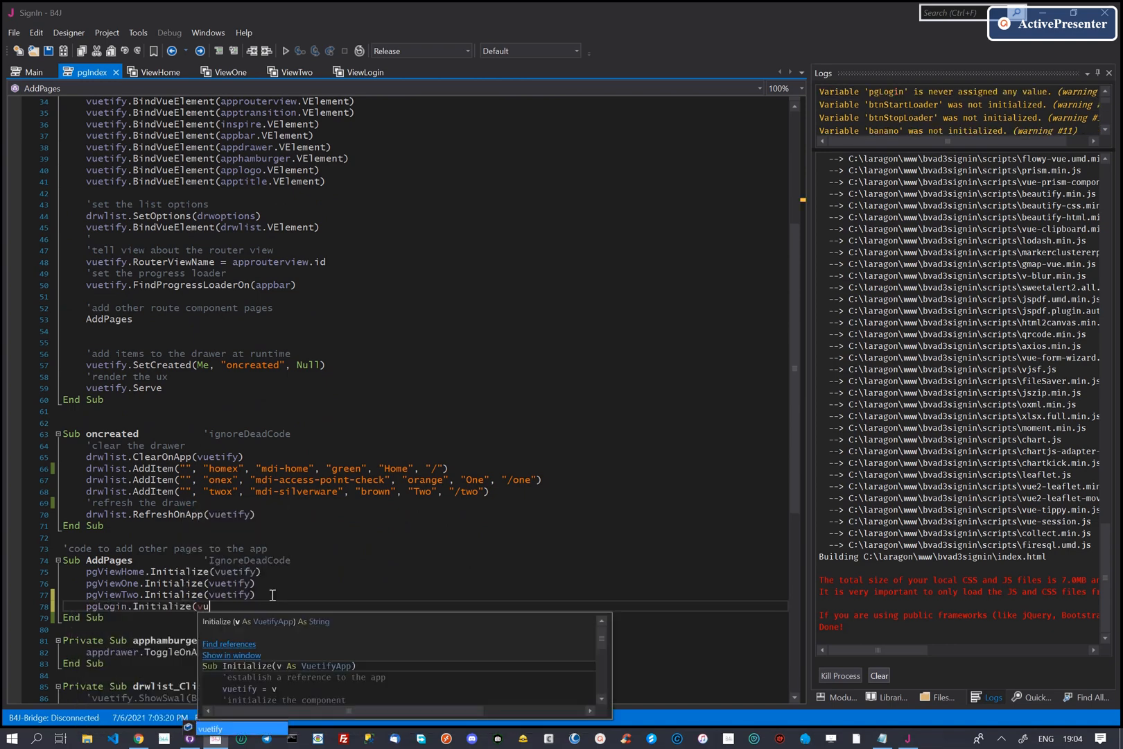
{"action": "type", "text": "etify"}
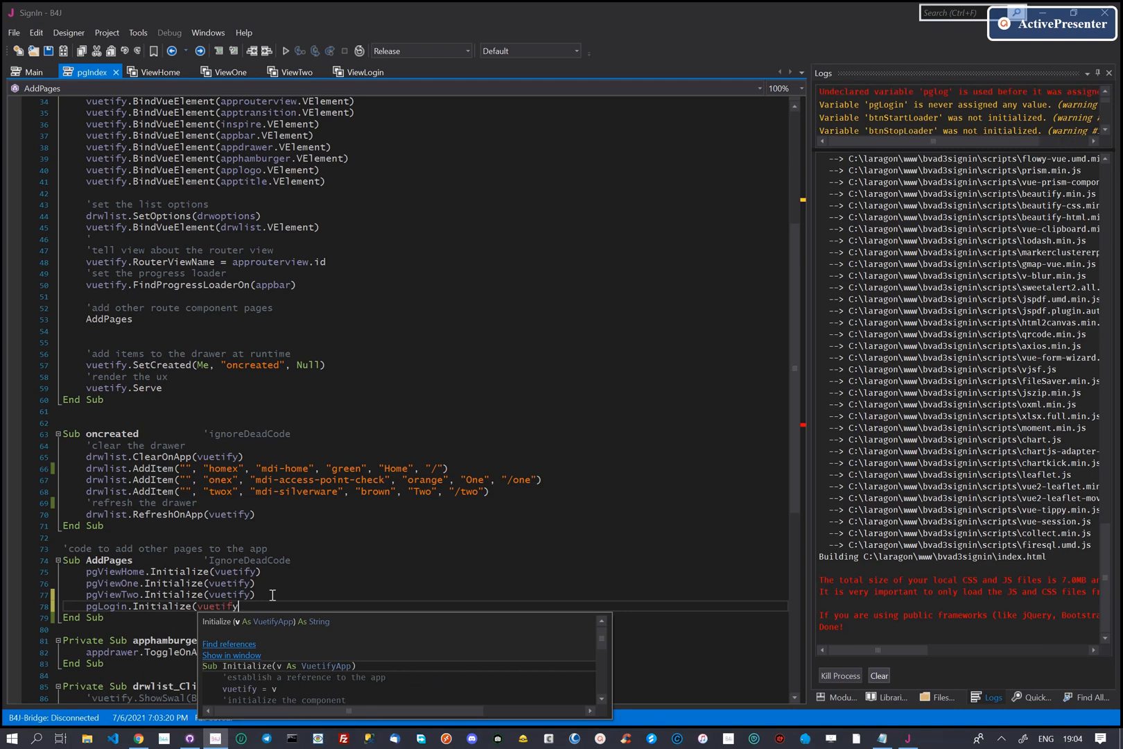
{"action": "key", "text": "ctrl+s"}
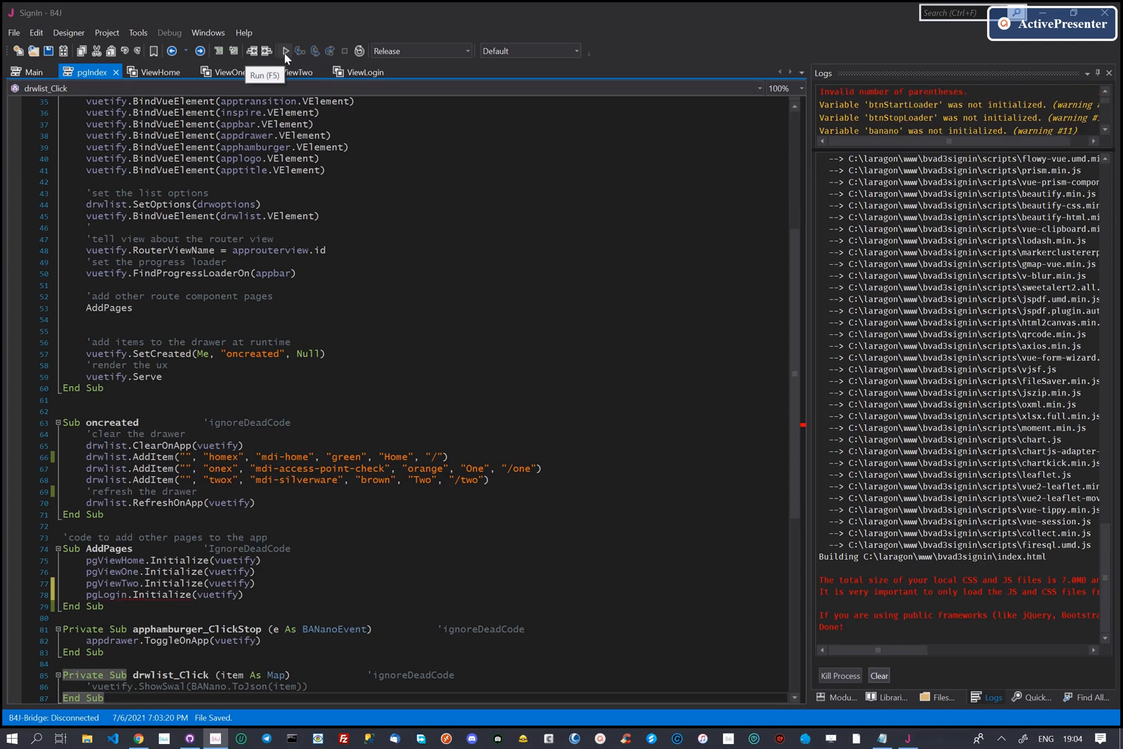
Run the SignIn project so Chrome opens on the Sign In dialog with Sign Up and Sign In buttons
{"action": "left_click", "coordinate": [285, 50]}
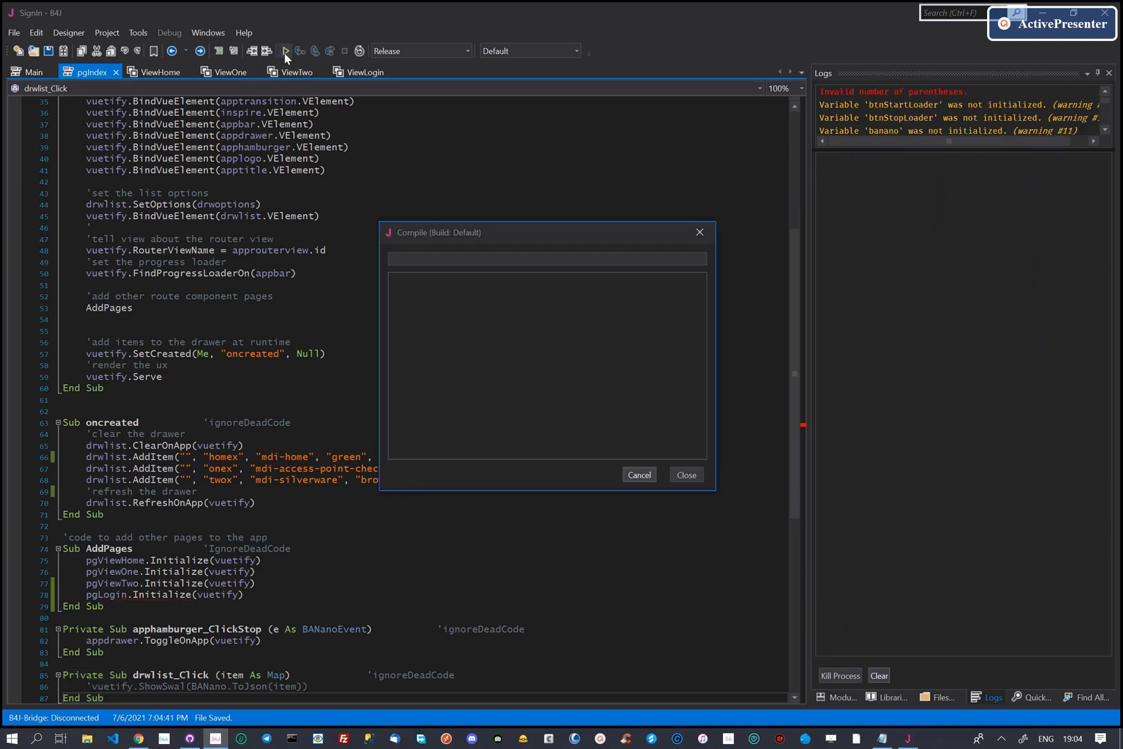
{"action": "left_click", "coordinate": [285, 50]}
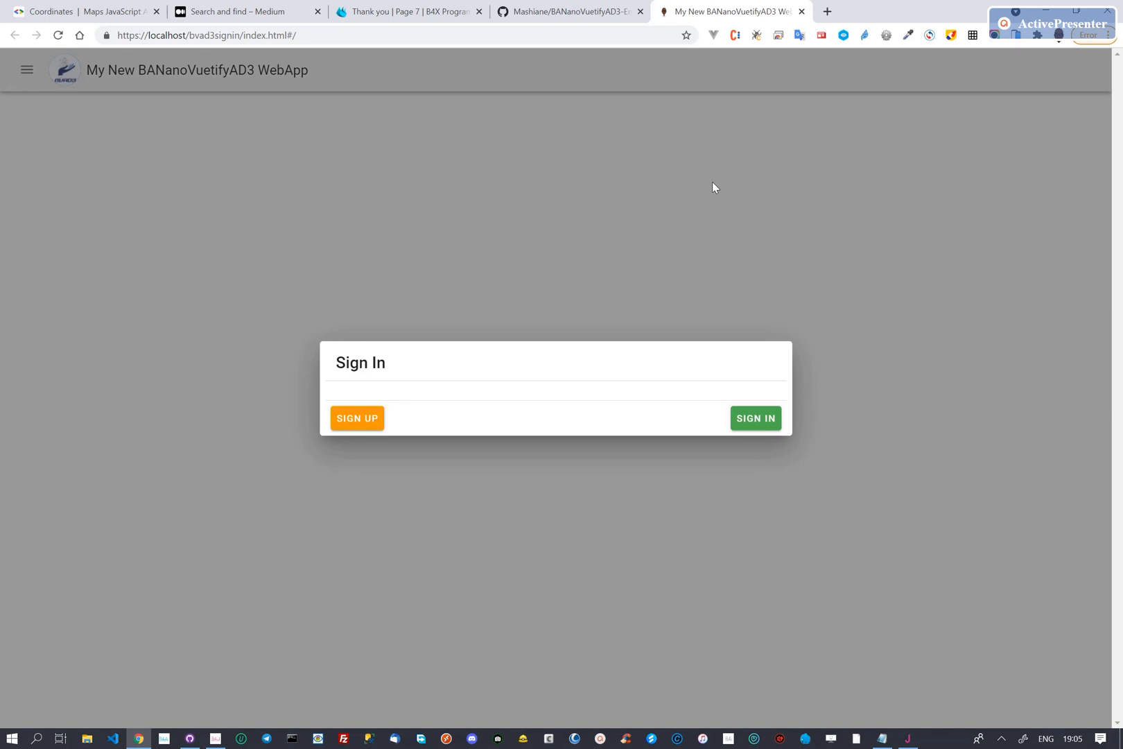
{"action": "mouse_move", "coordinate": [357, 418]}
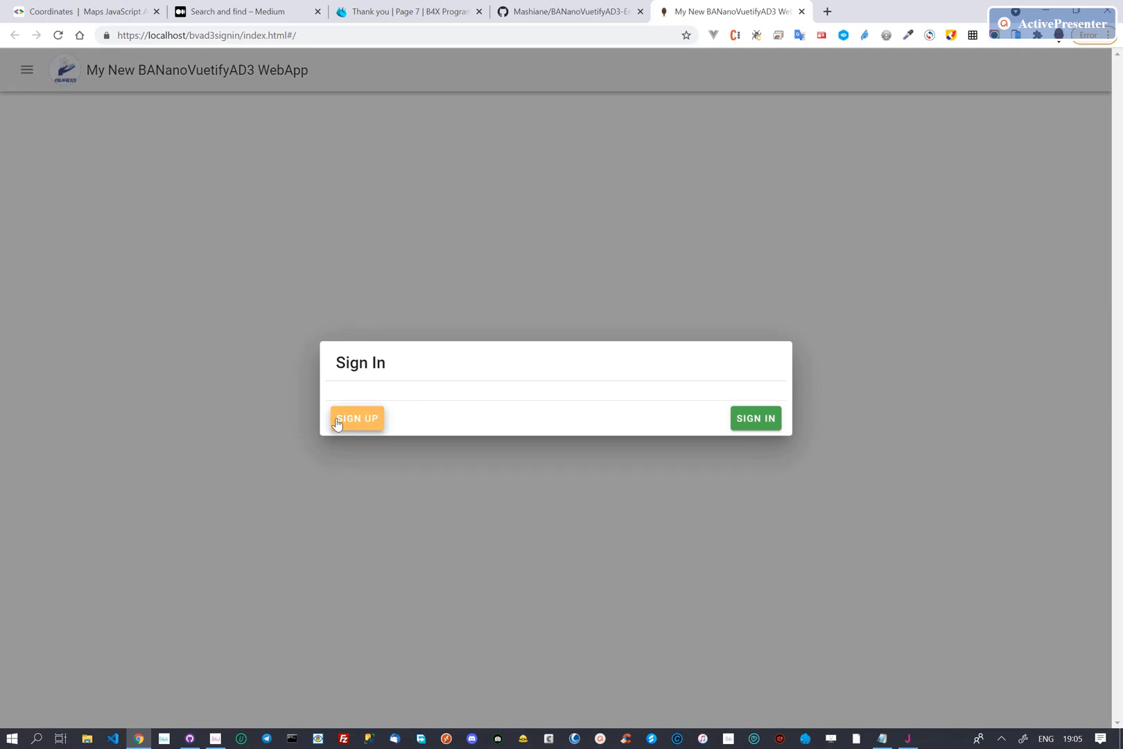
{"action": "mouse_move", "coordinate": [756, 421]}
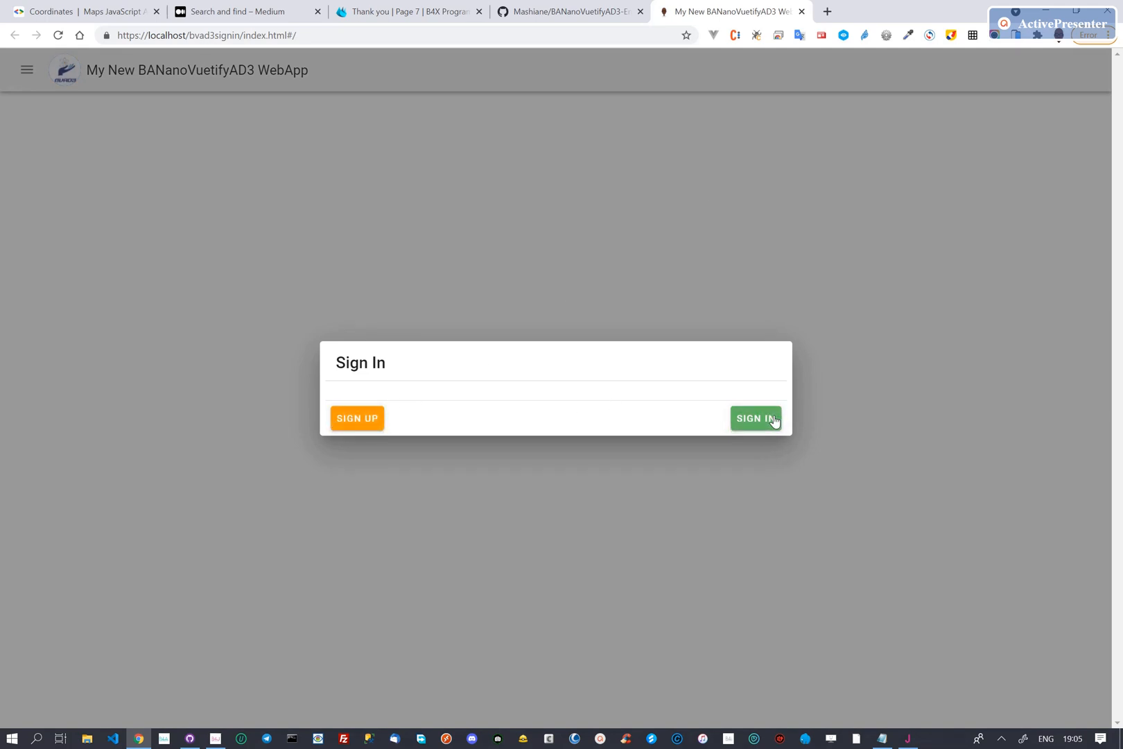
{"action": "left_click", "coordinate": [978, 739]}
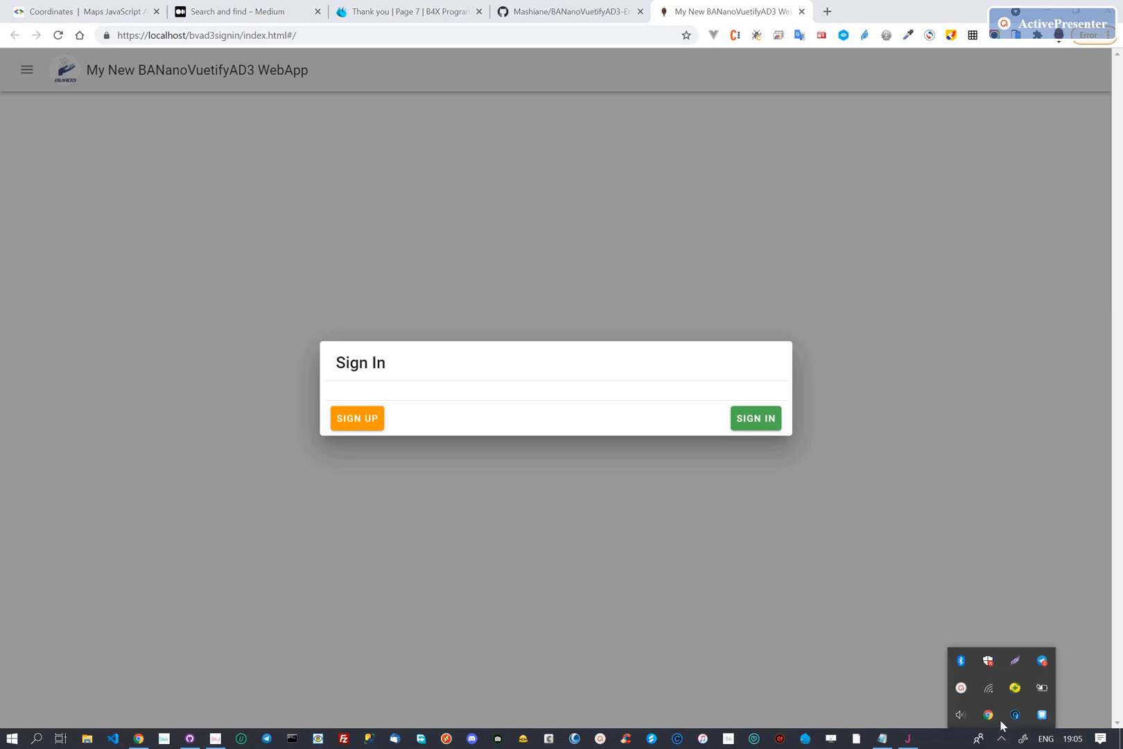